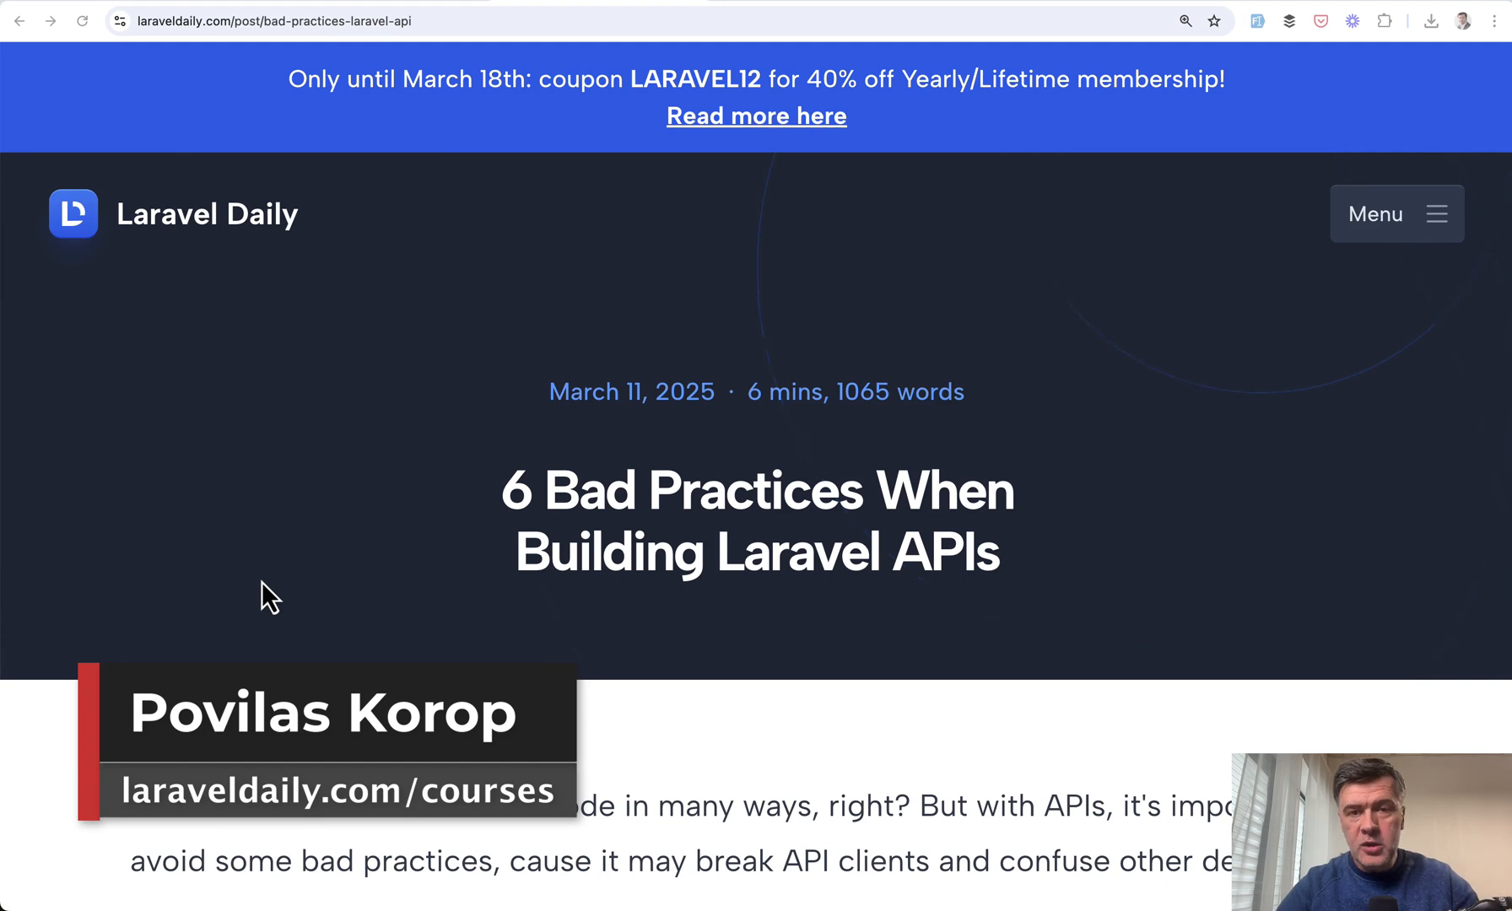
Scroll past the intro through section 1's code returning status 200 for errors
scroll(up, 3)
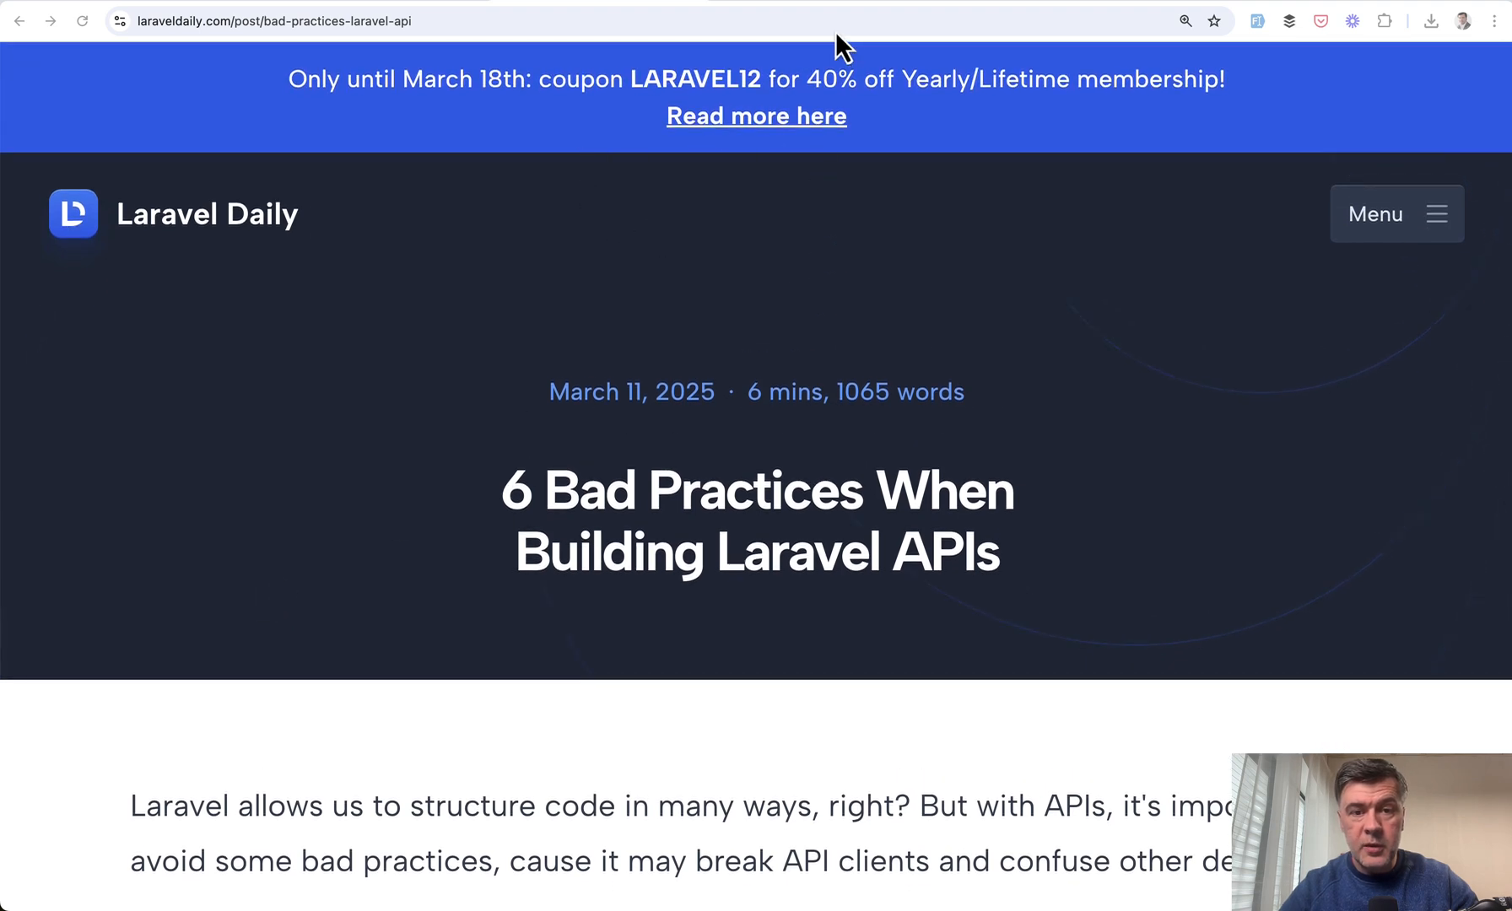
mouse_move(466, 538)
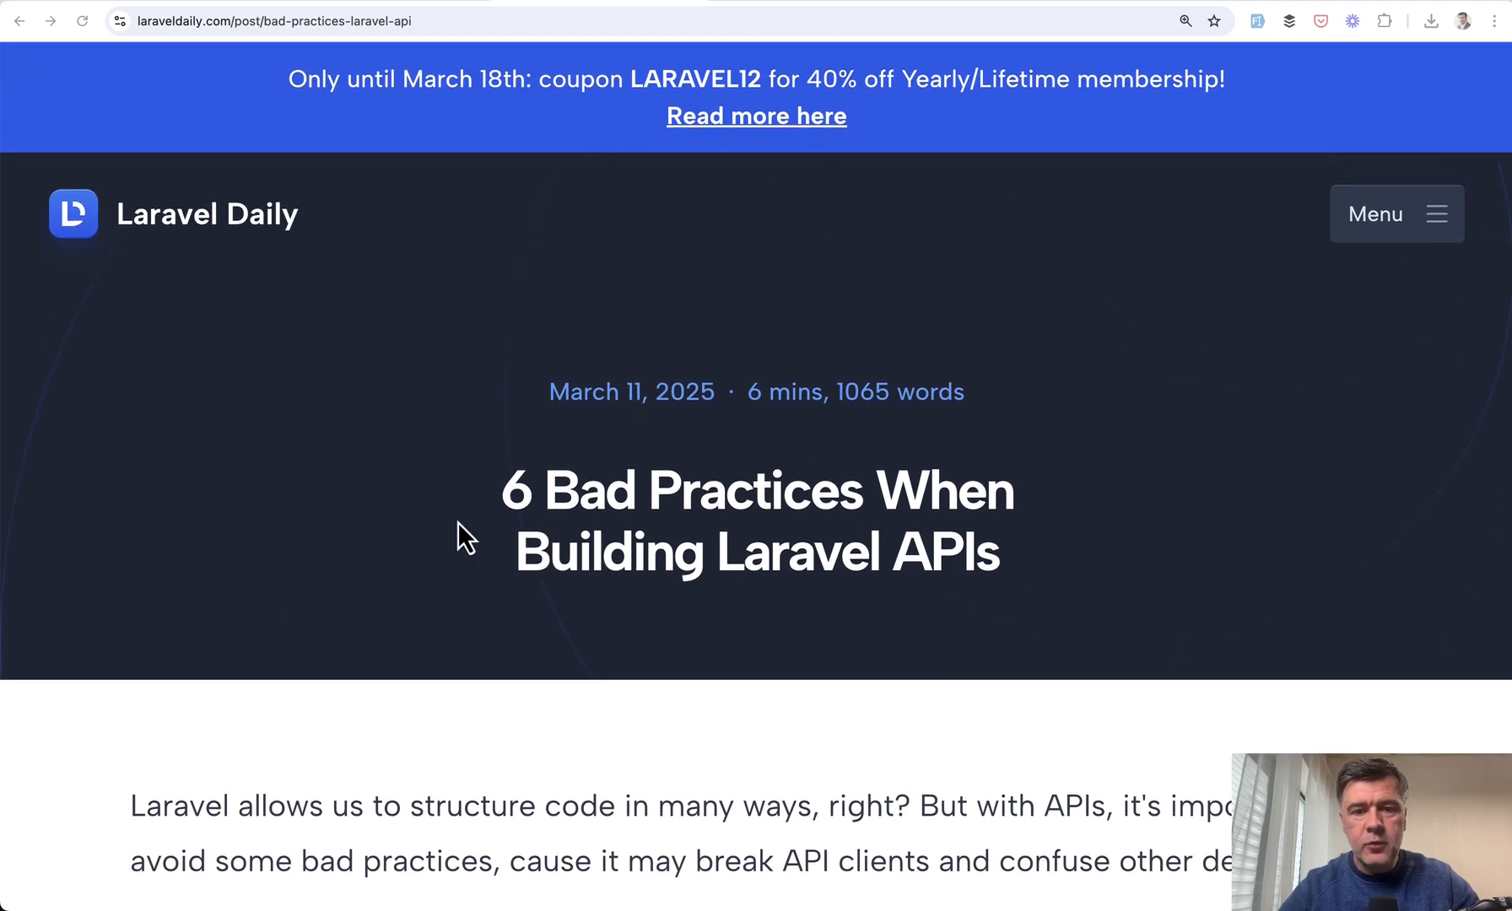
scroll(down, 3)
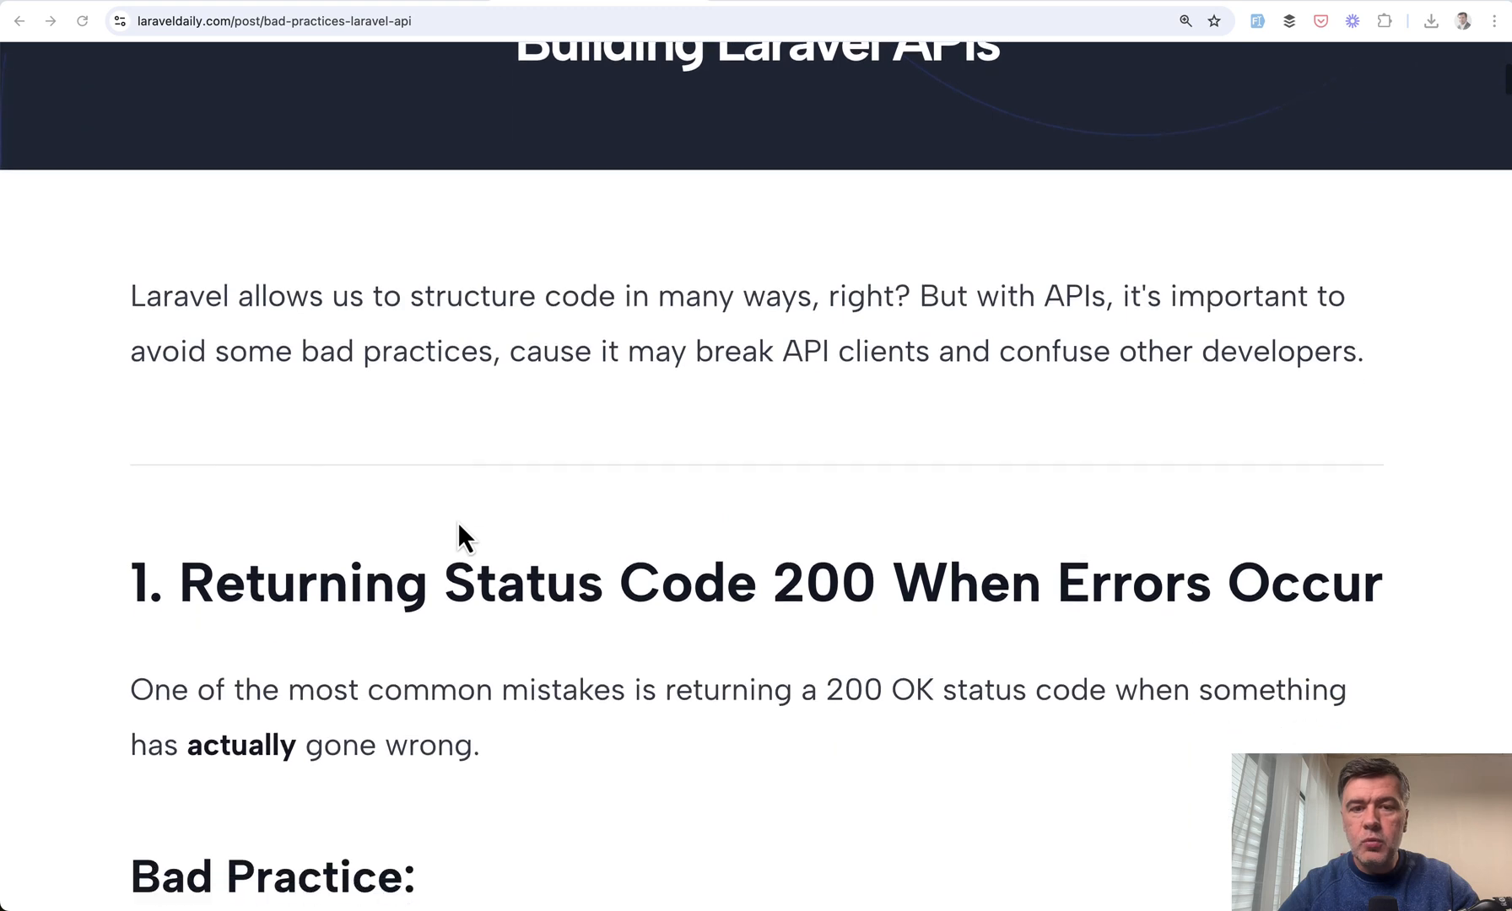
scroll(down, 3)
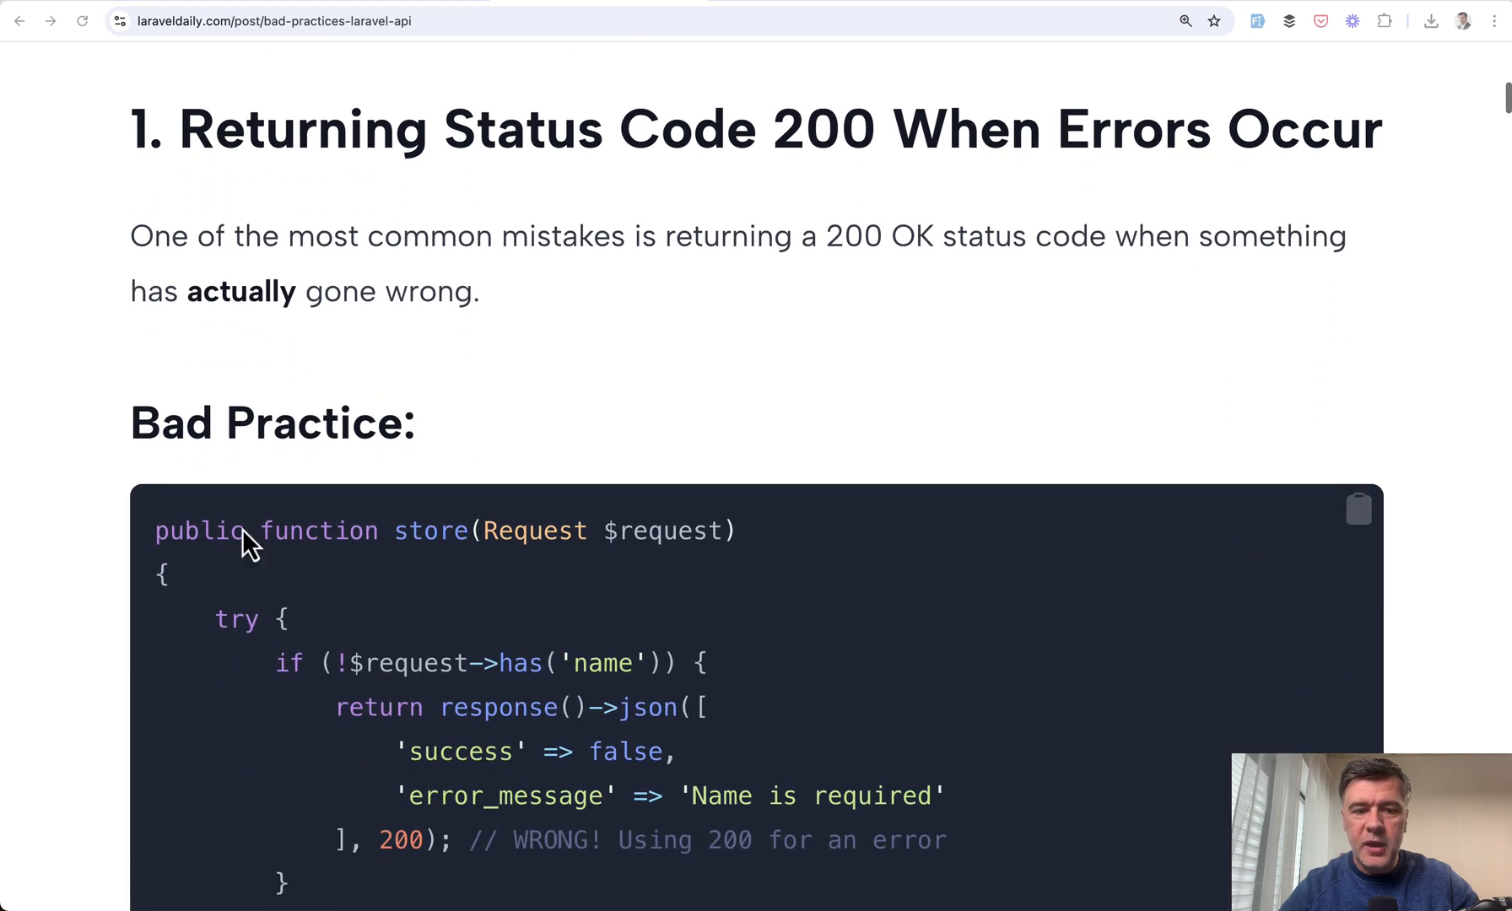
mouse_move(212, 540)
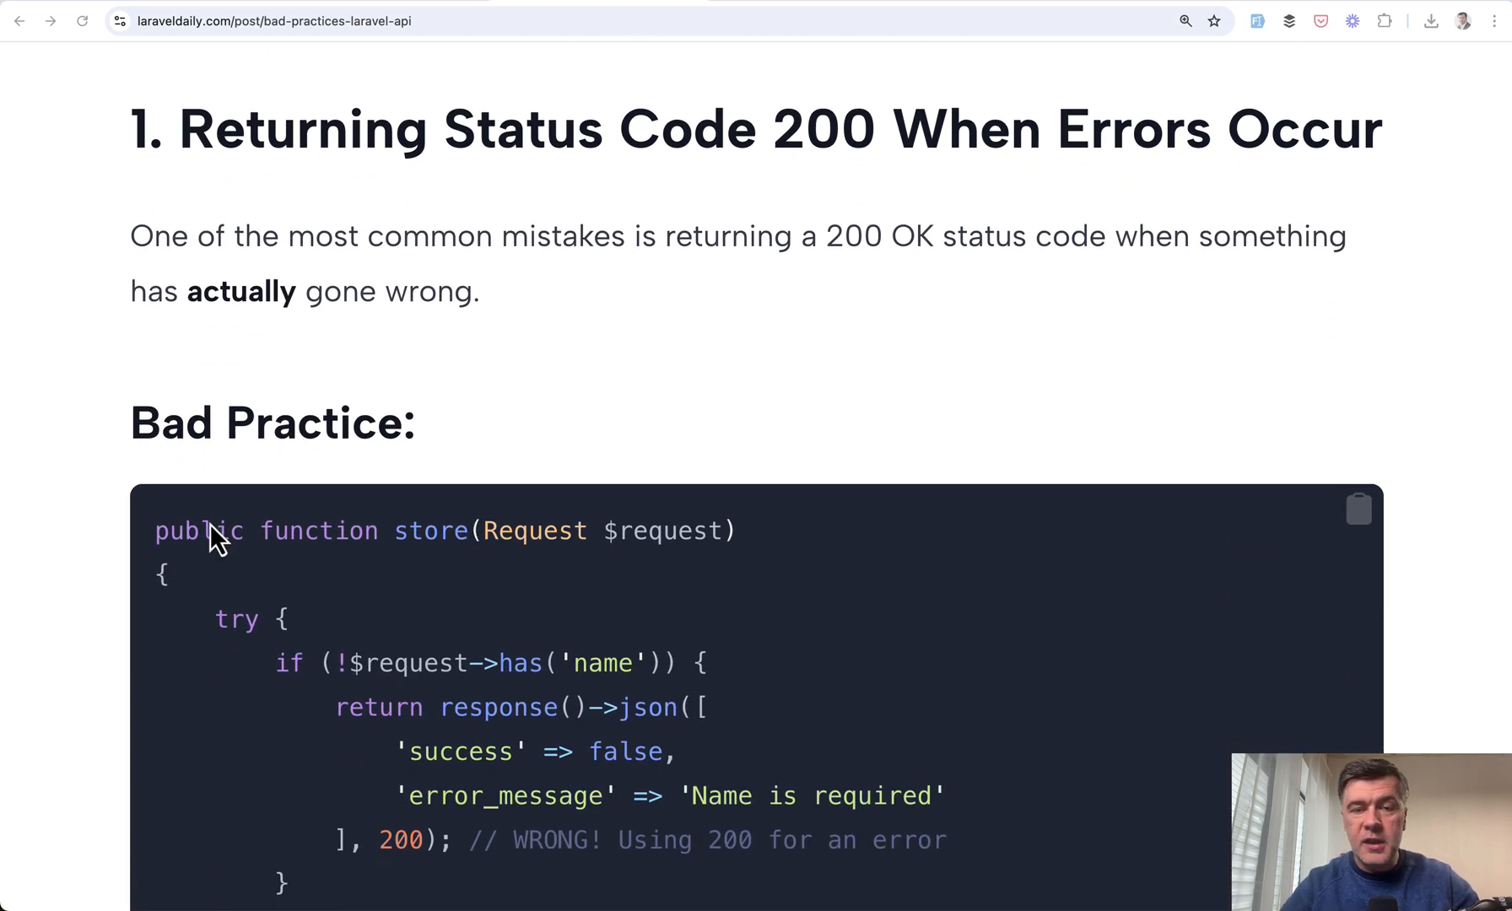
scroll(up, 3)
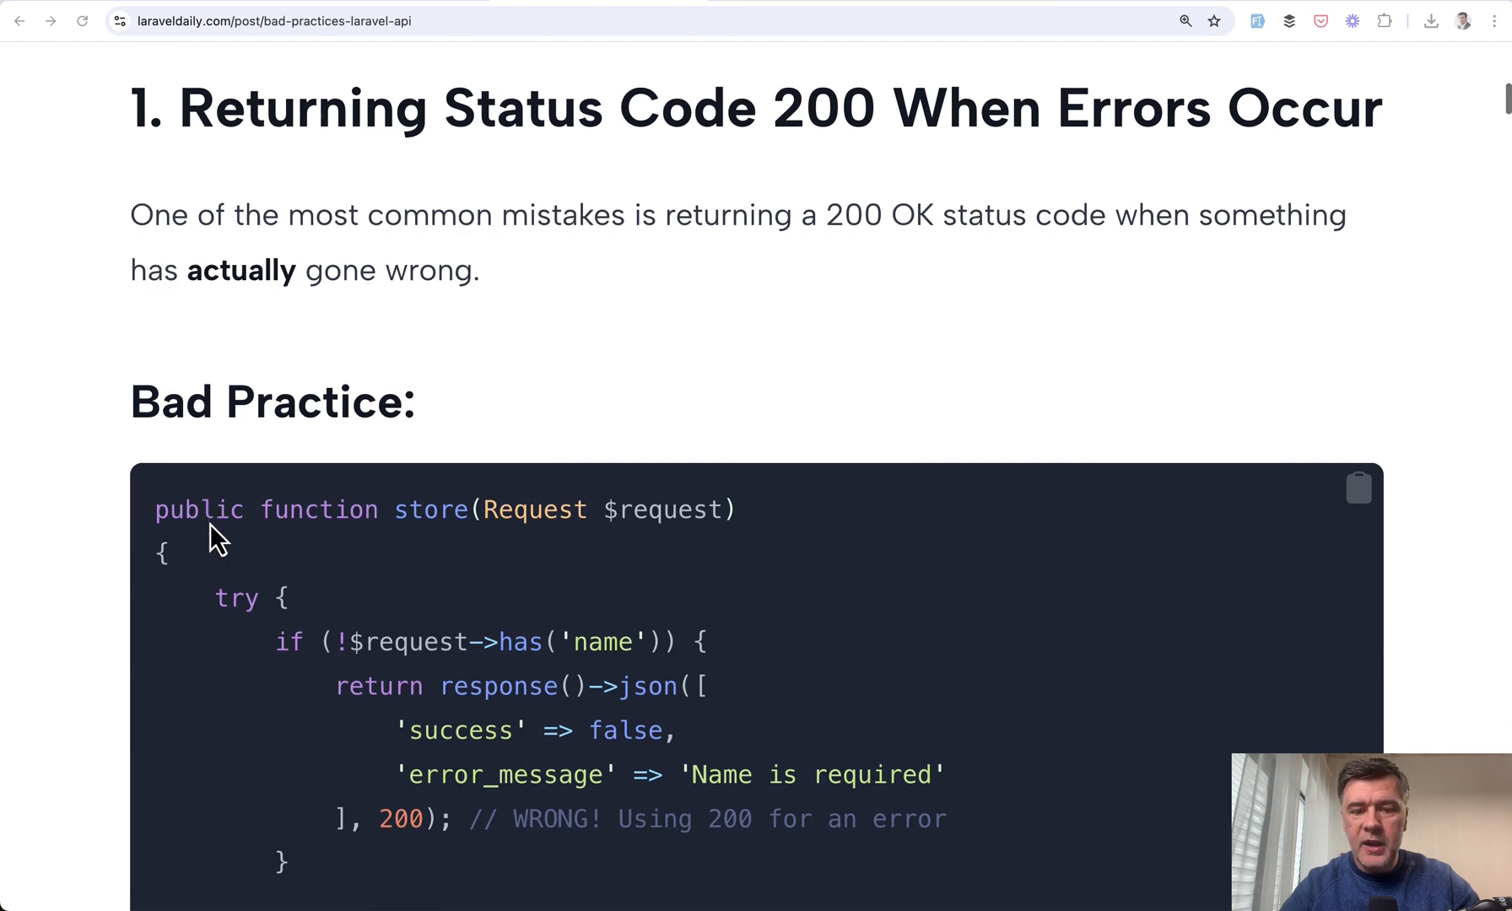
scroll(down, 3)
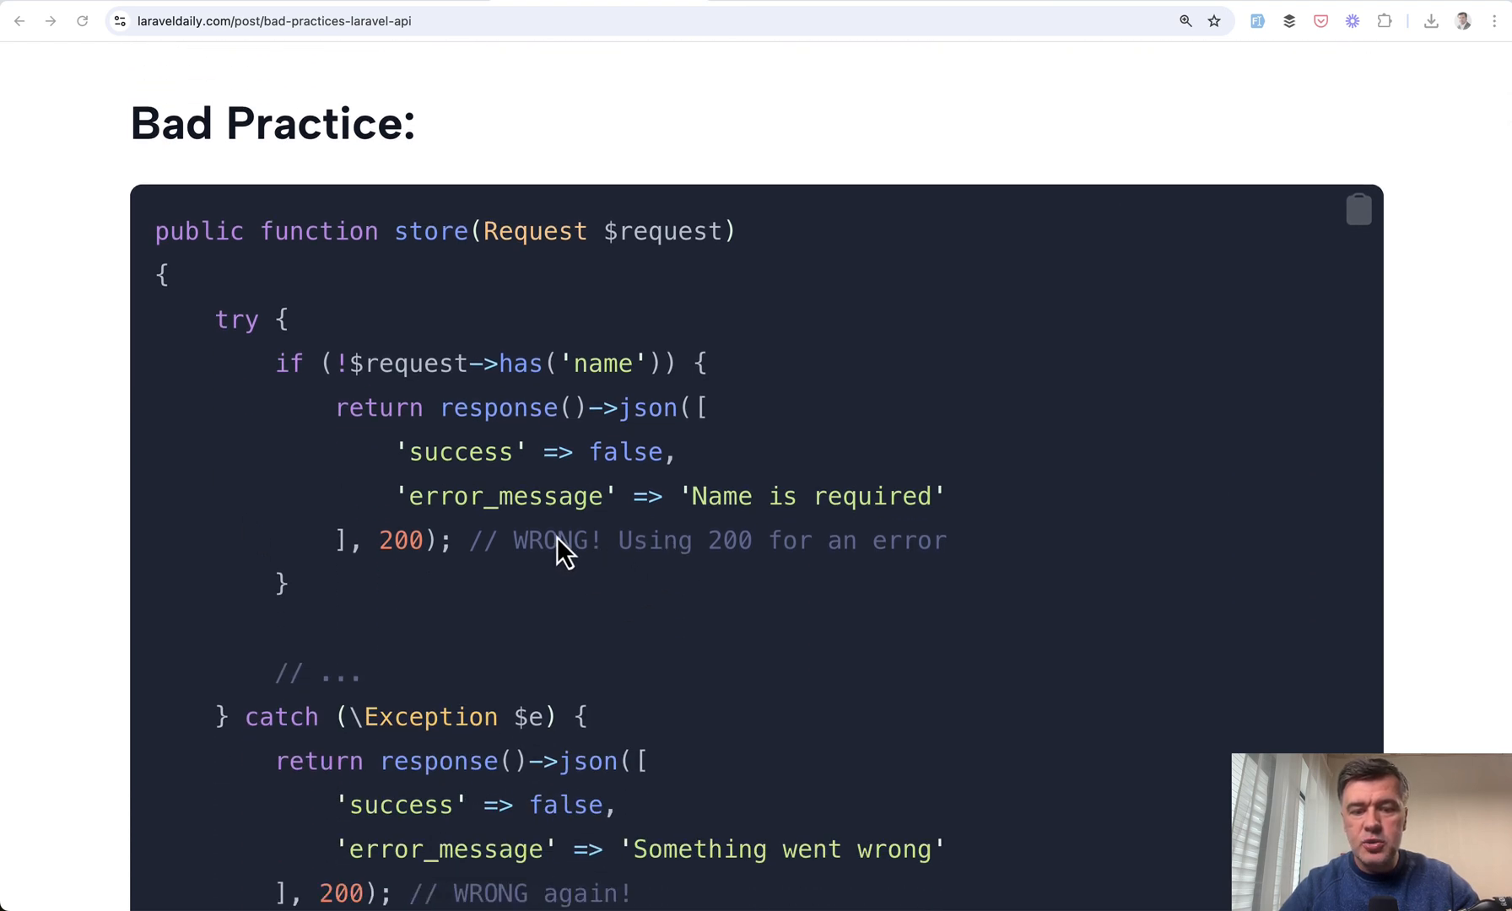
mouse_move(641, 497)
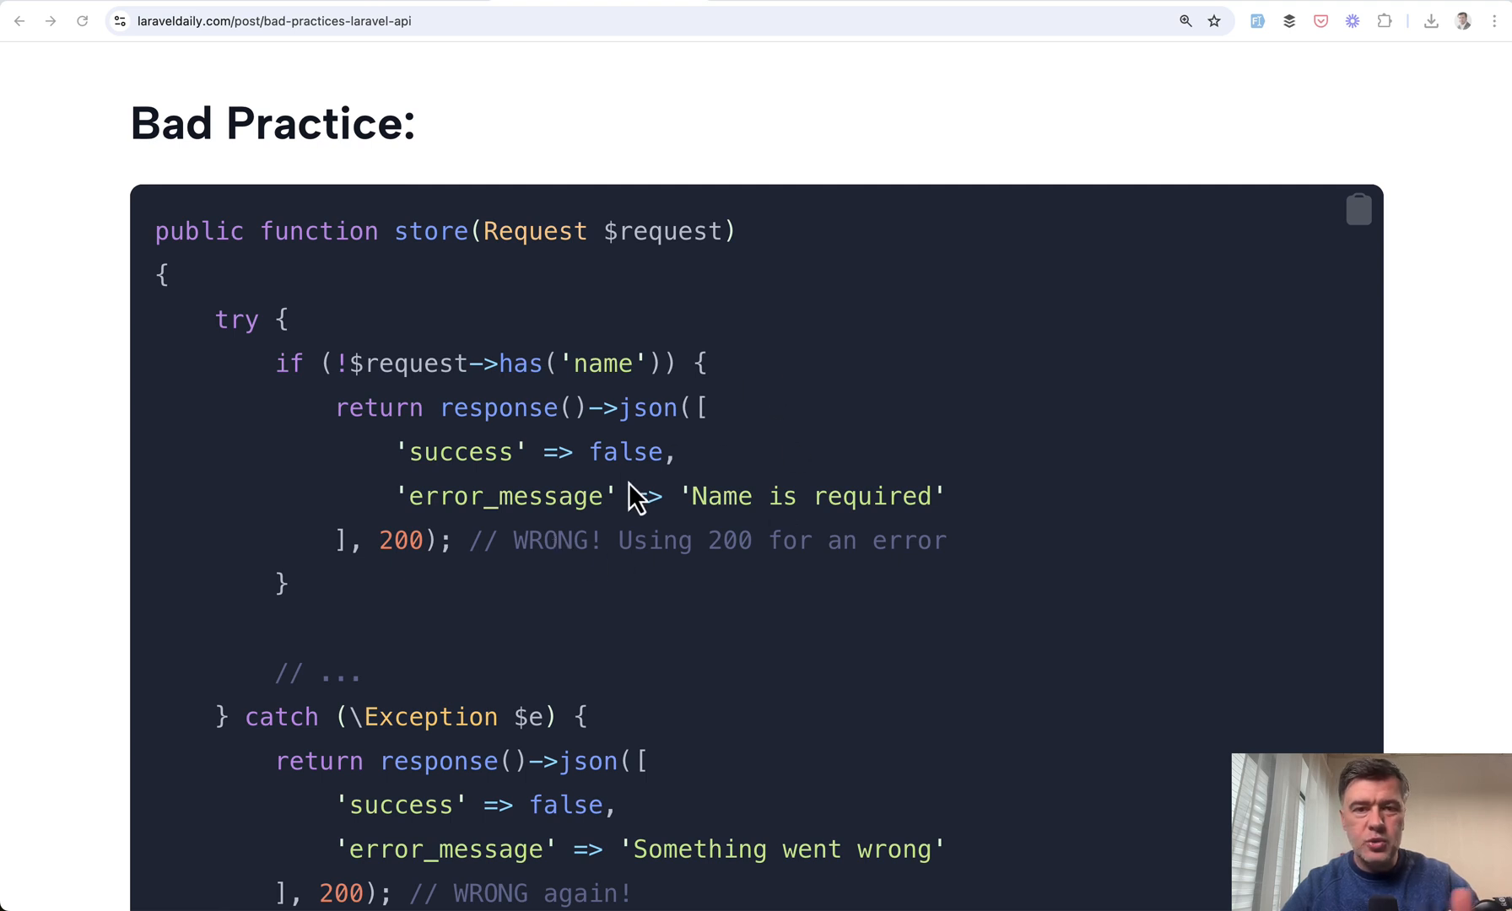
scroll(up, 3)
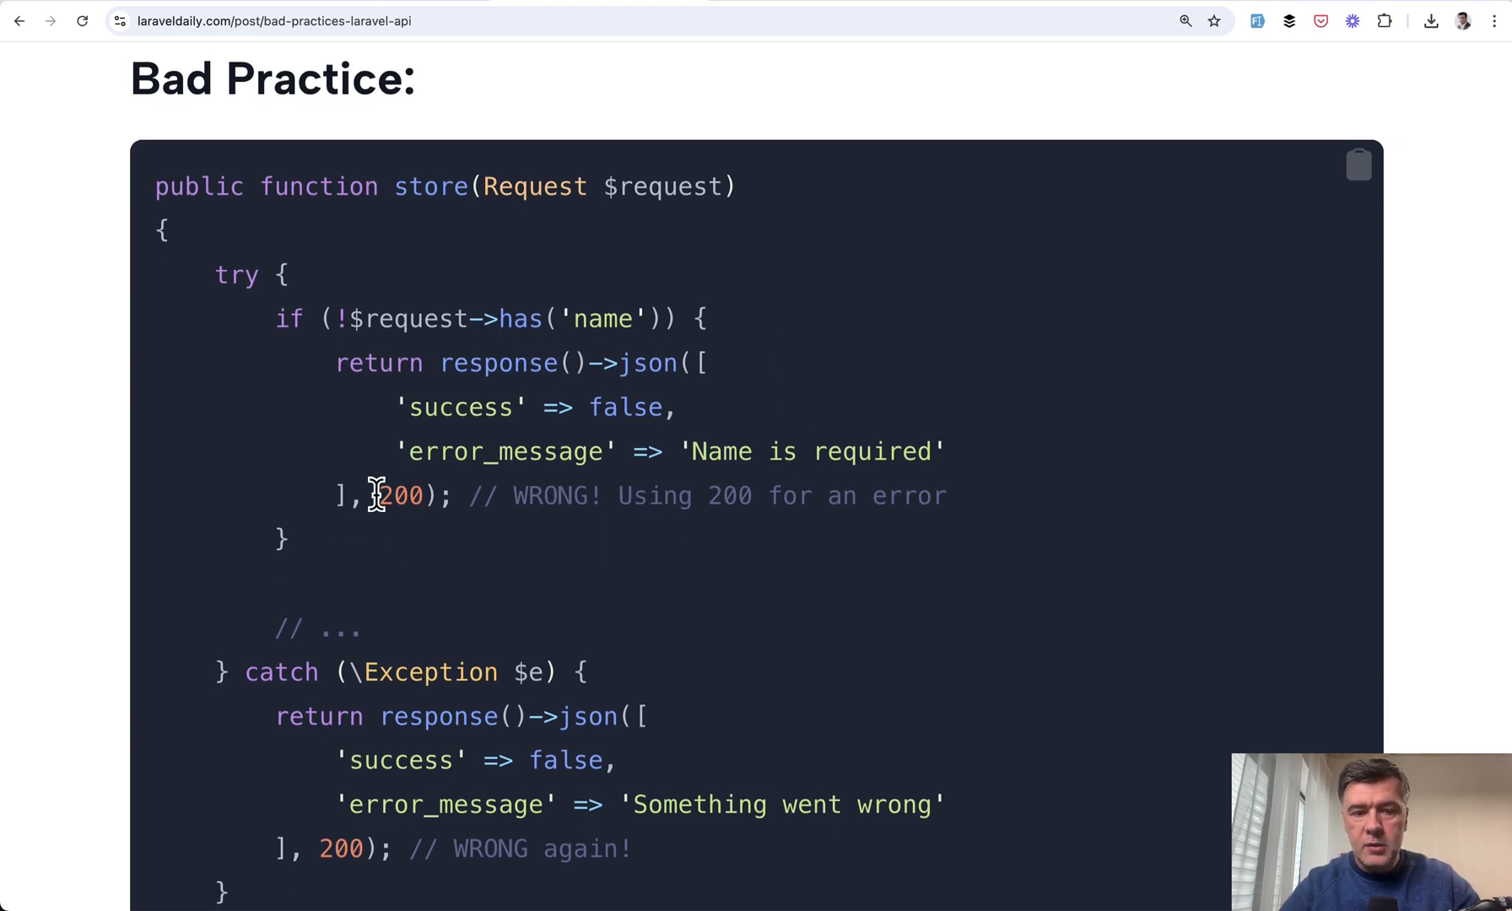
mouse_move(858, 598)
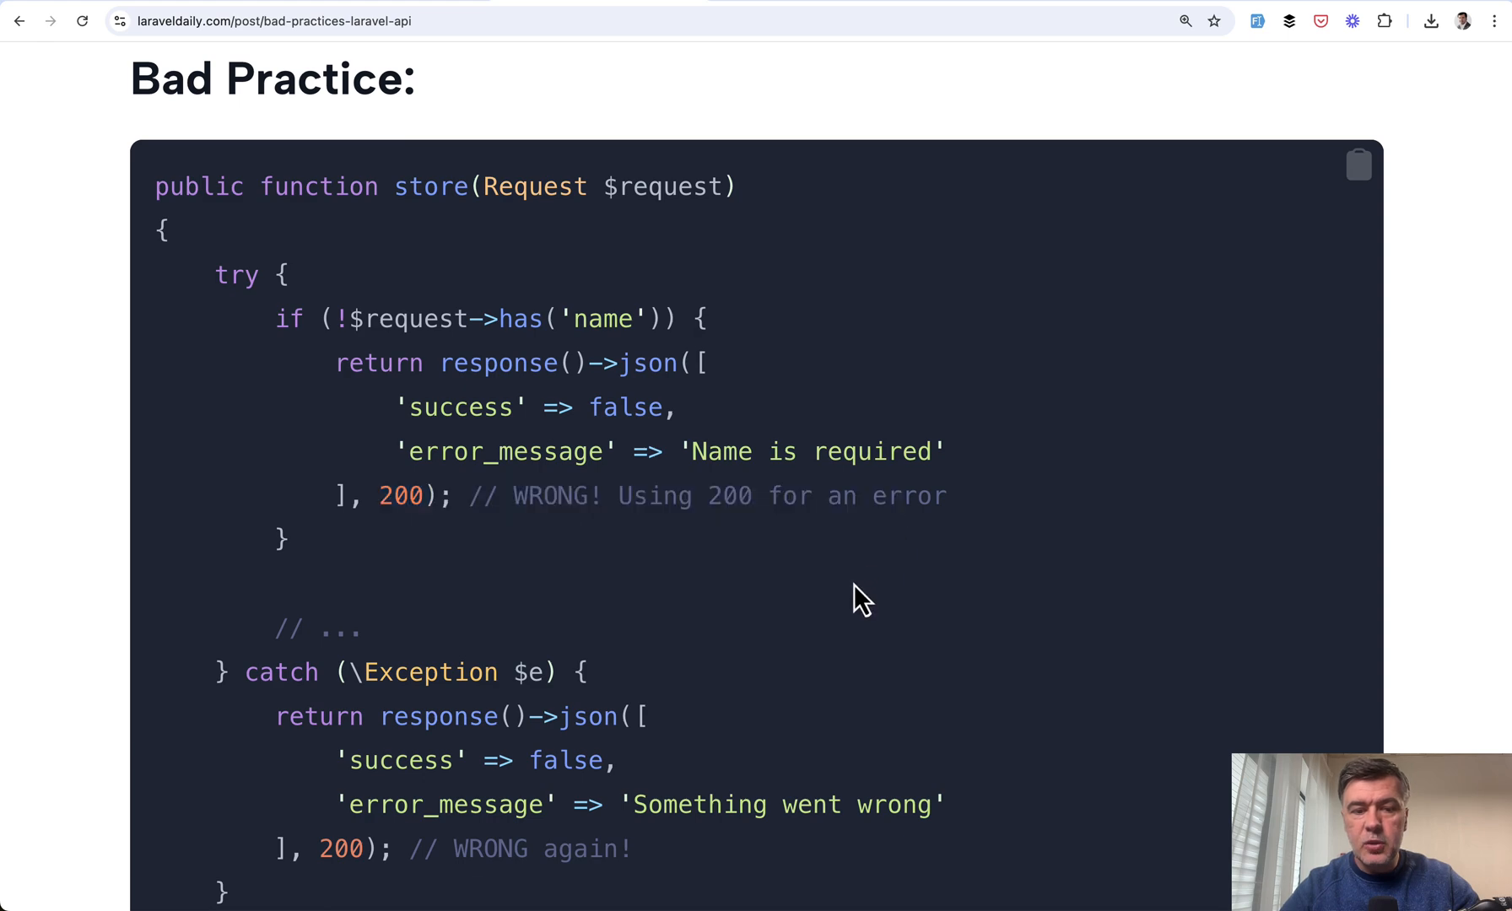
mouse_move(837, 501)
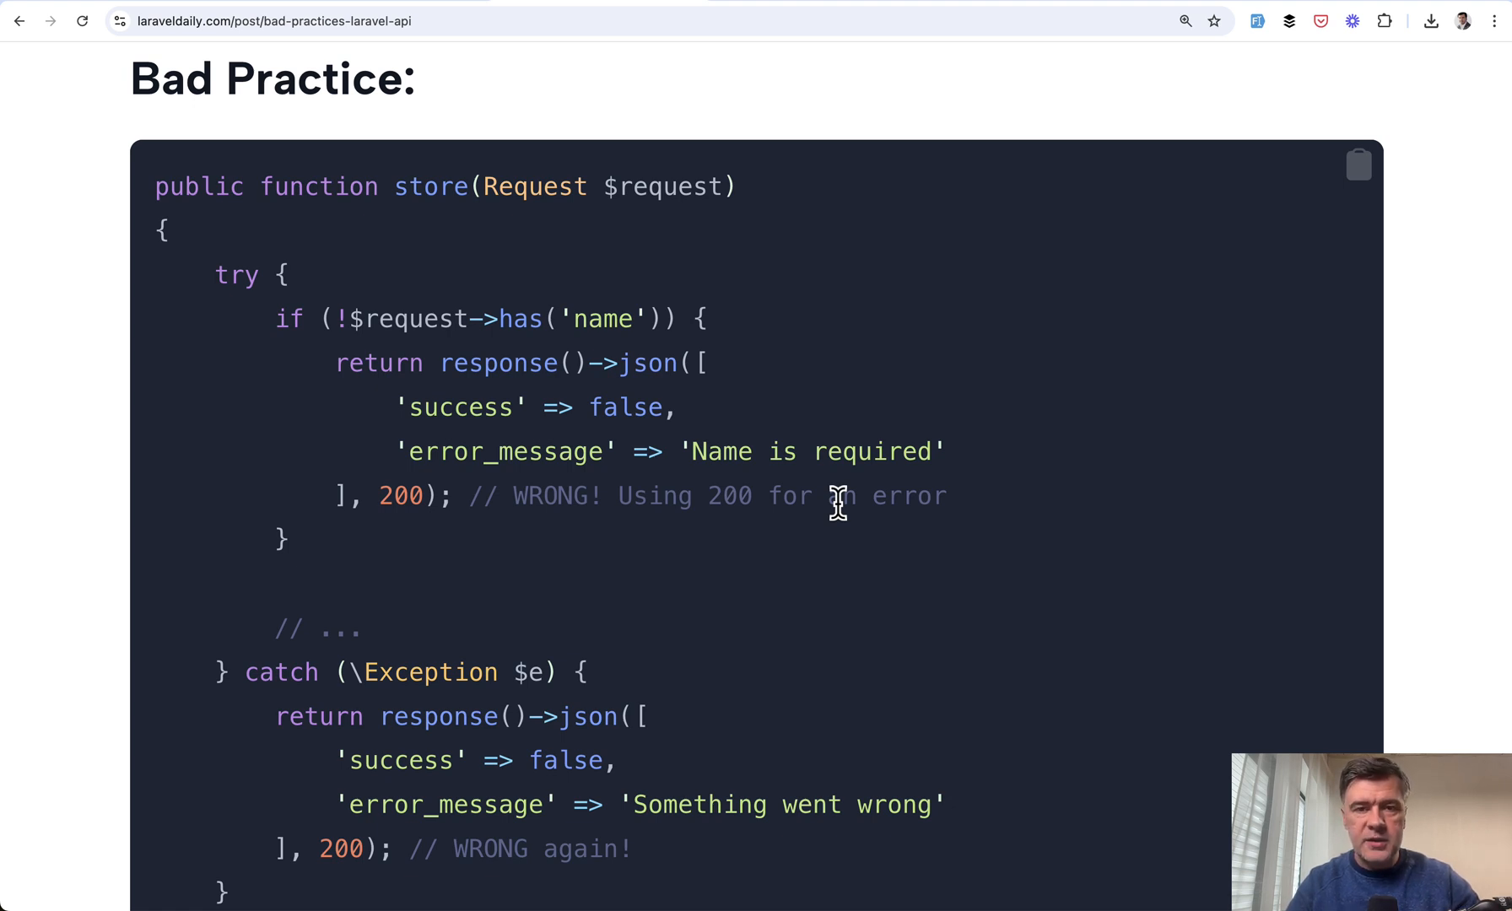
scroll(down, 3)
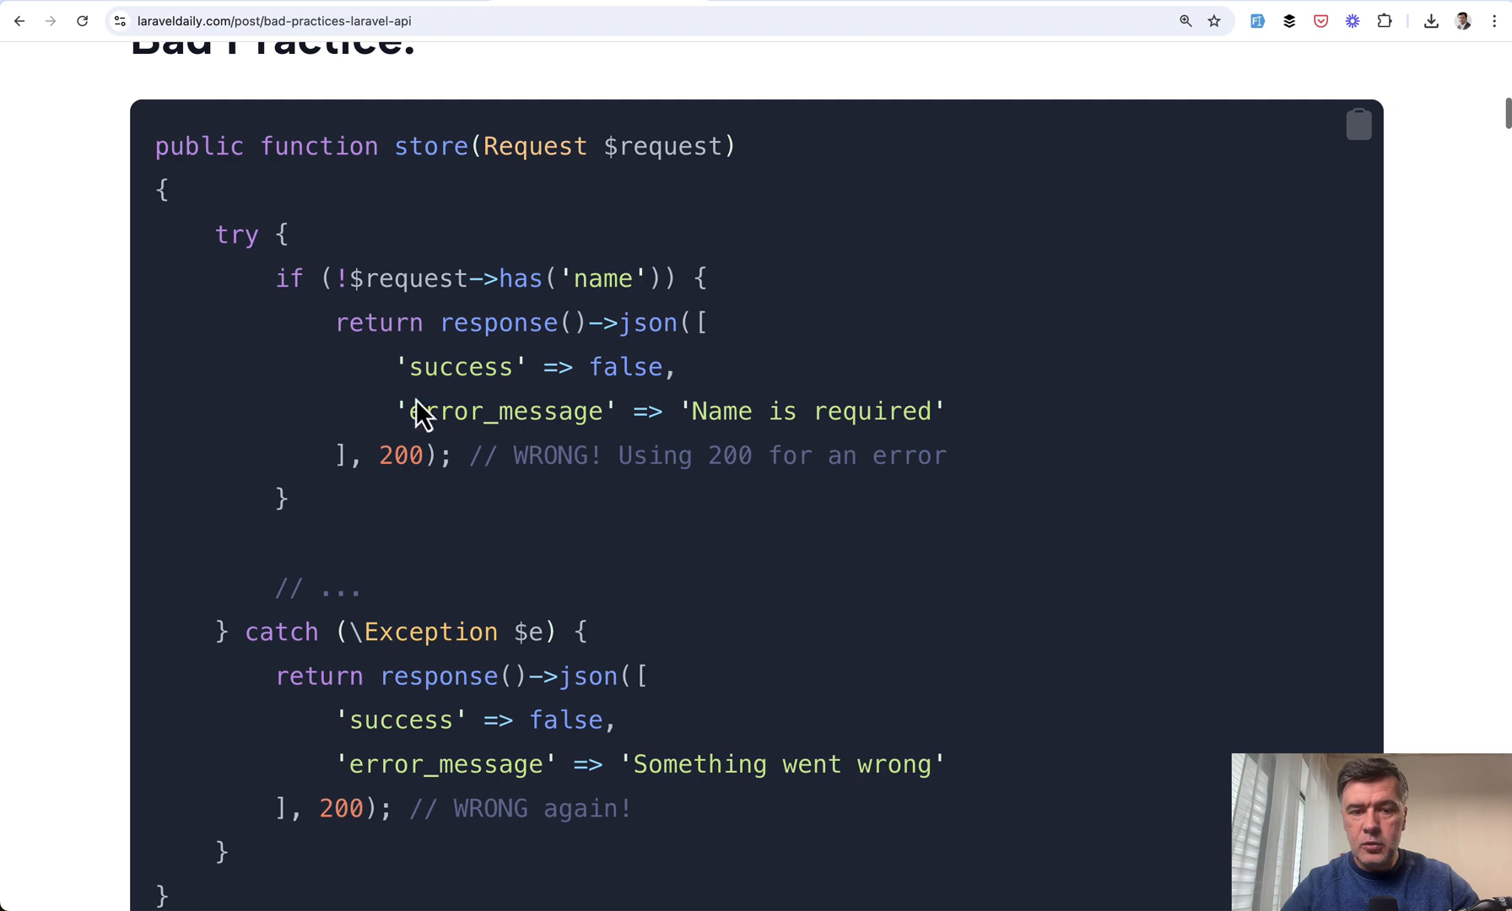
scroll(down, 3)
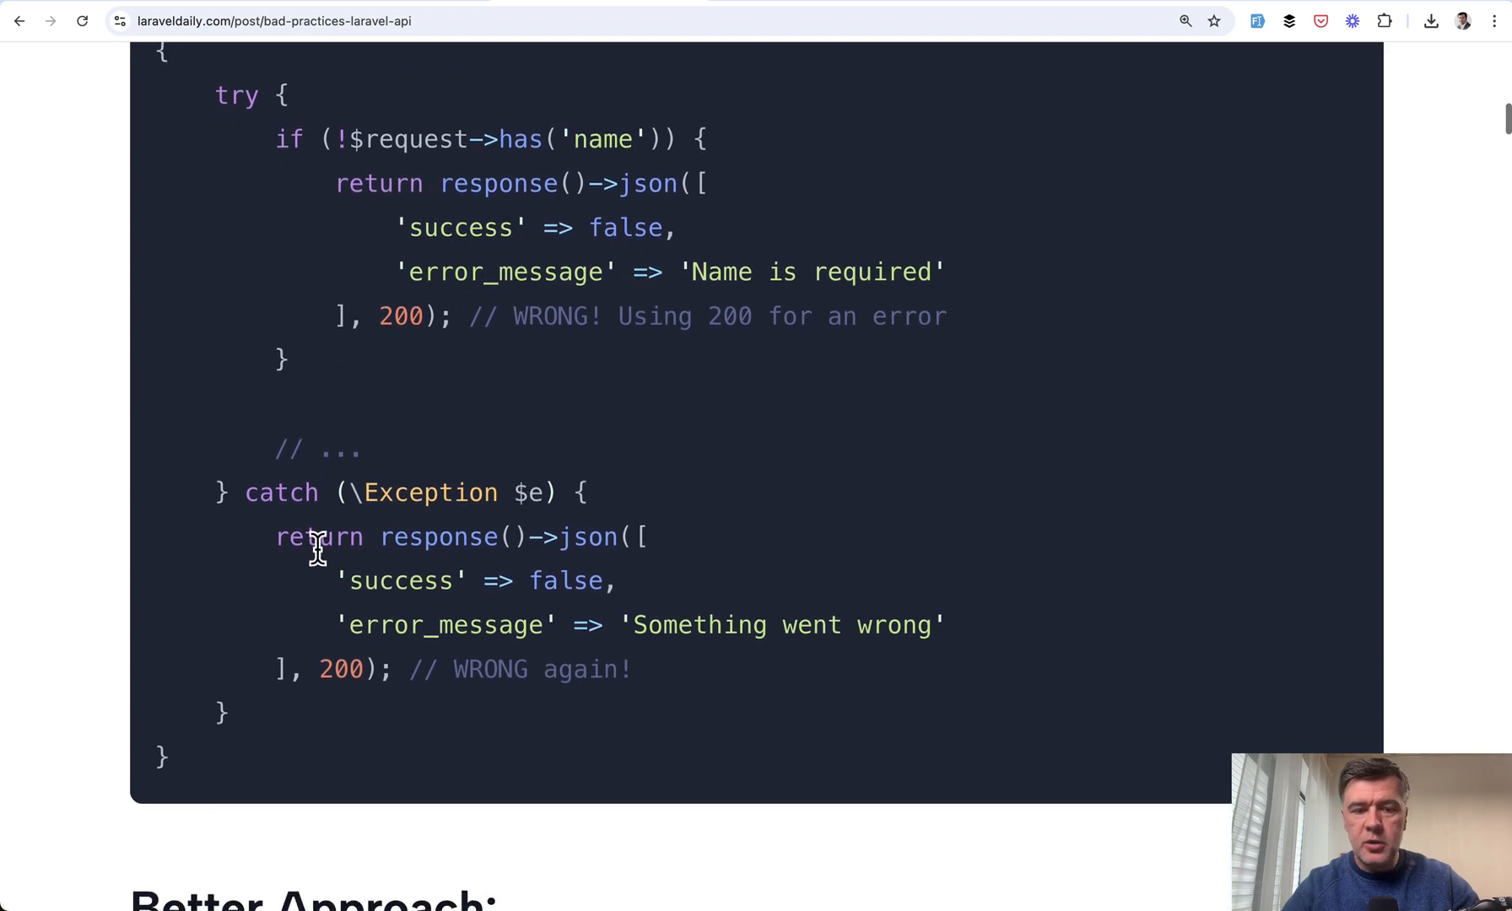
scroll(down, 3)
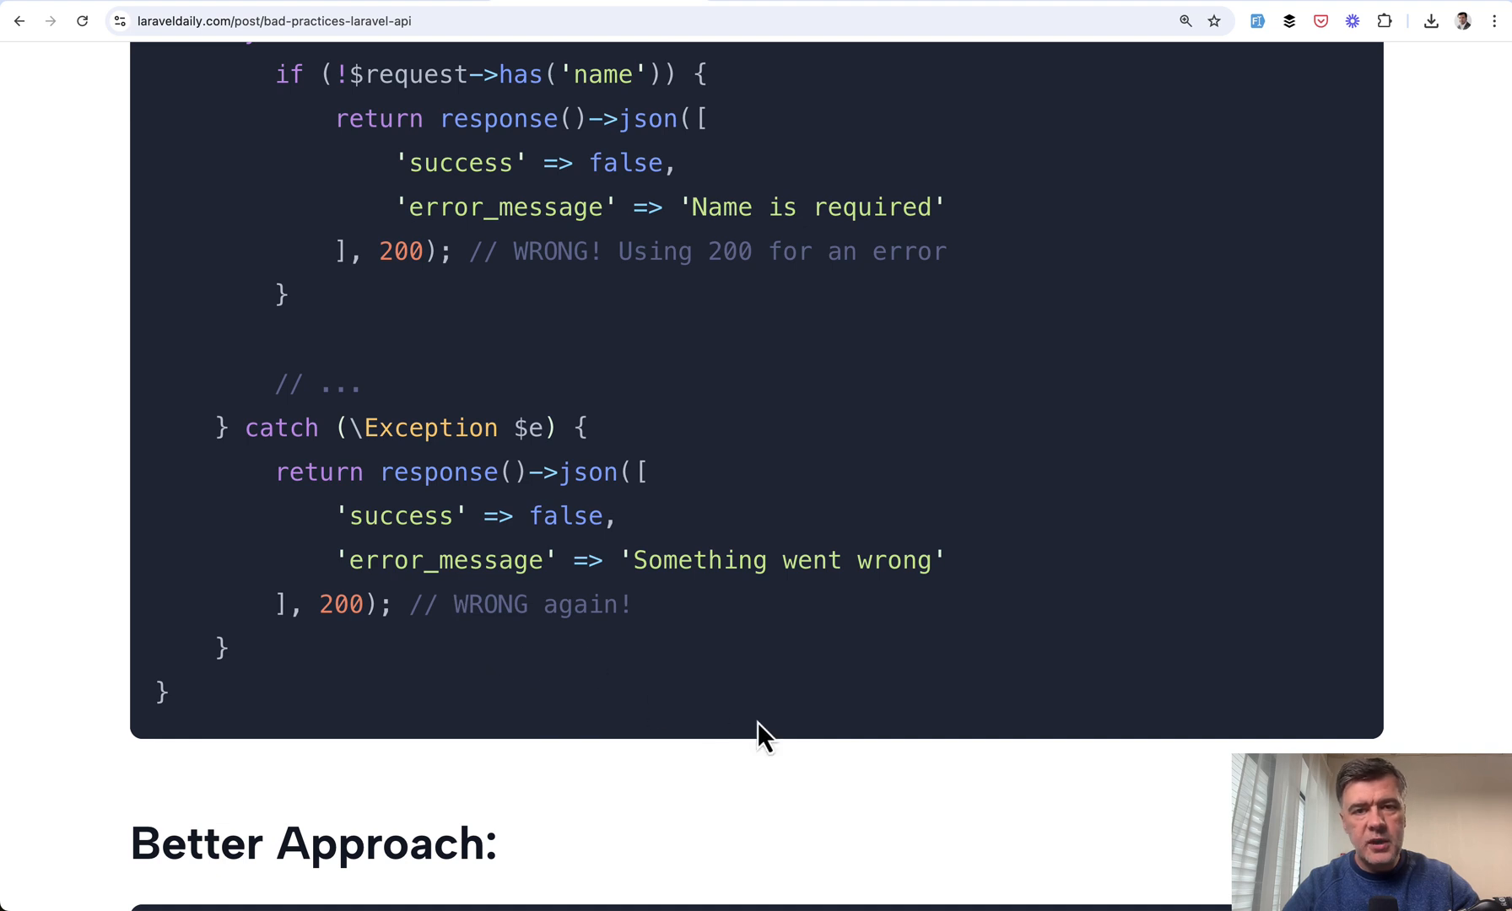
mouse_move(815, 702)
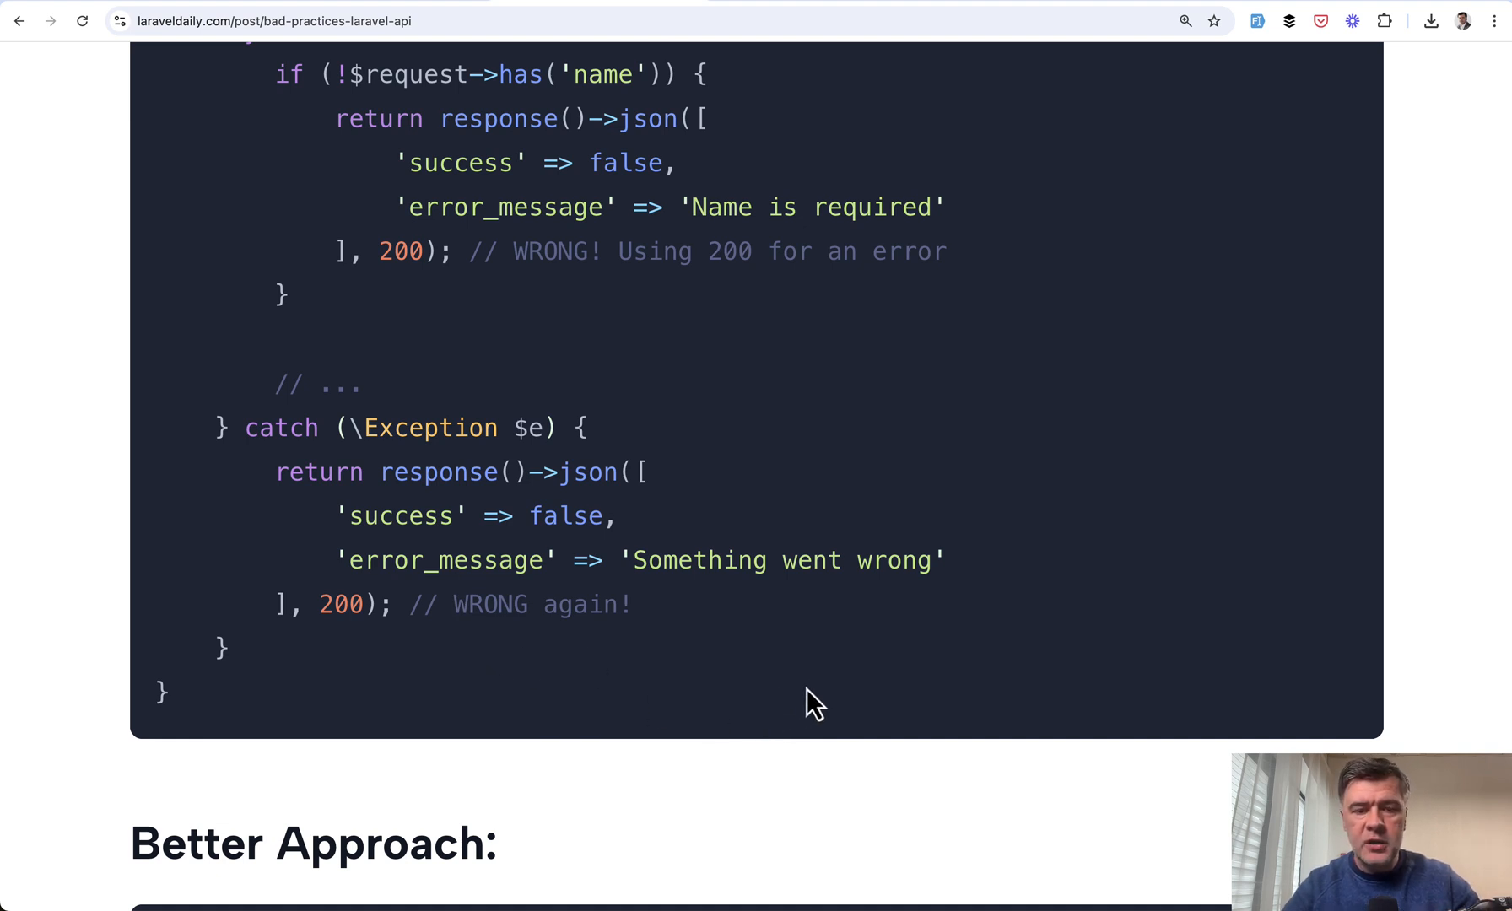
Scroll through the Better Approach code returning 201, 422 and 500 until the Reddit meme
scroll(down, 3)
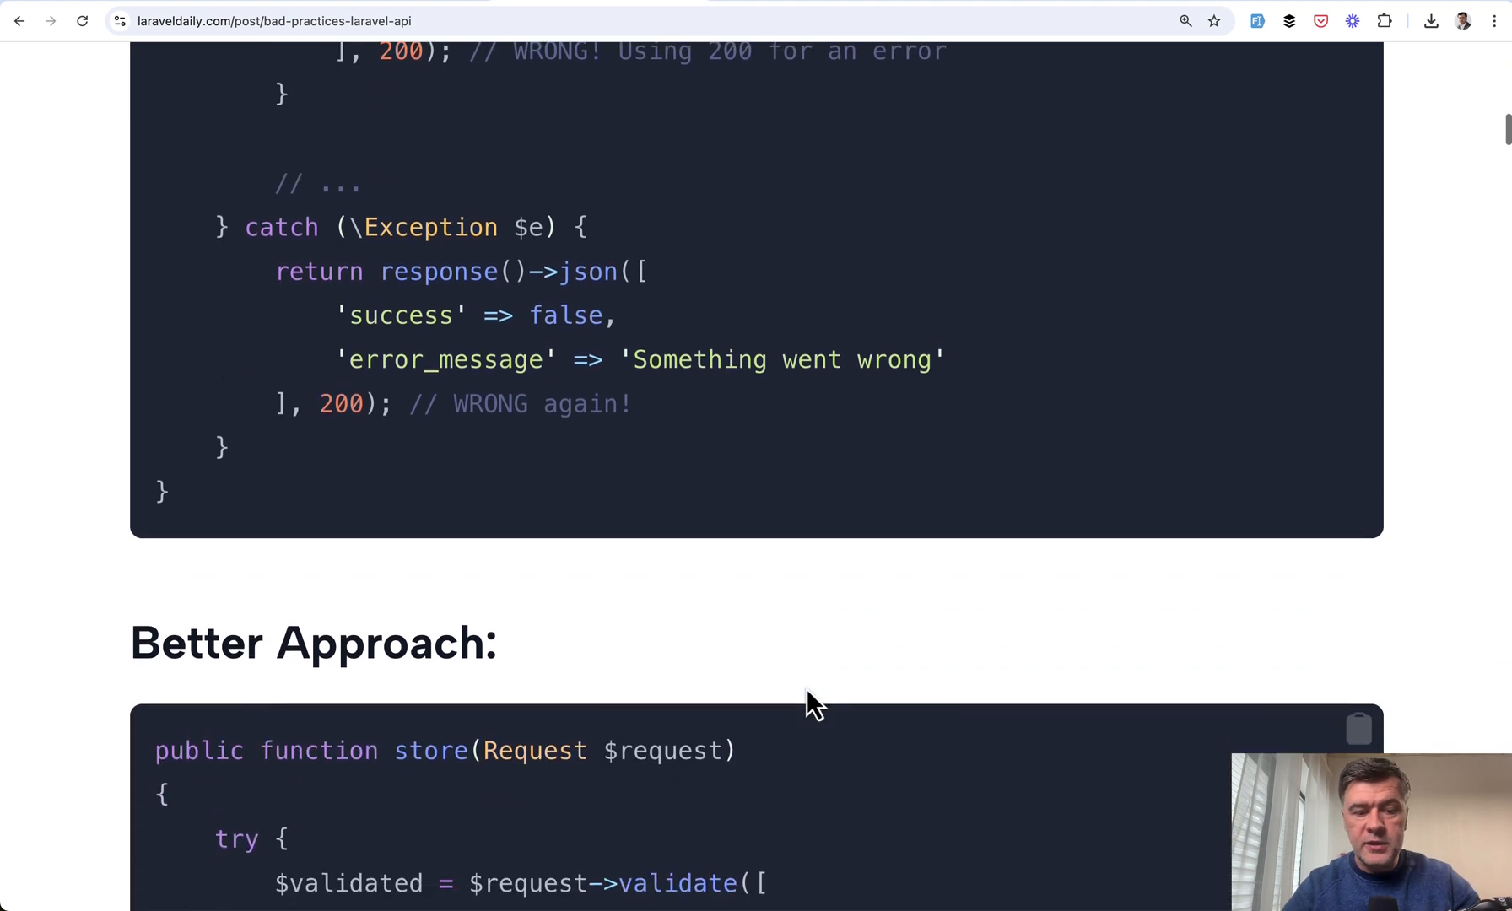
scroll(down, 3)
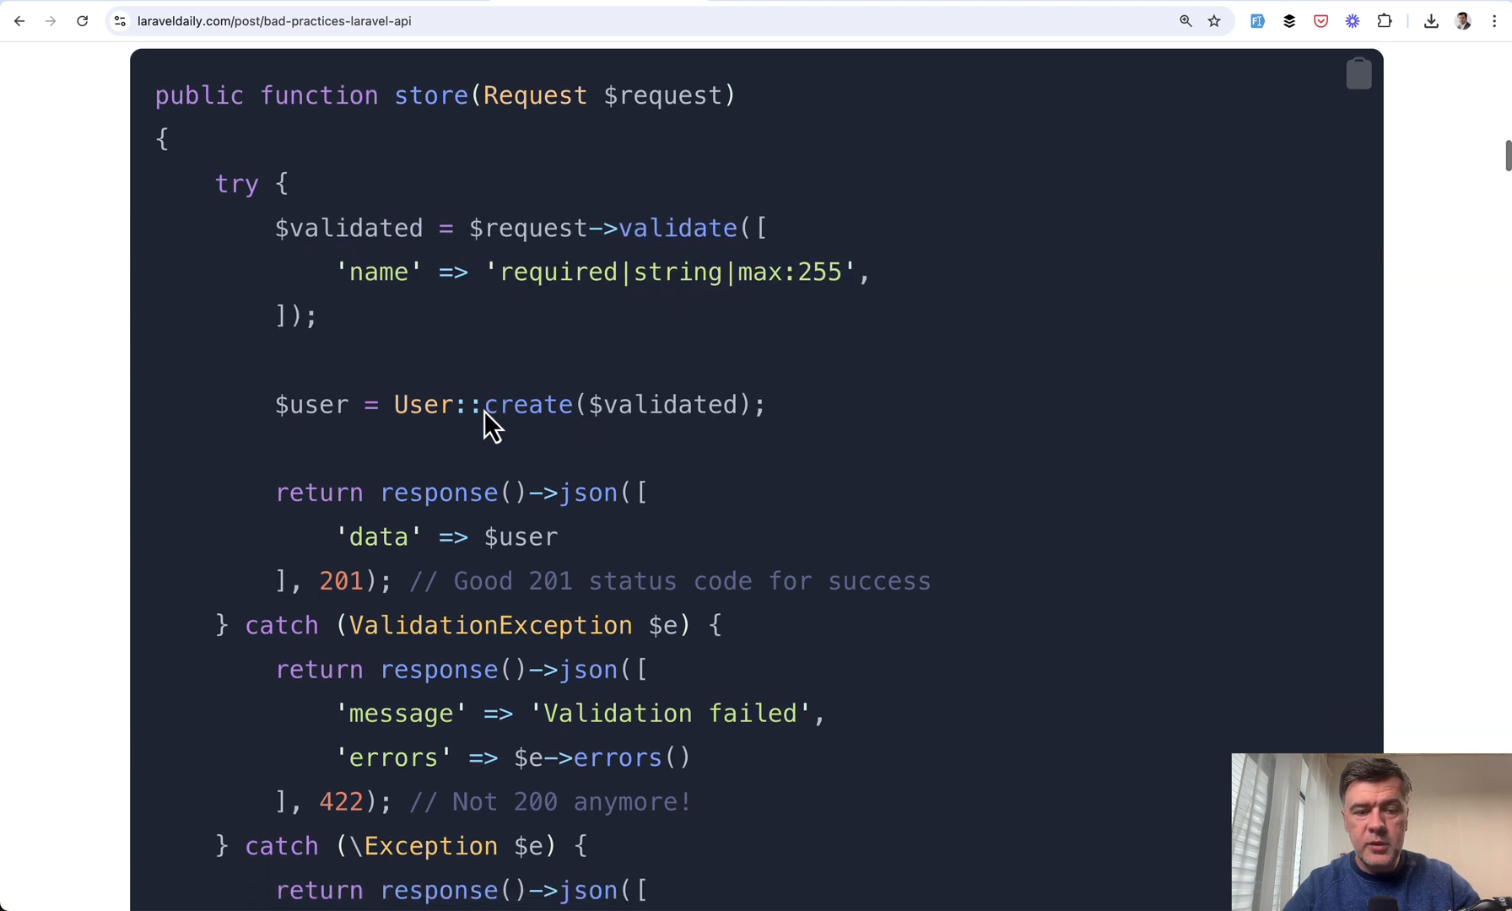
scroll(down, 3)
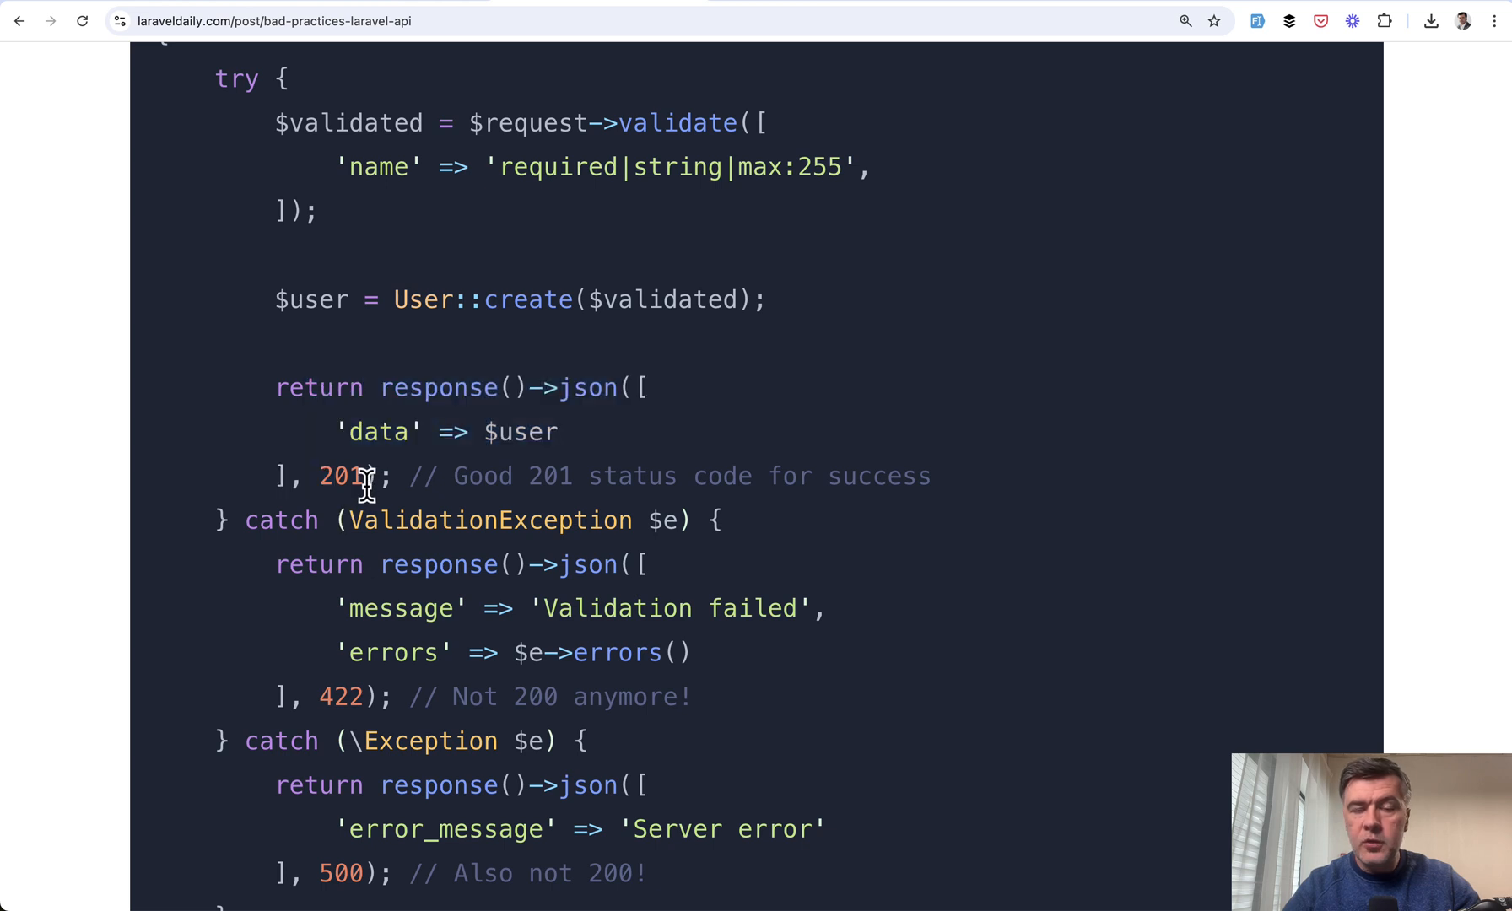
scroll(down, 3)
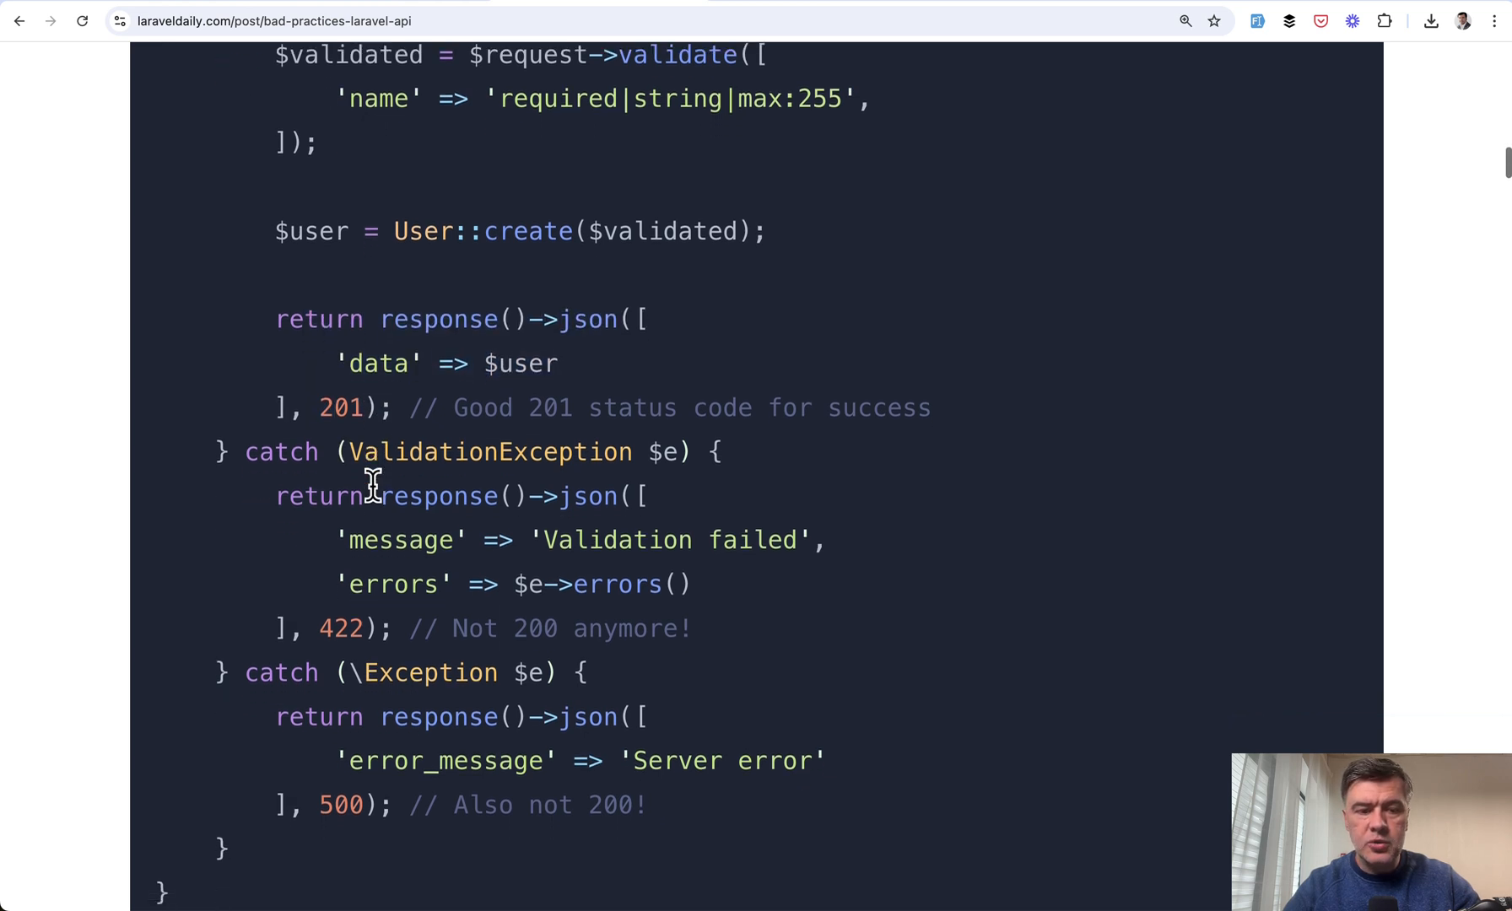
scroll(down, 3)
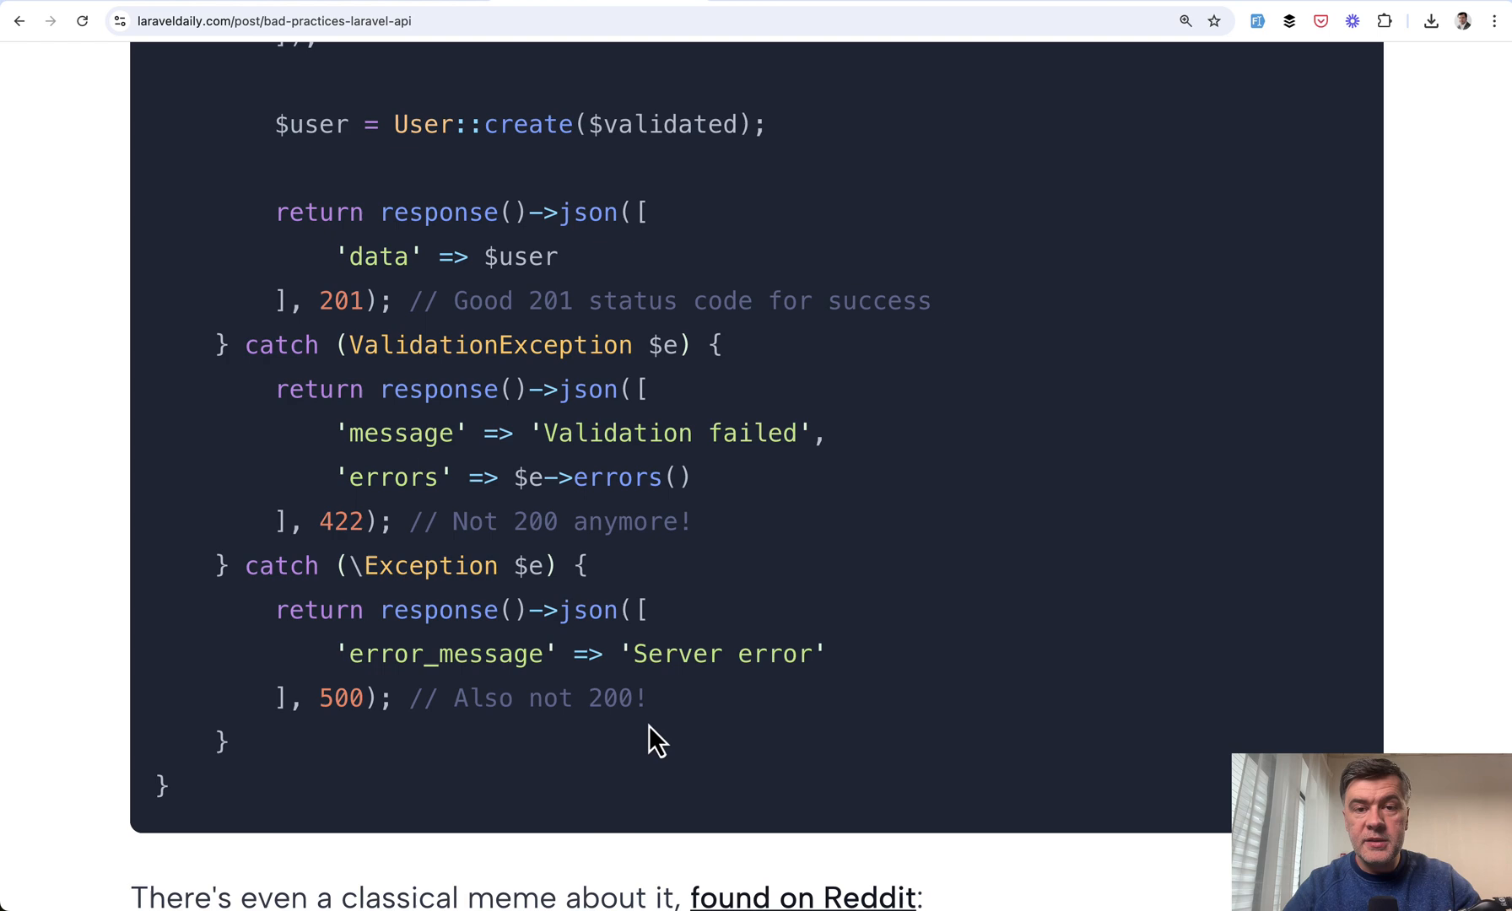
mouse_move(683, 771)
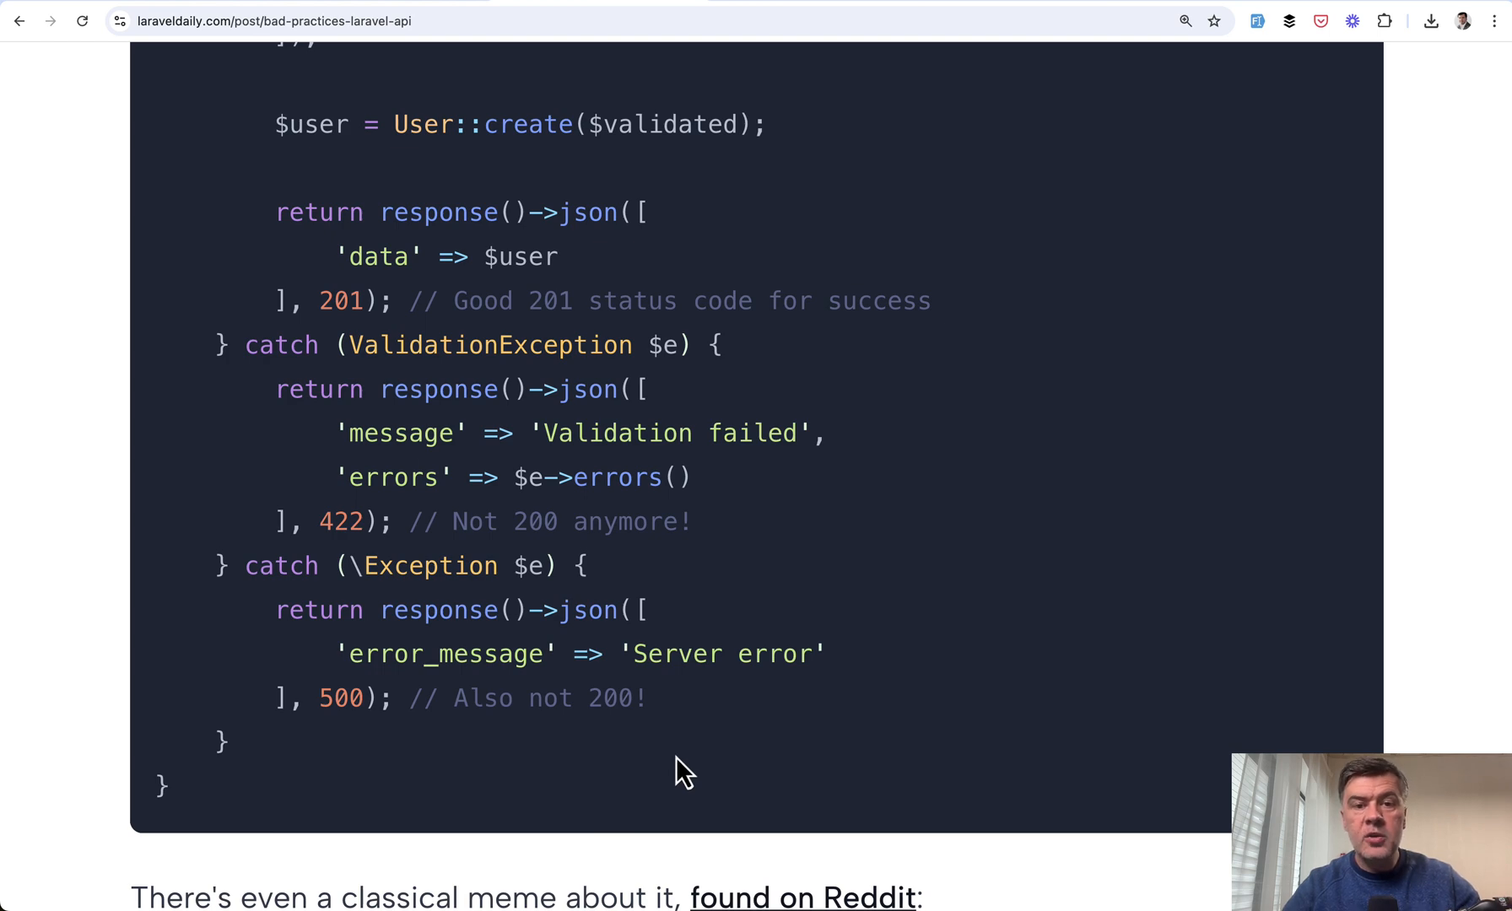
mouse_move(362, 344)
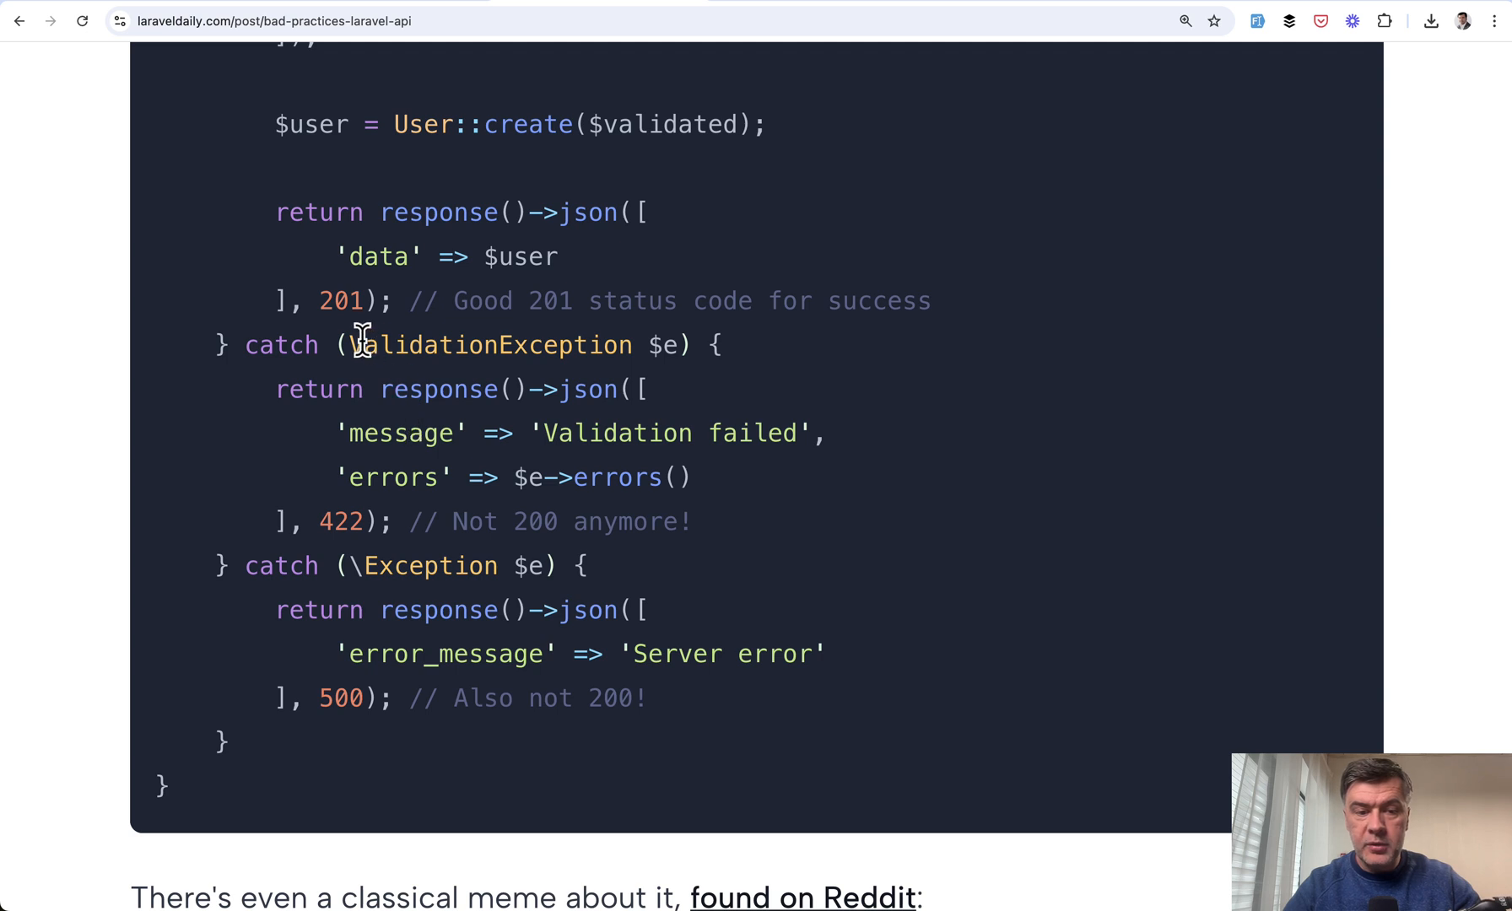
scroll(down, 3)
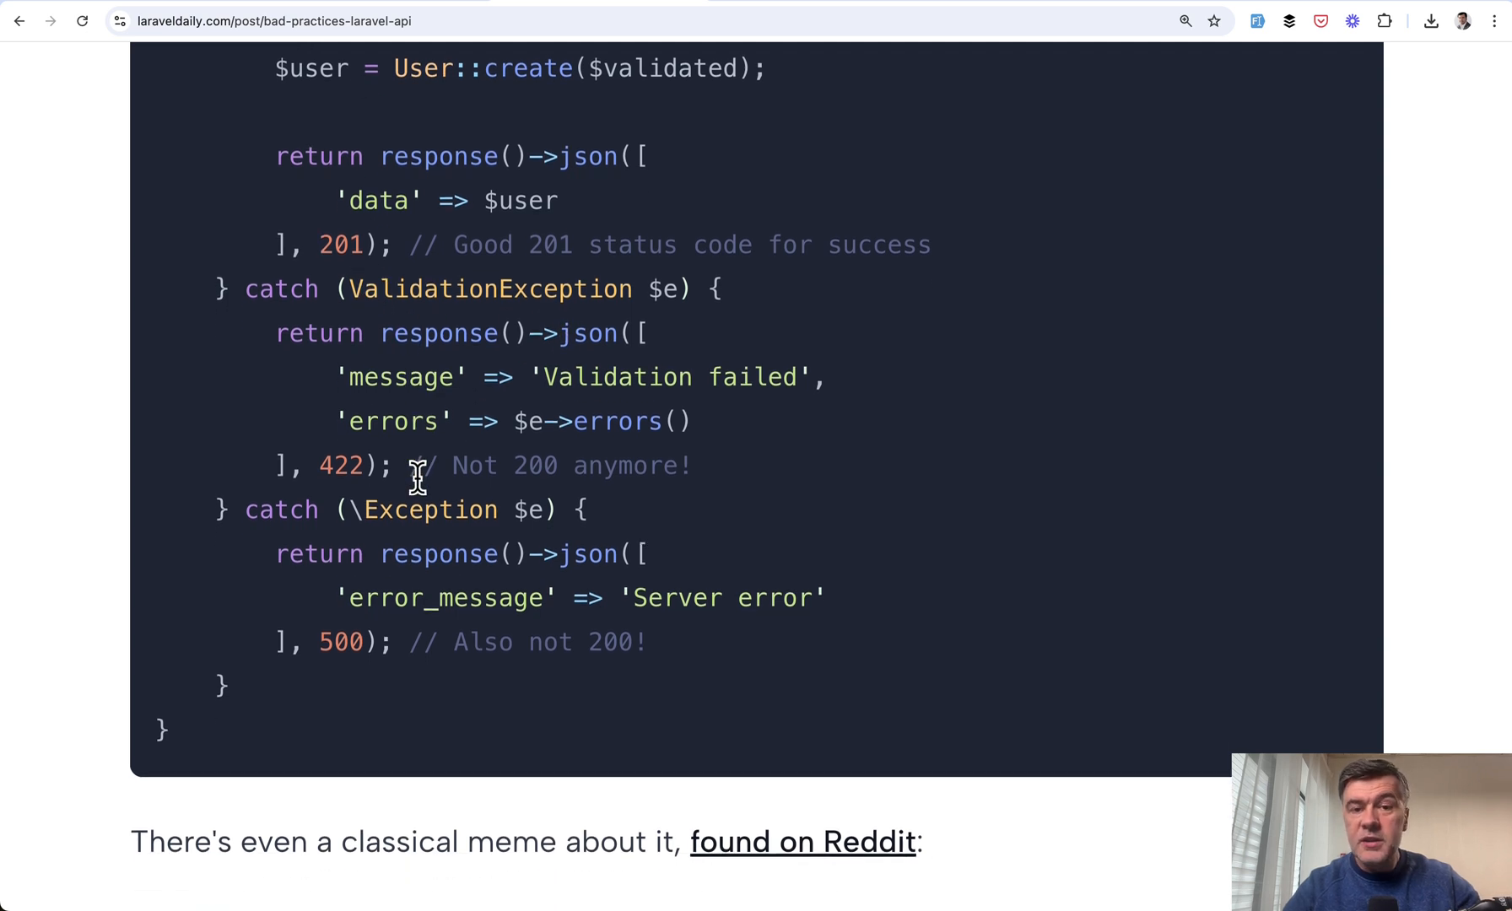
mouse_move(342, 509)
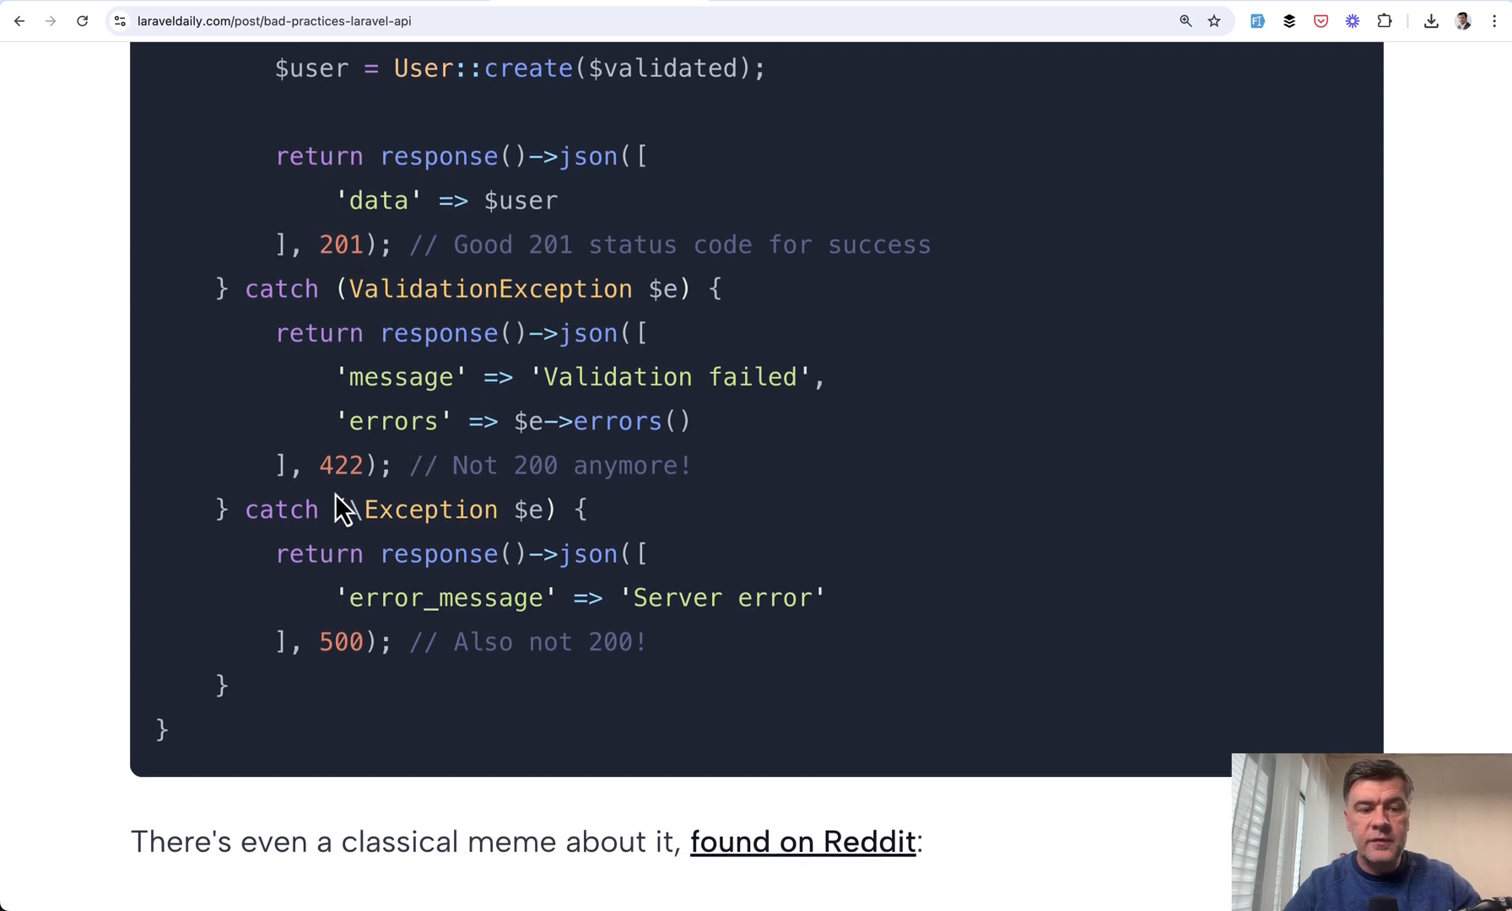
scroll(down, 3)
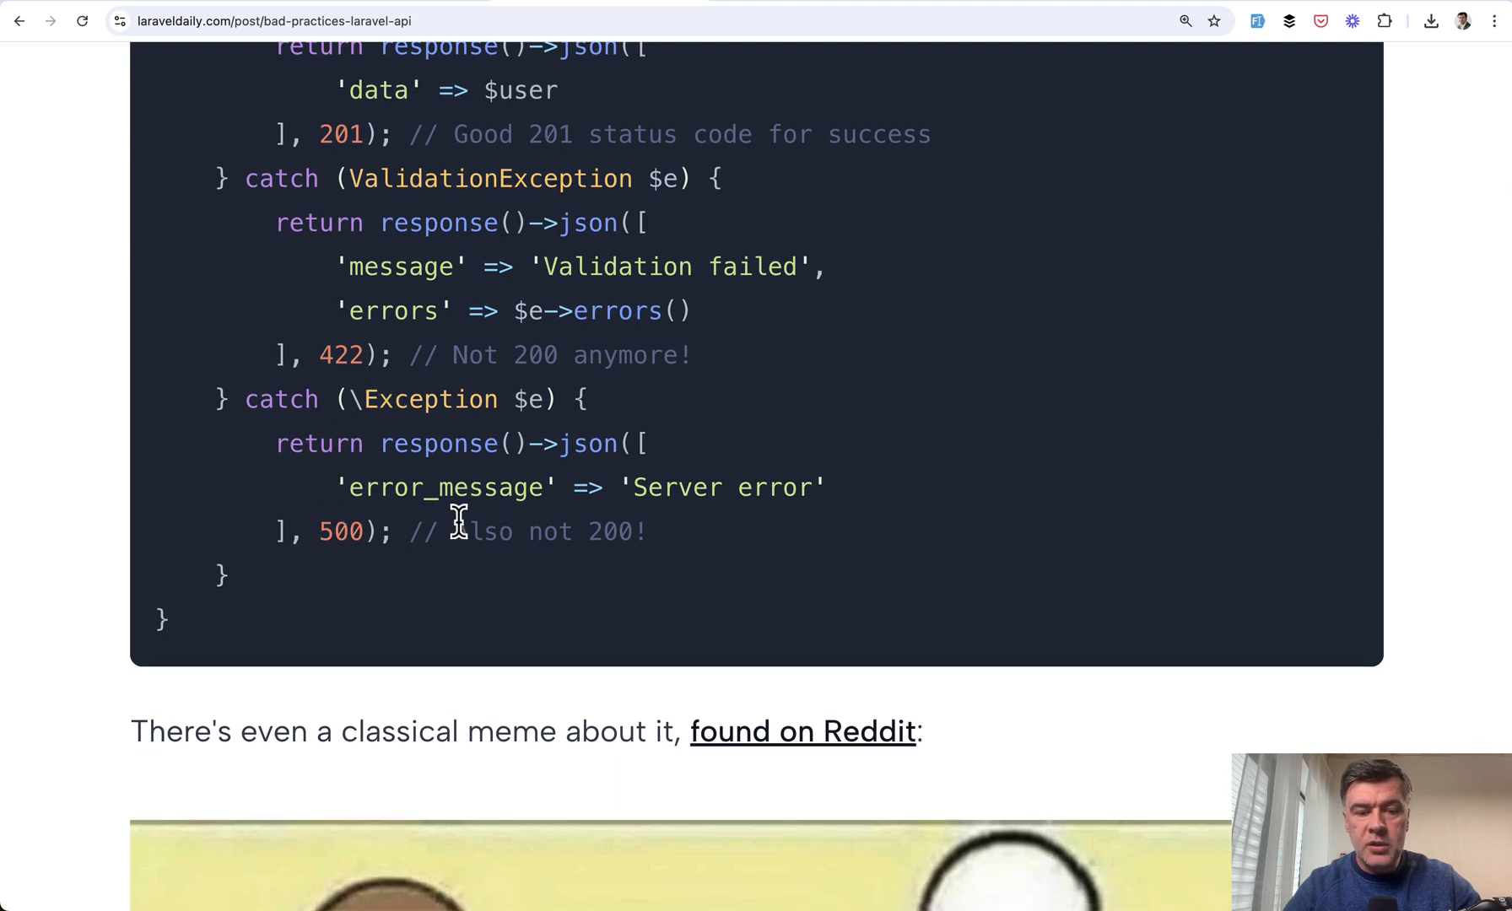
mouse_move(463, 566)
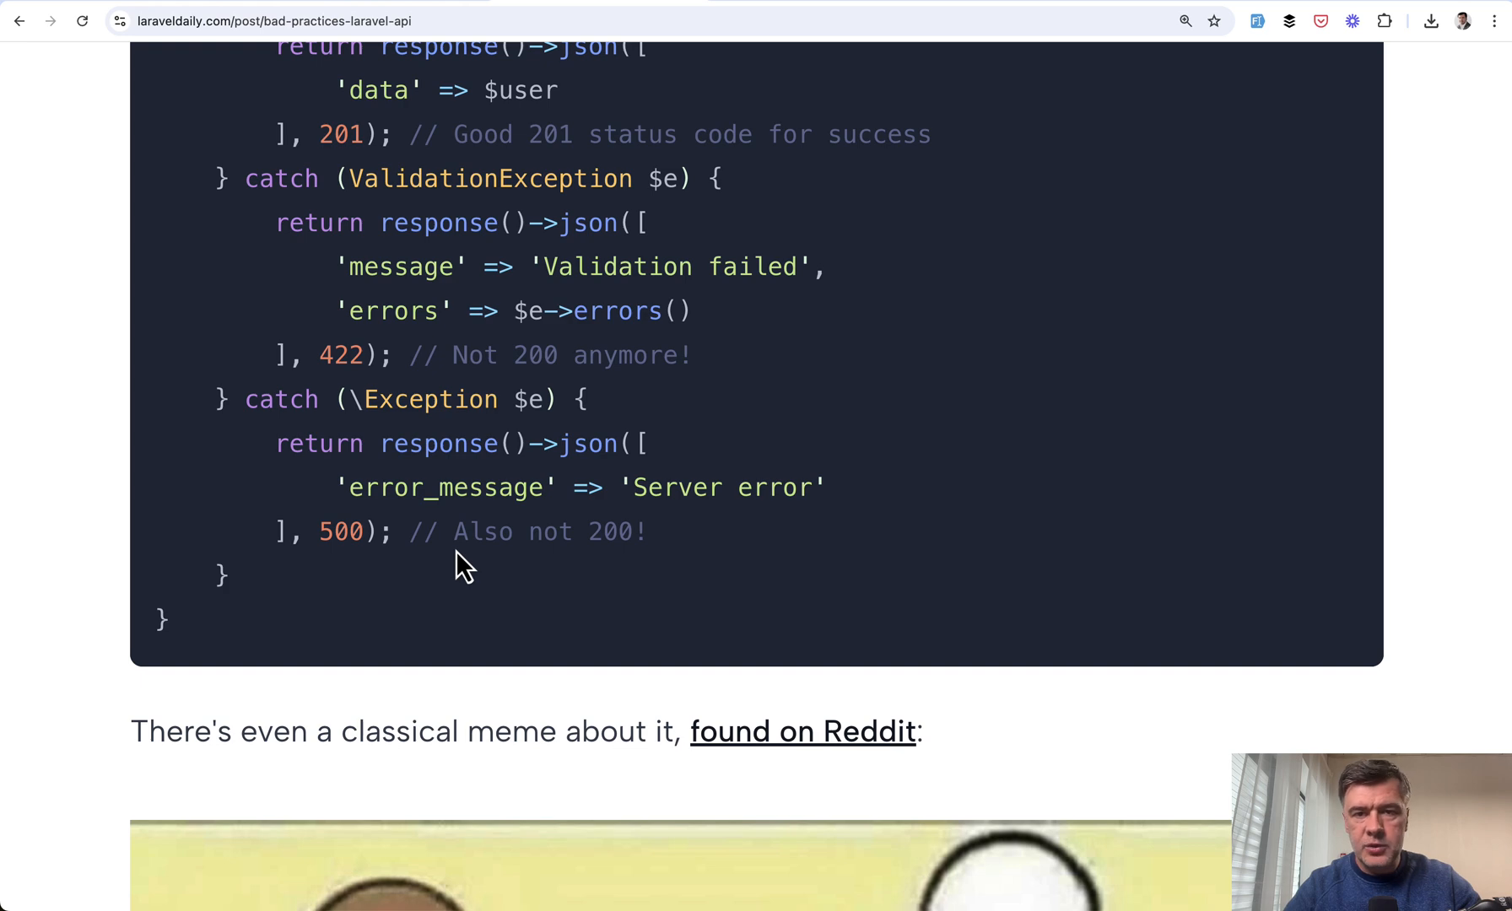
Scroll past the meme of a server returning 200 with a 400 error body
scroll(down, 3)
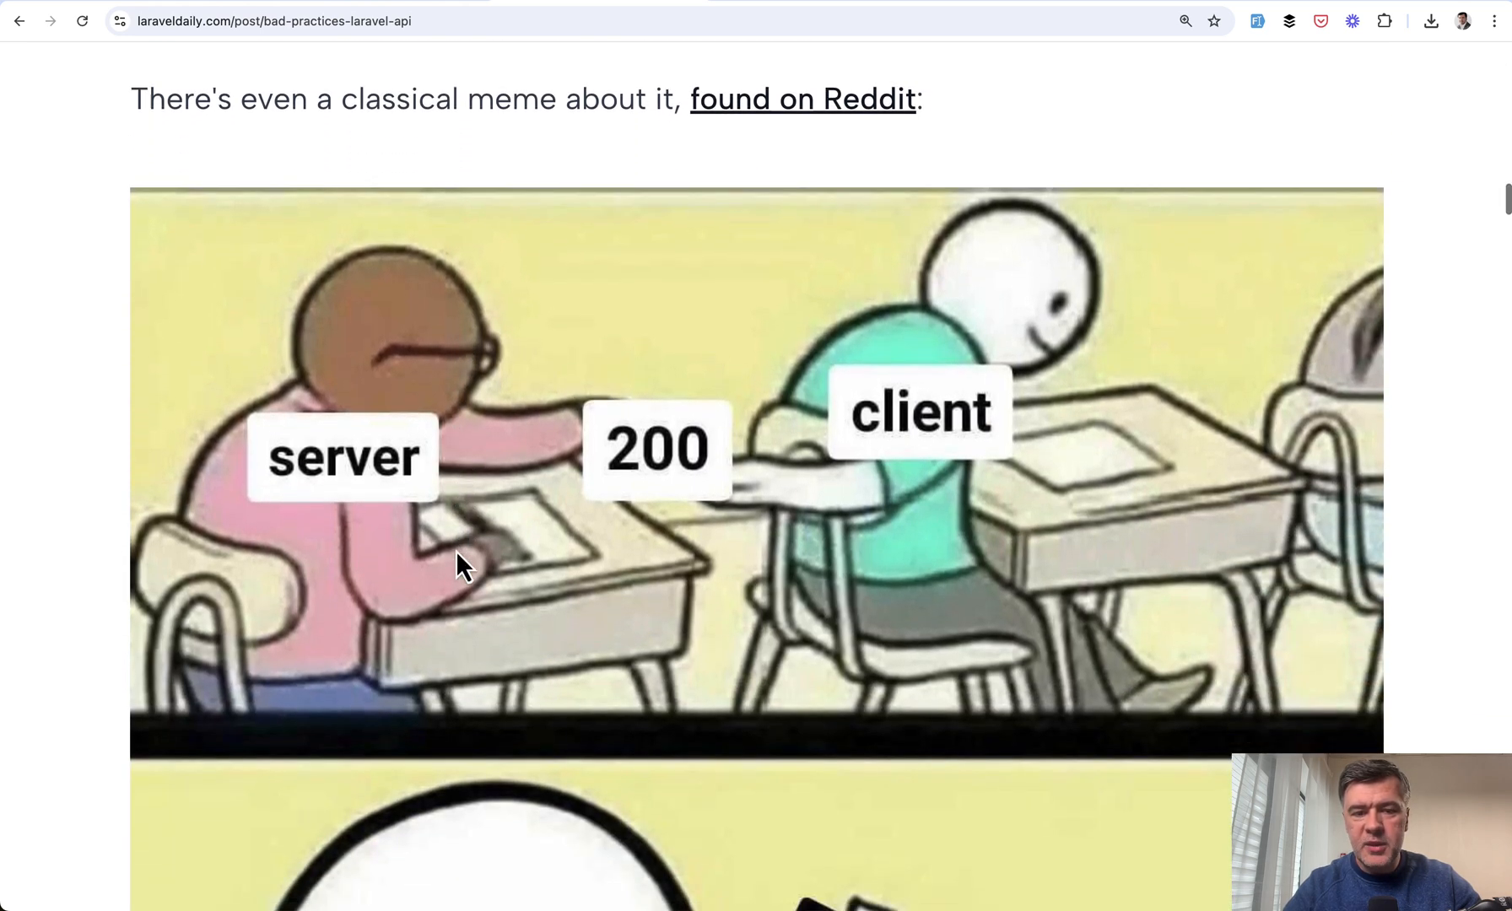
scroll(down, 3)
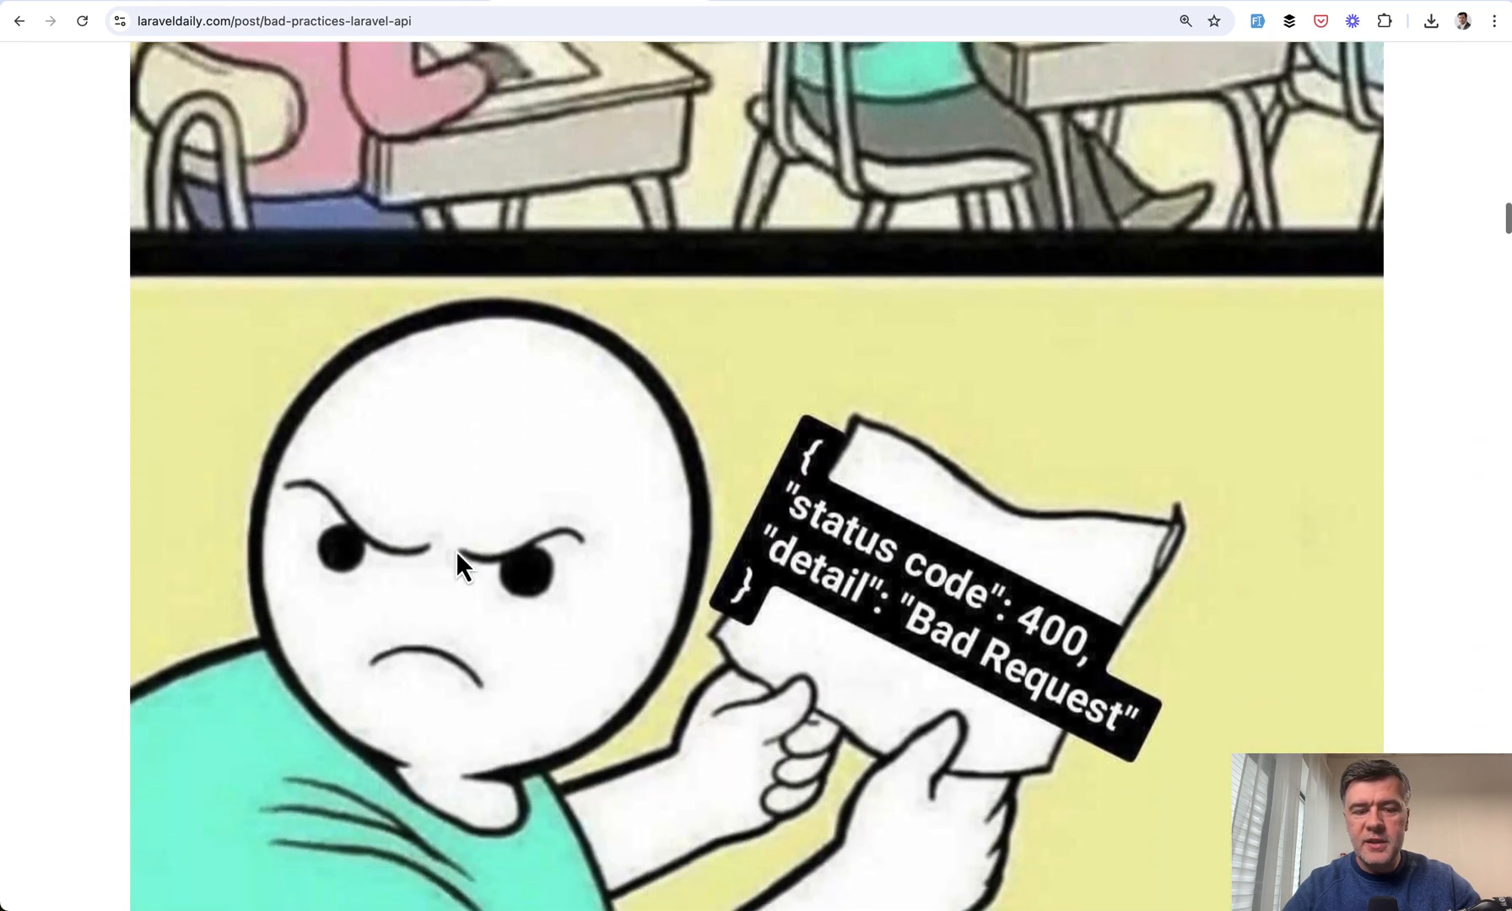
scroll(down, 3)
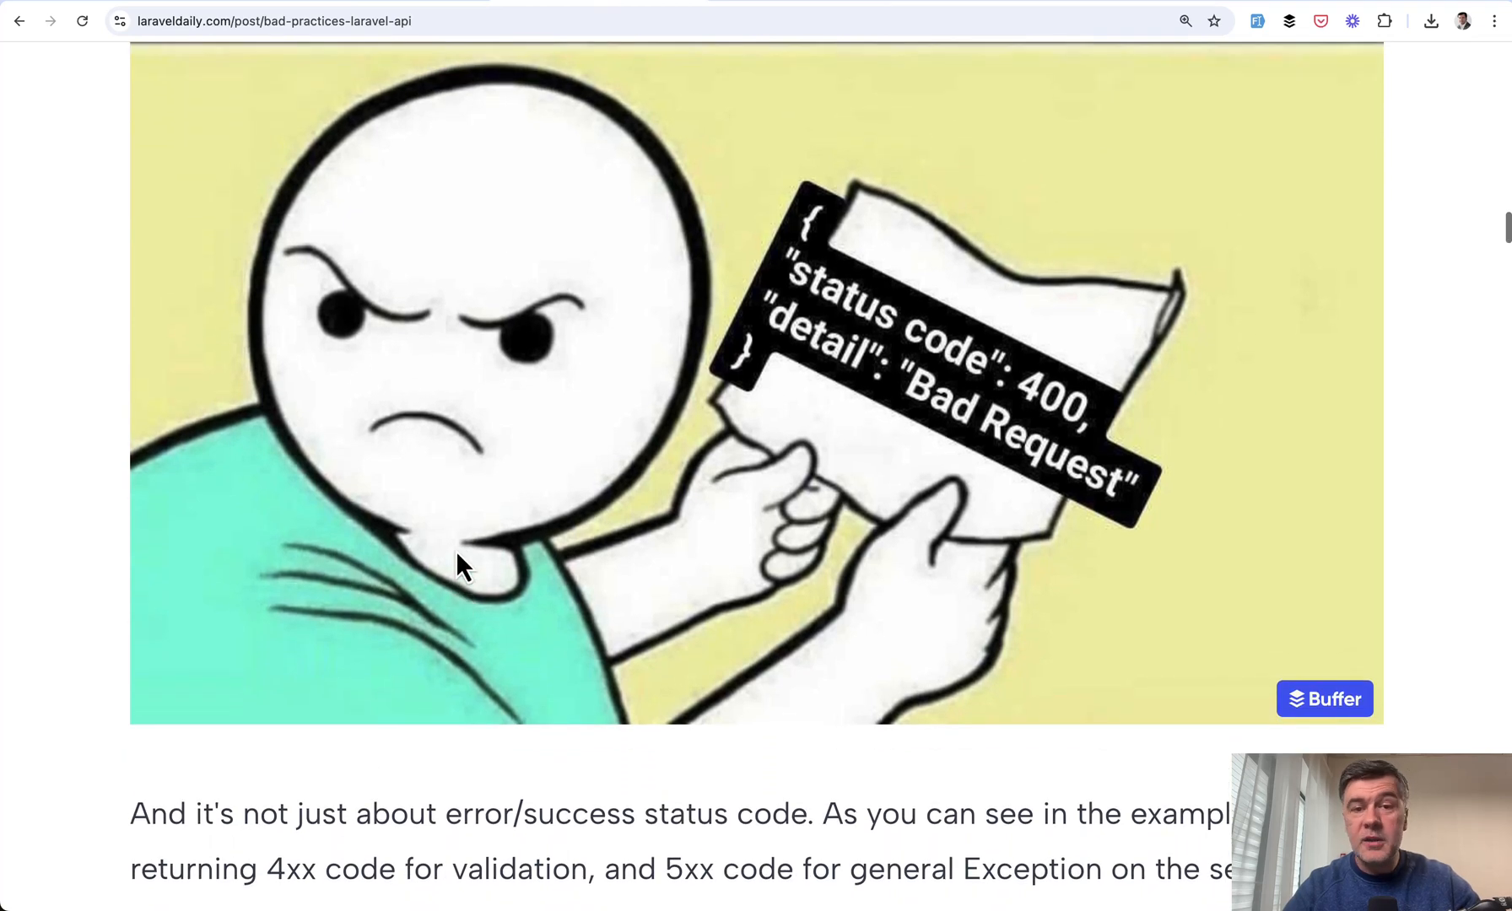
scroll(down, 3)
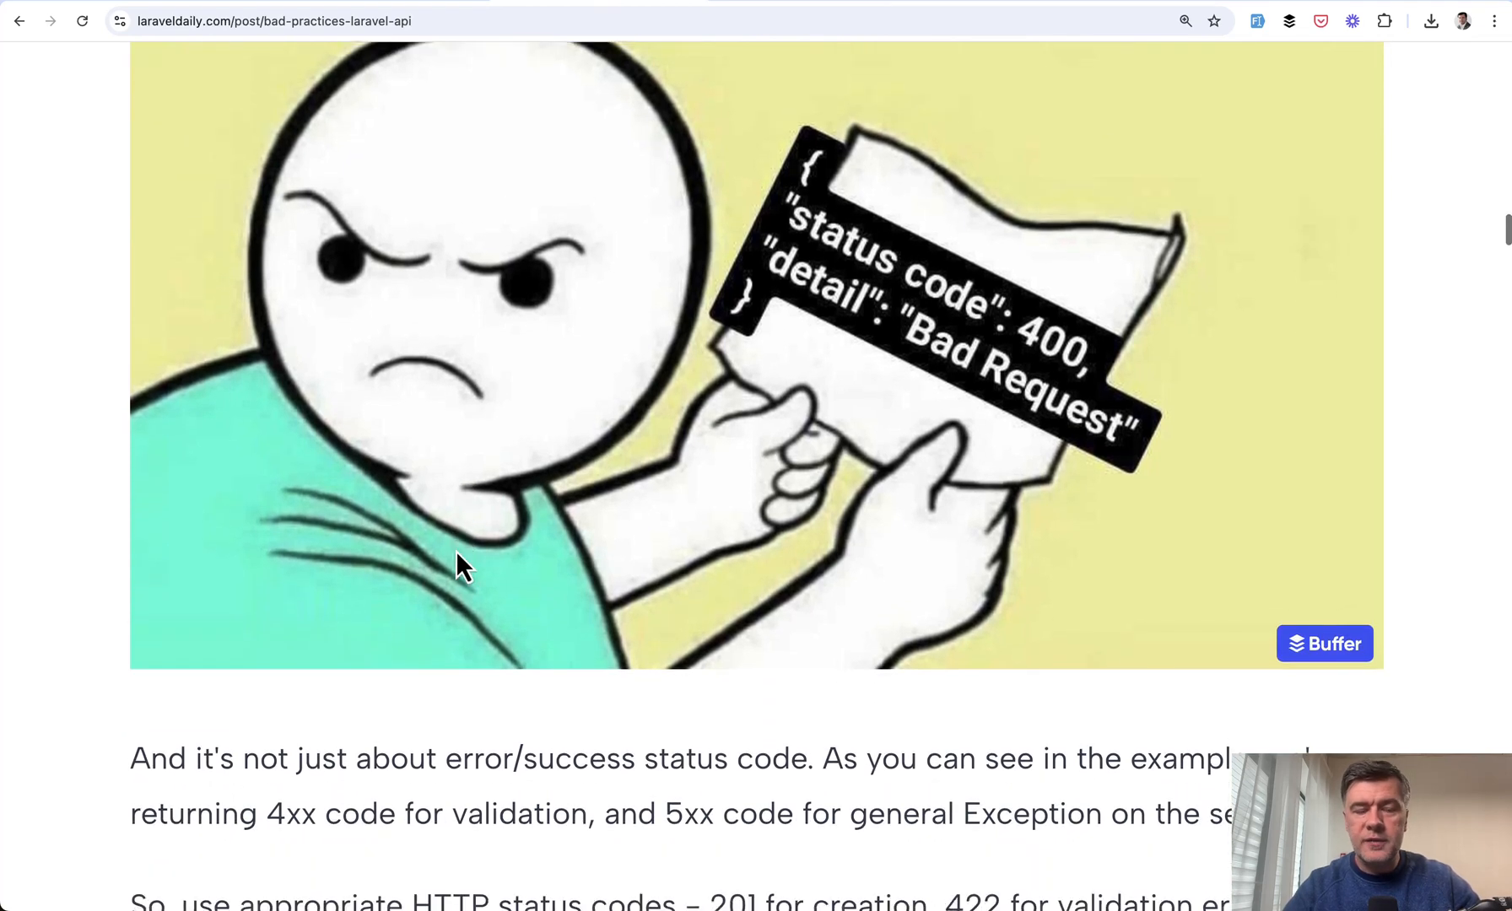
Scroll to '2. Not Following RESTful Conventions' and its bad-practice routes code
scroll(down, 3)
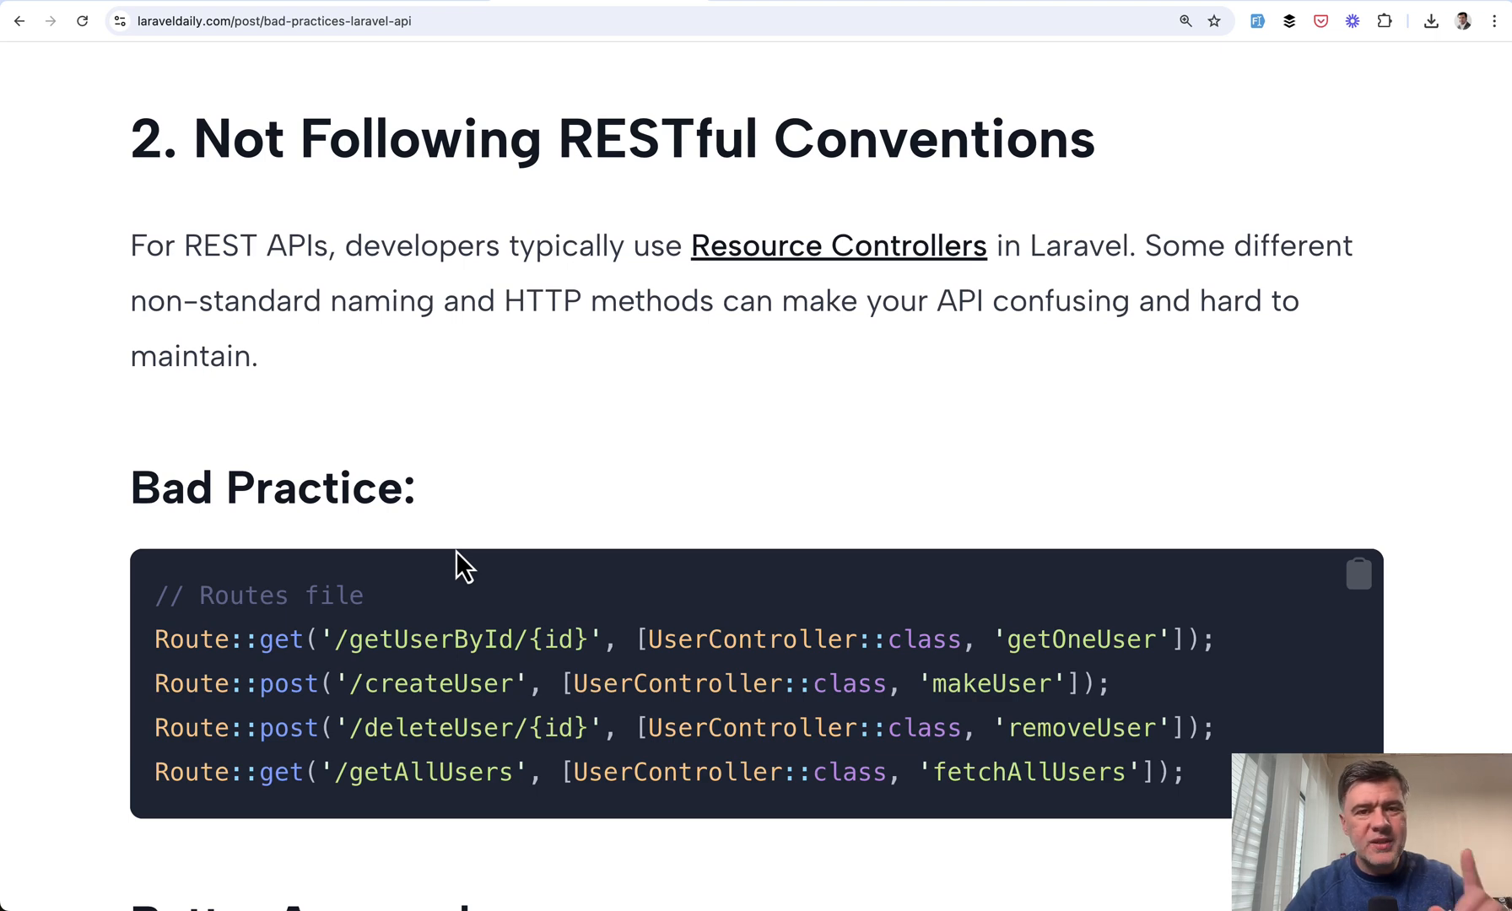
mouse_move(85, 447)
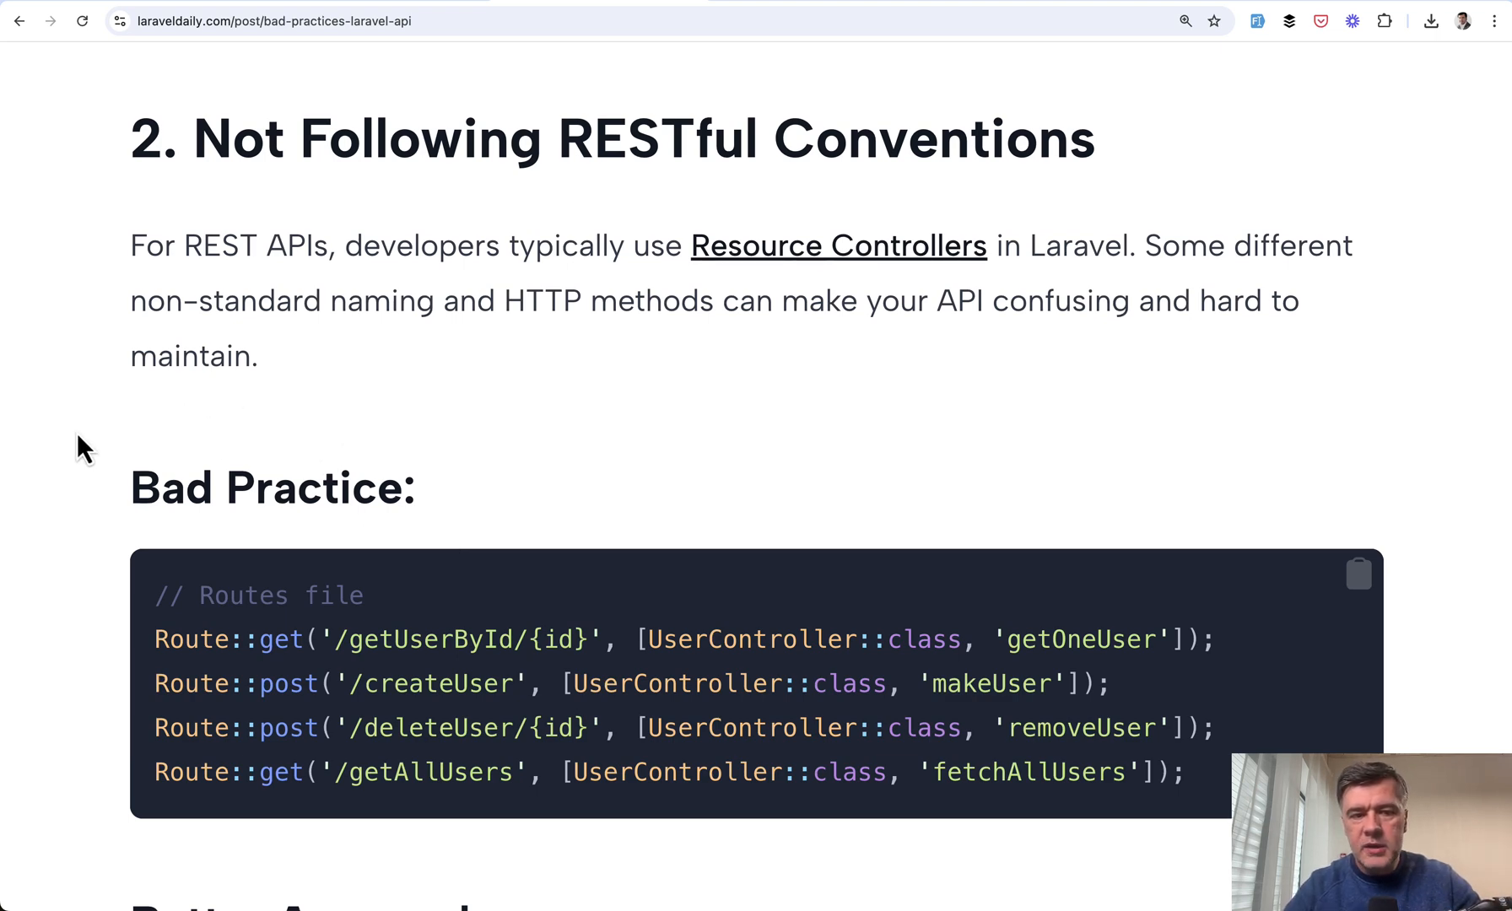
scroll(down, 3)
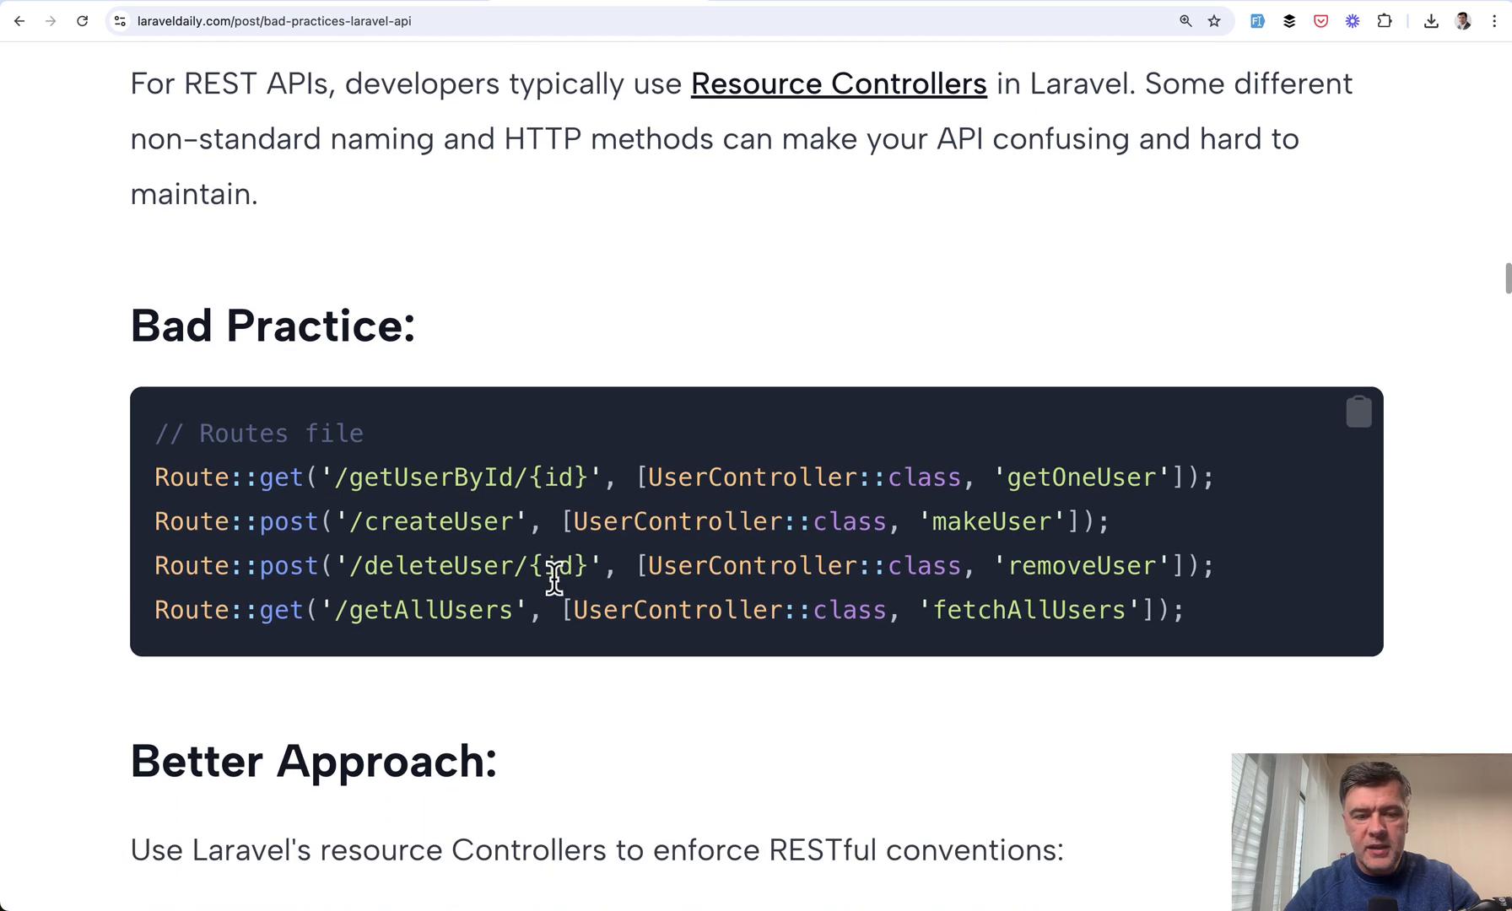
mouse_move(655, 731)
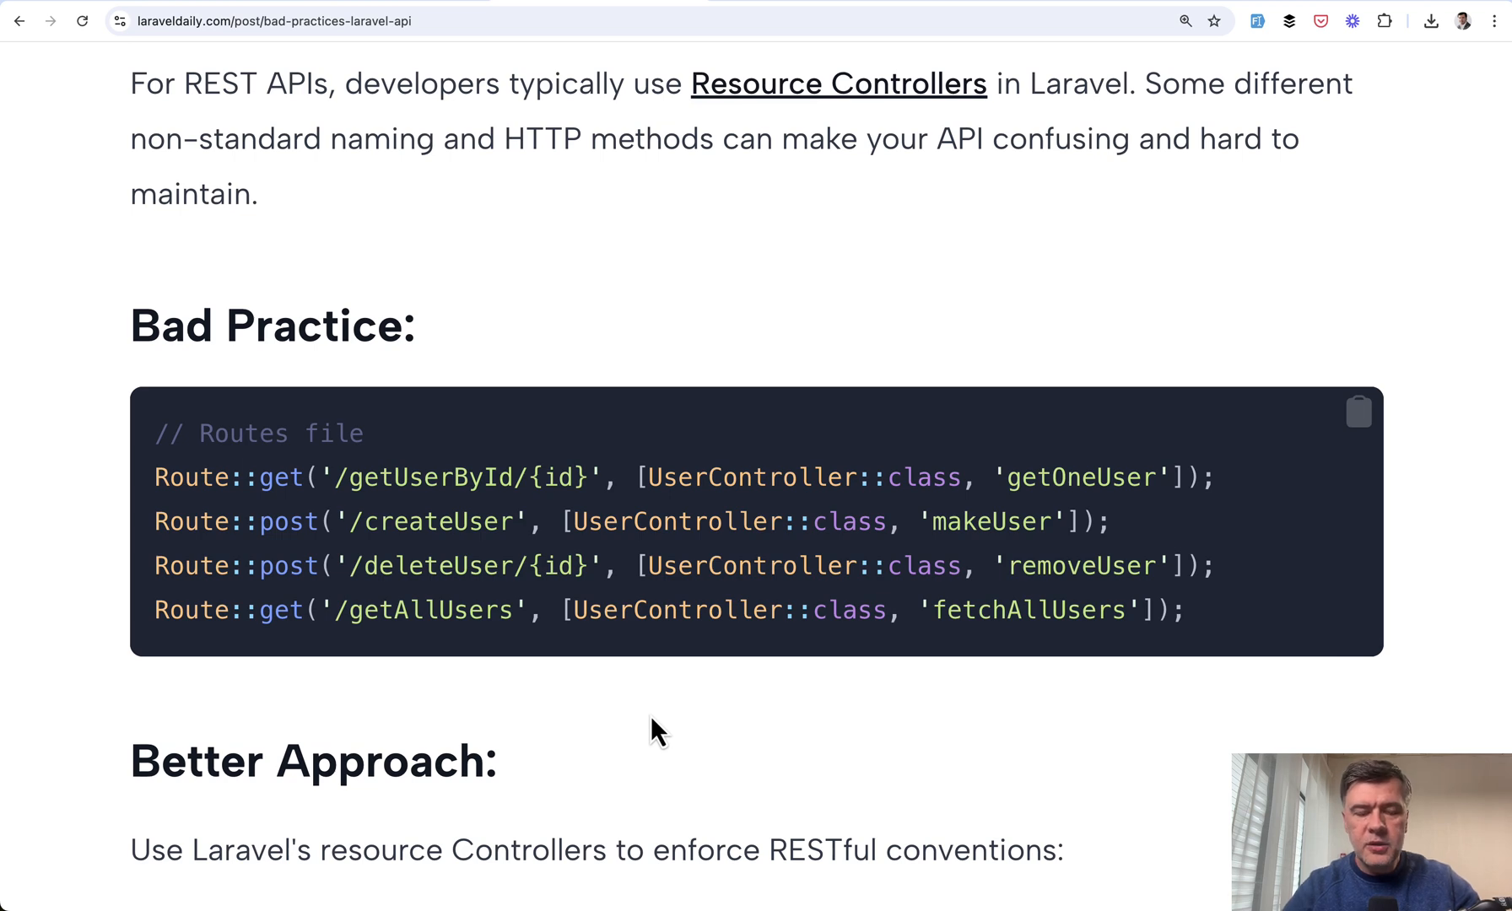
mouse_move(816, 694)
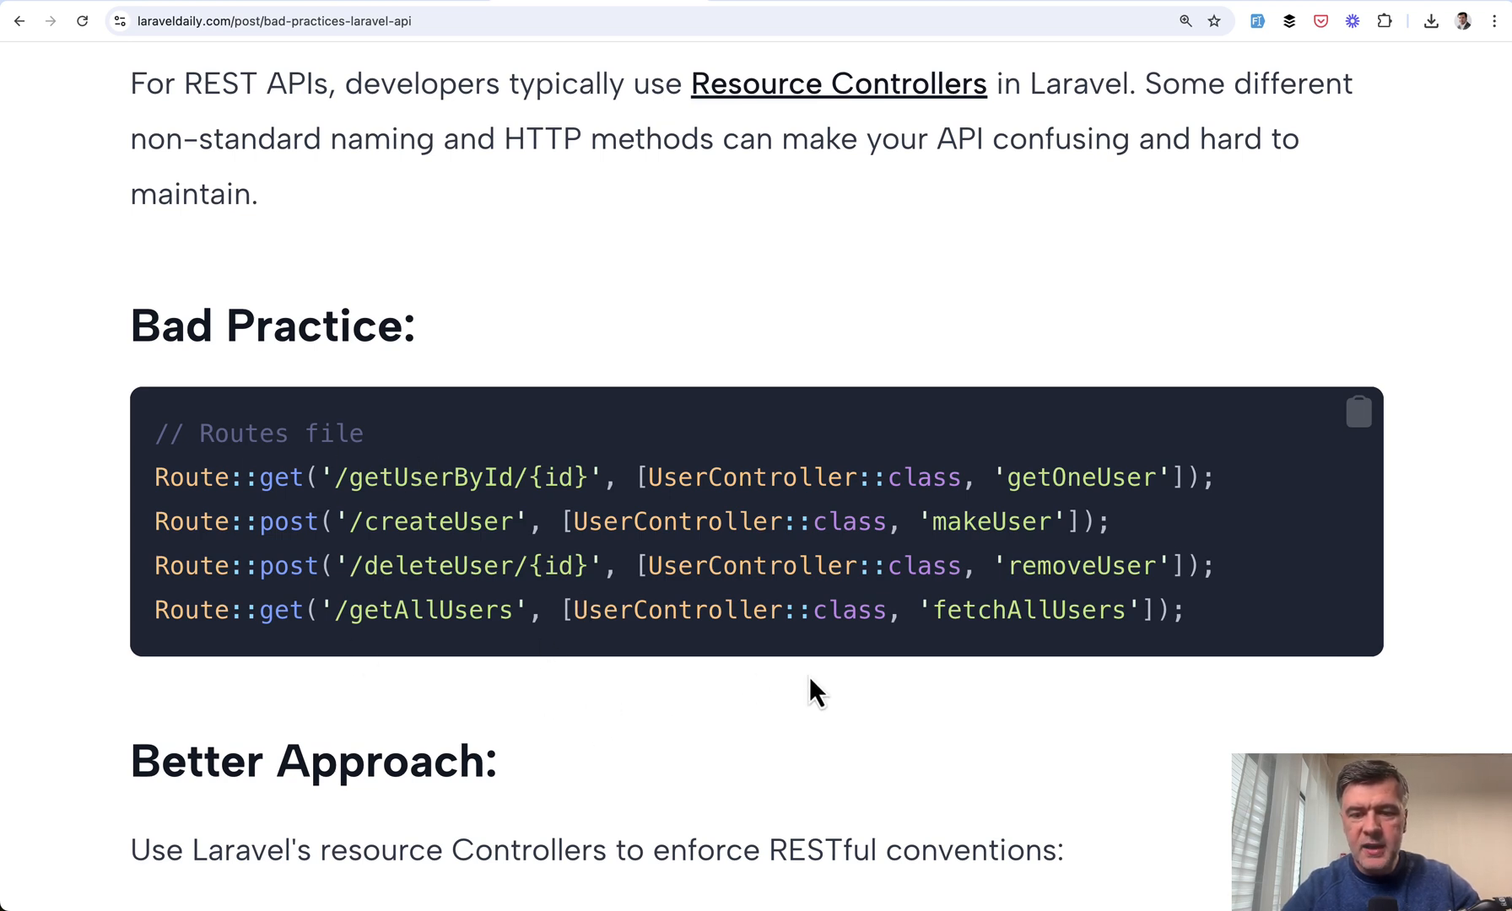
mouse_move(974, 691)
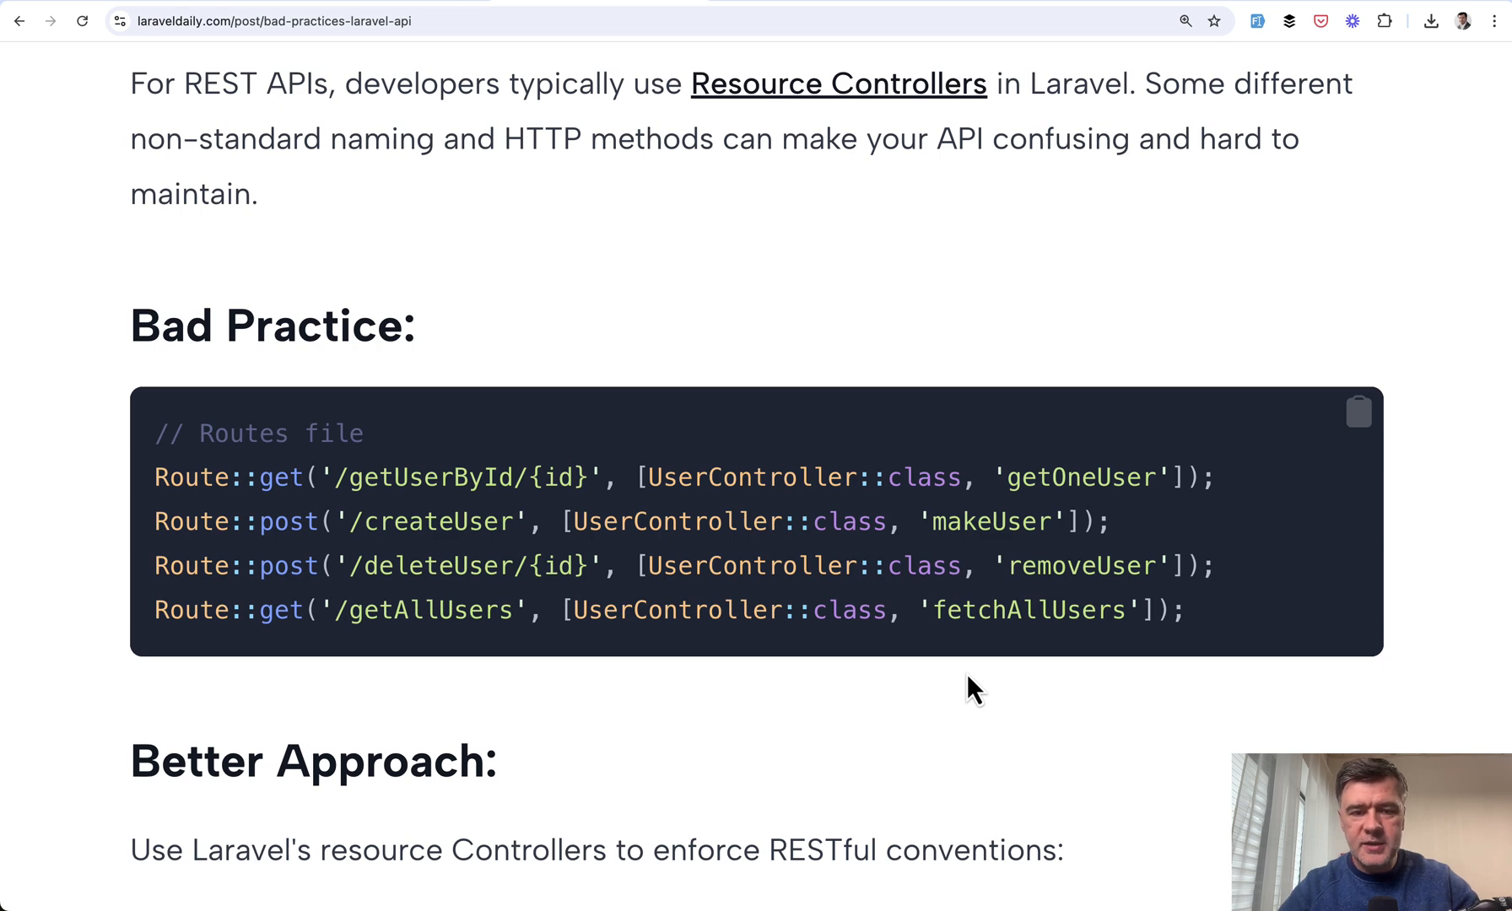
mouse_move(1186, 508)
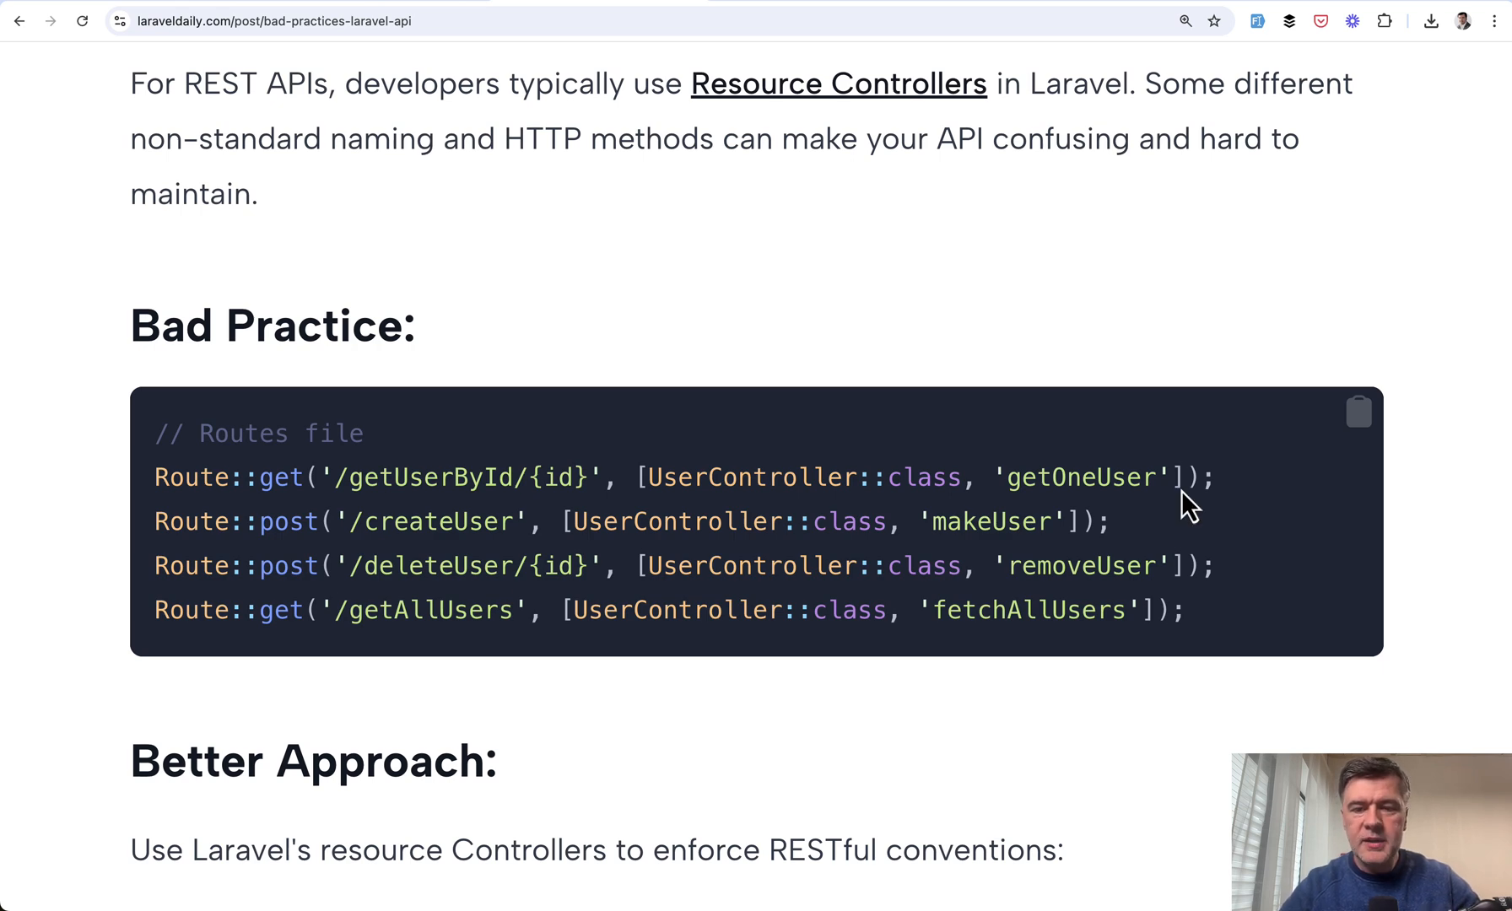
mouse_move(879, 690)
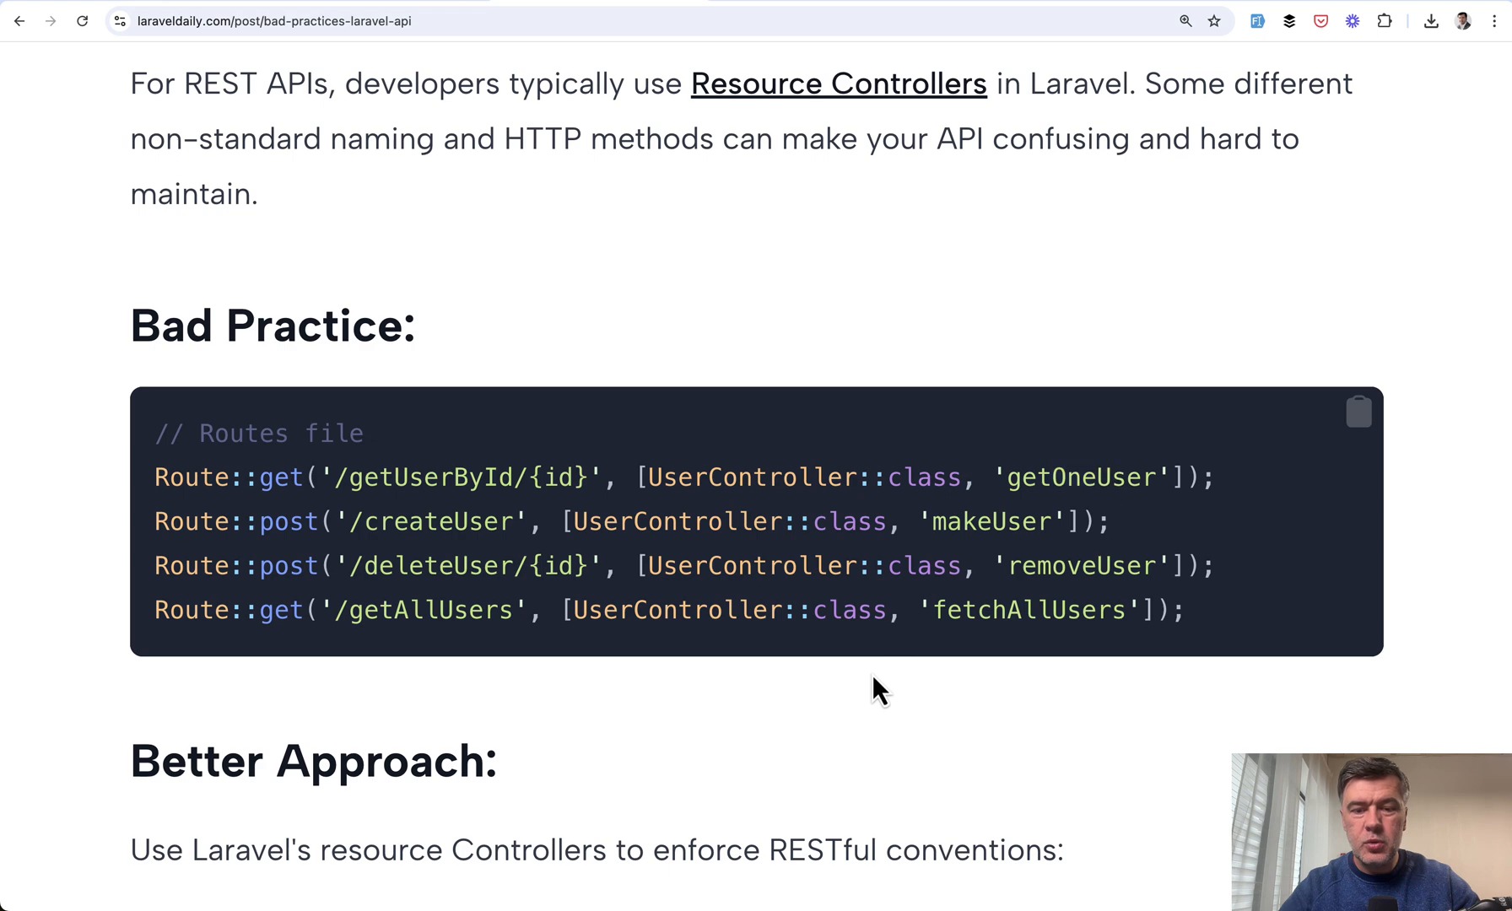
mouse_move(672, 749)
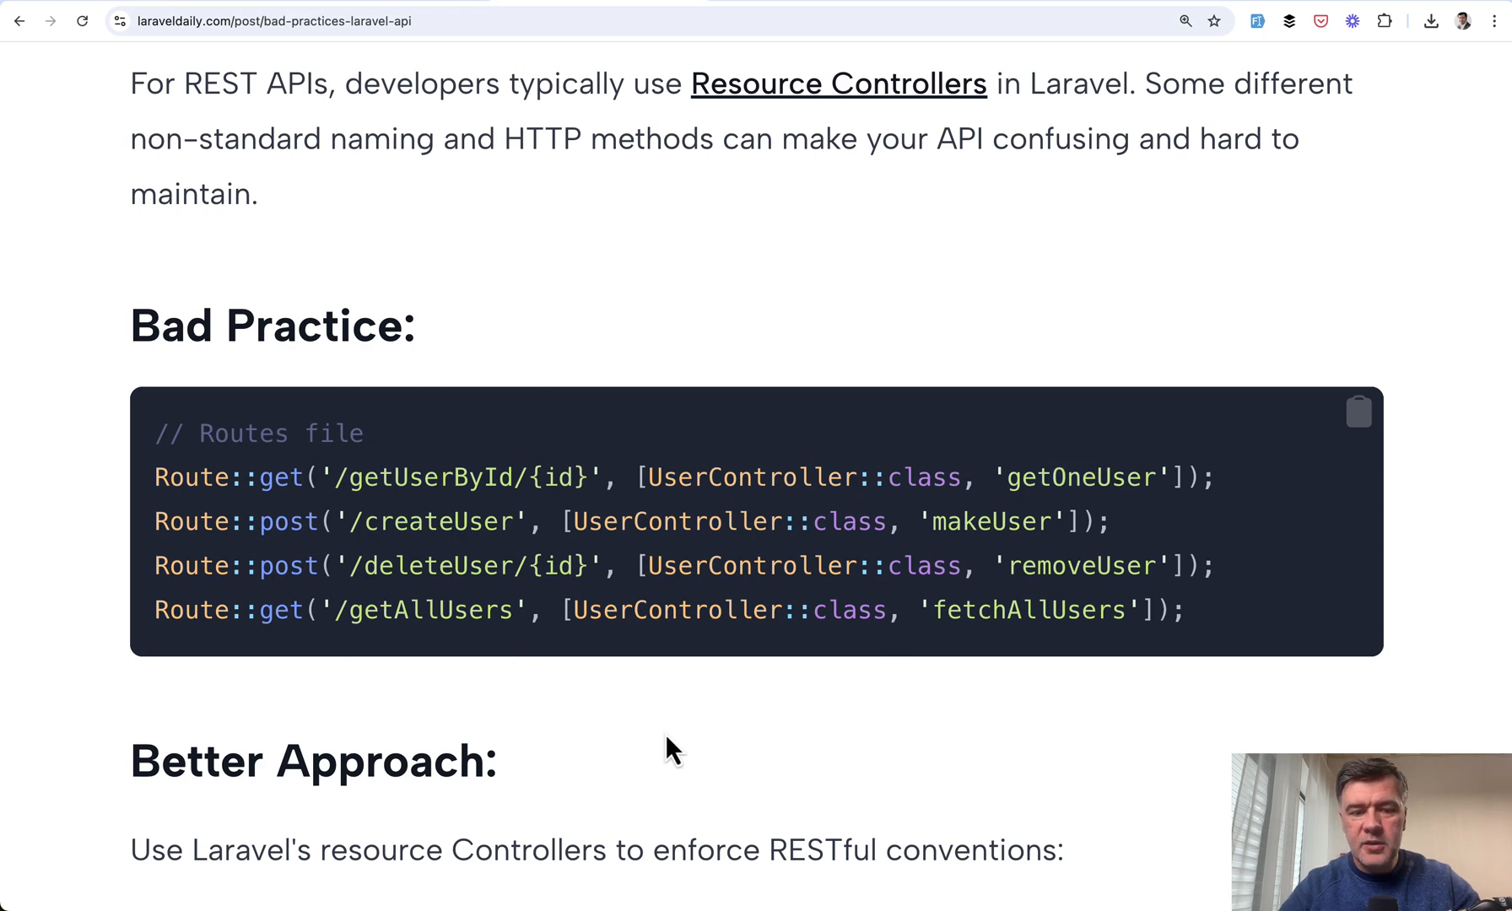
Scroll to the Route::apiResource example with UserController index and store methods
scroll(down, 3)
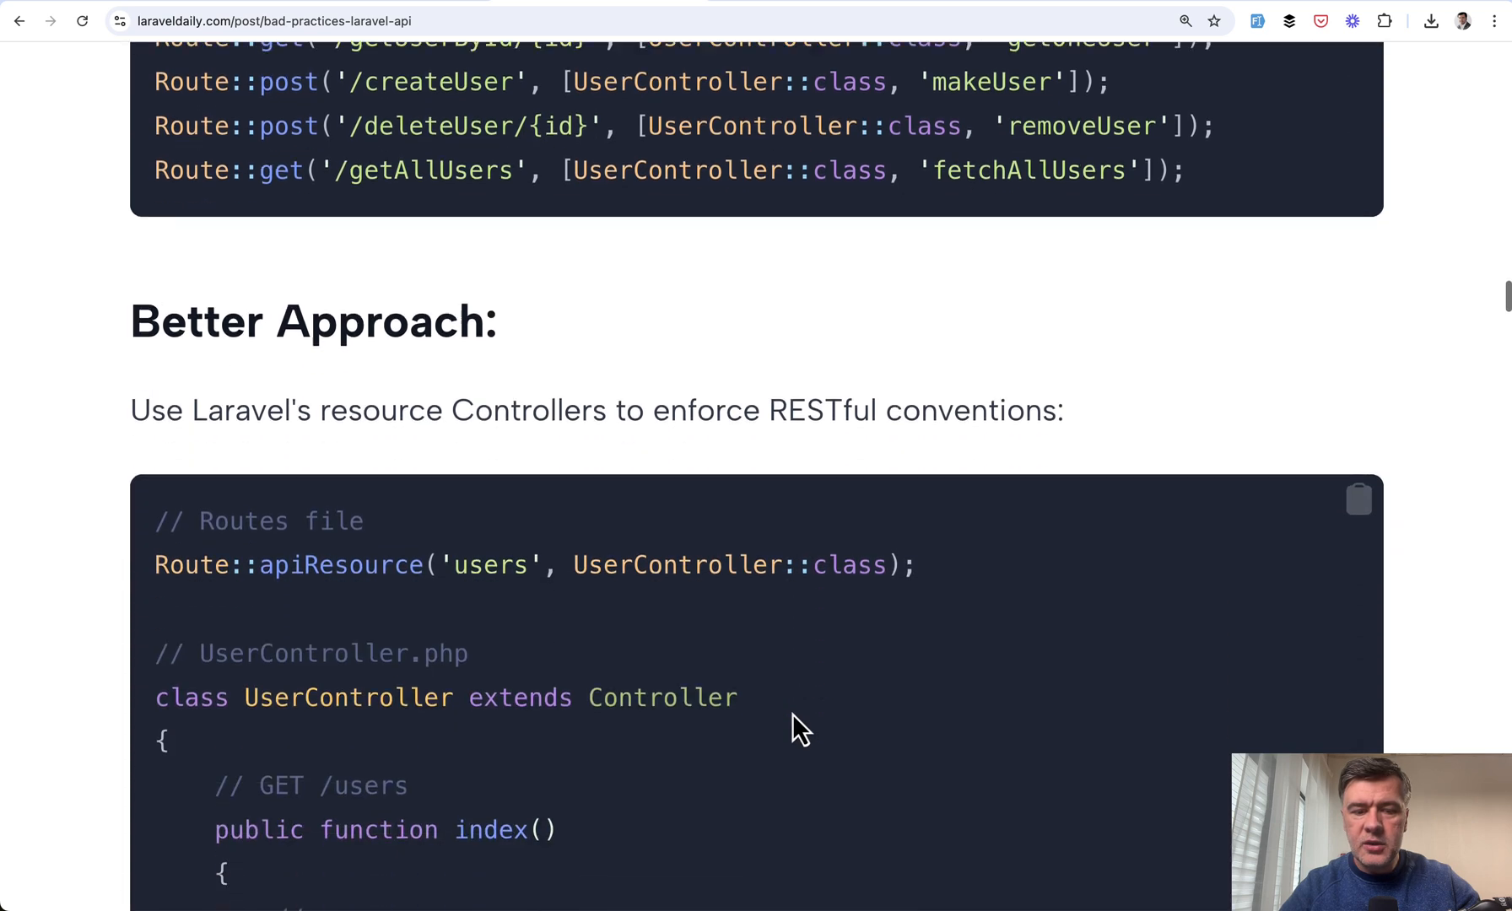
scroll(down, 3)
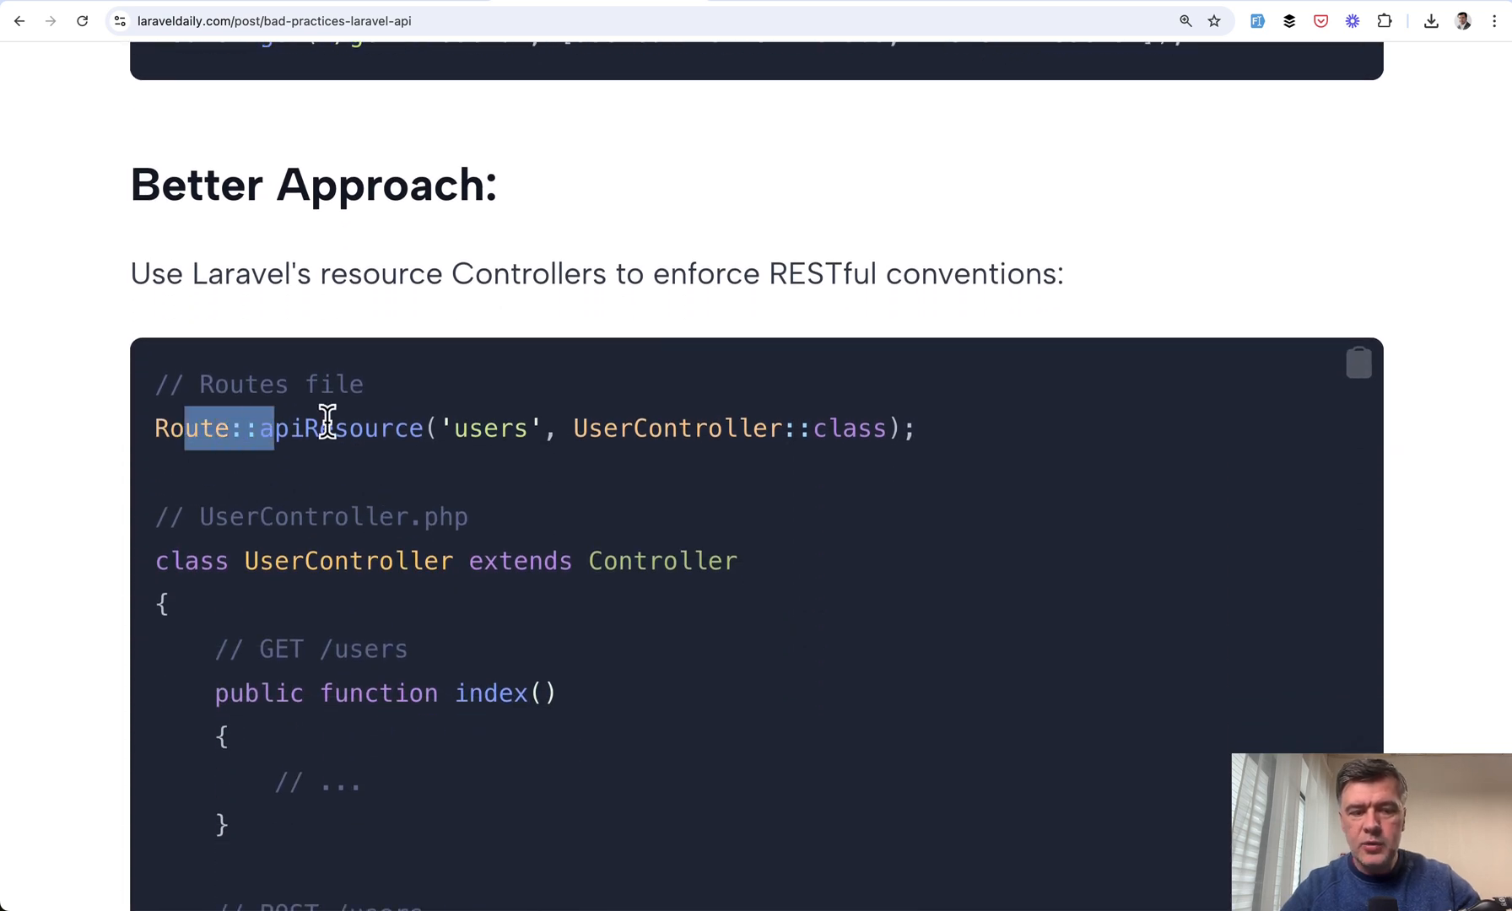
mouse_move(94, 532)
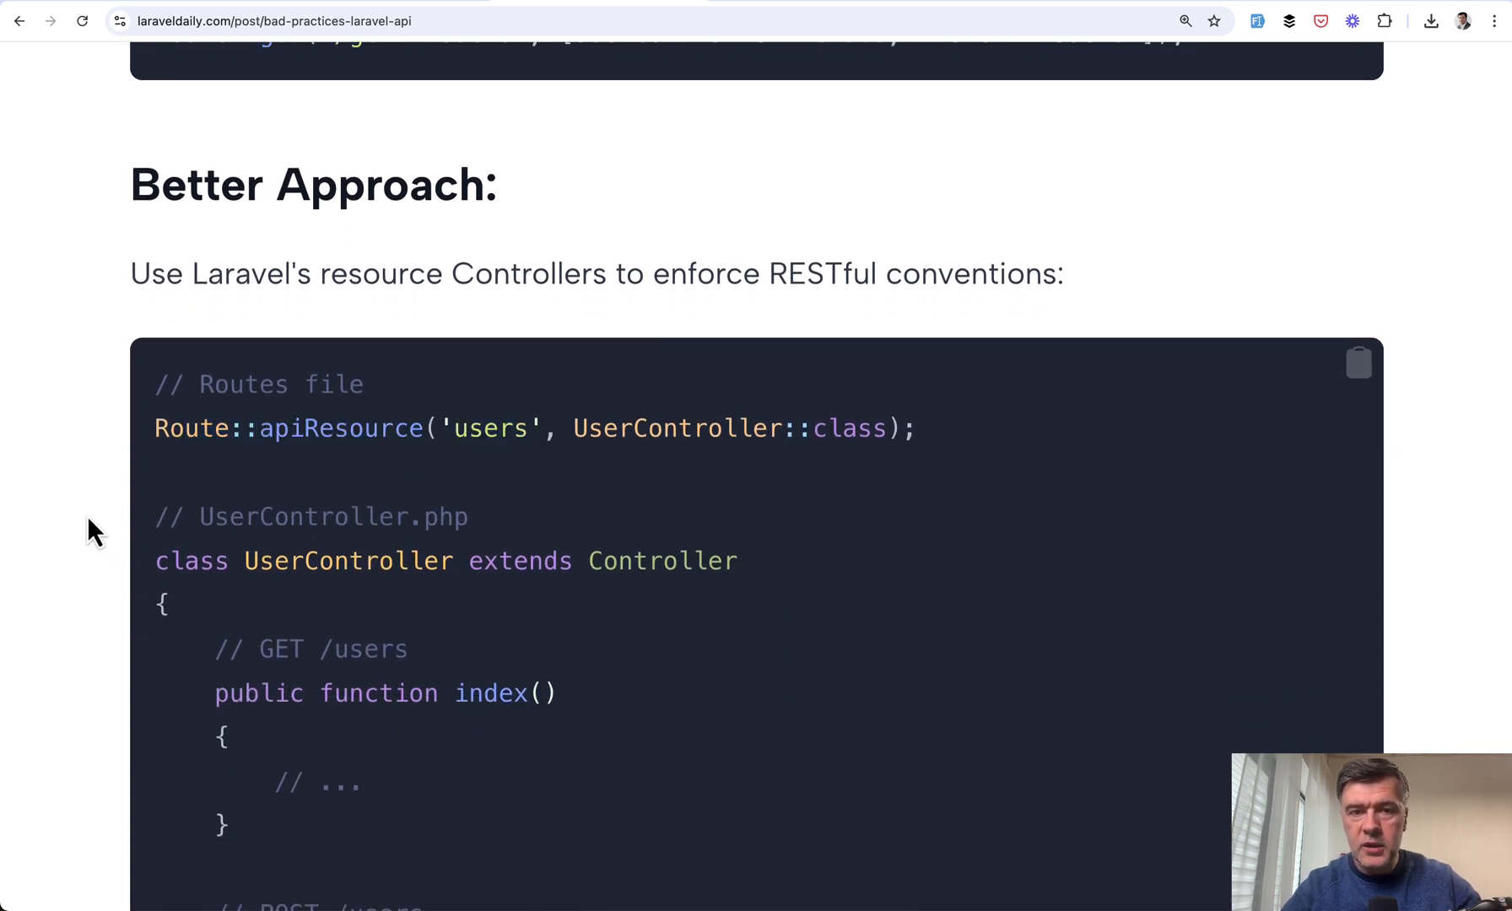
scroll(down, 3)
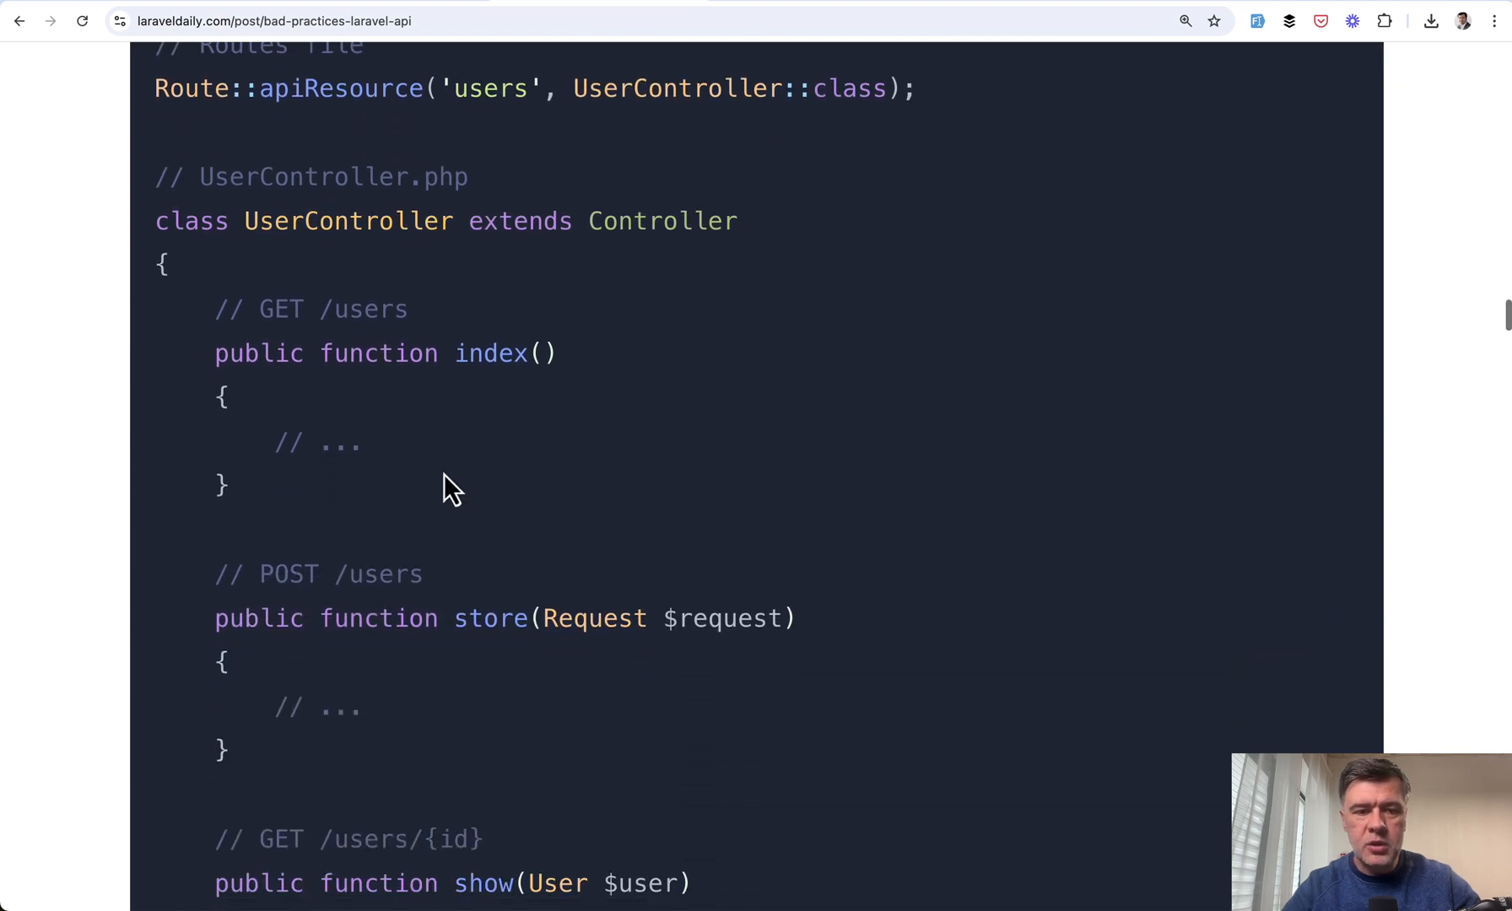
scroll(down, 3)
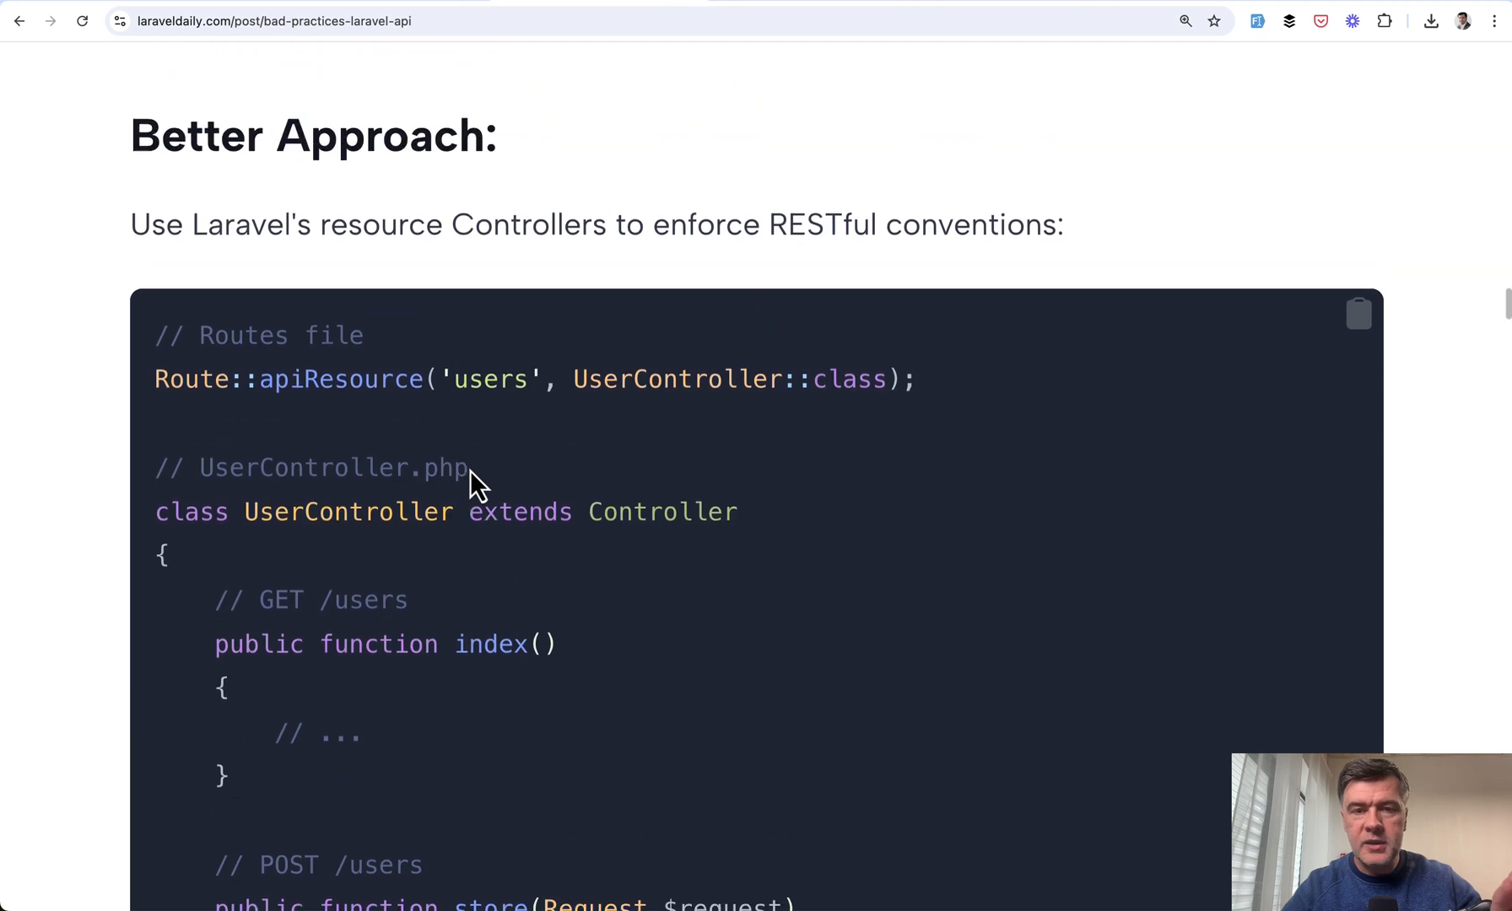
mouse_move(747, 516)
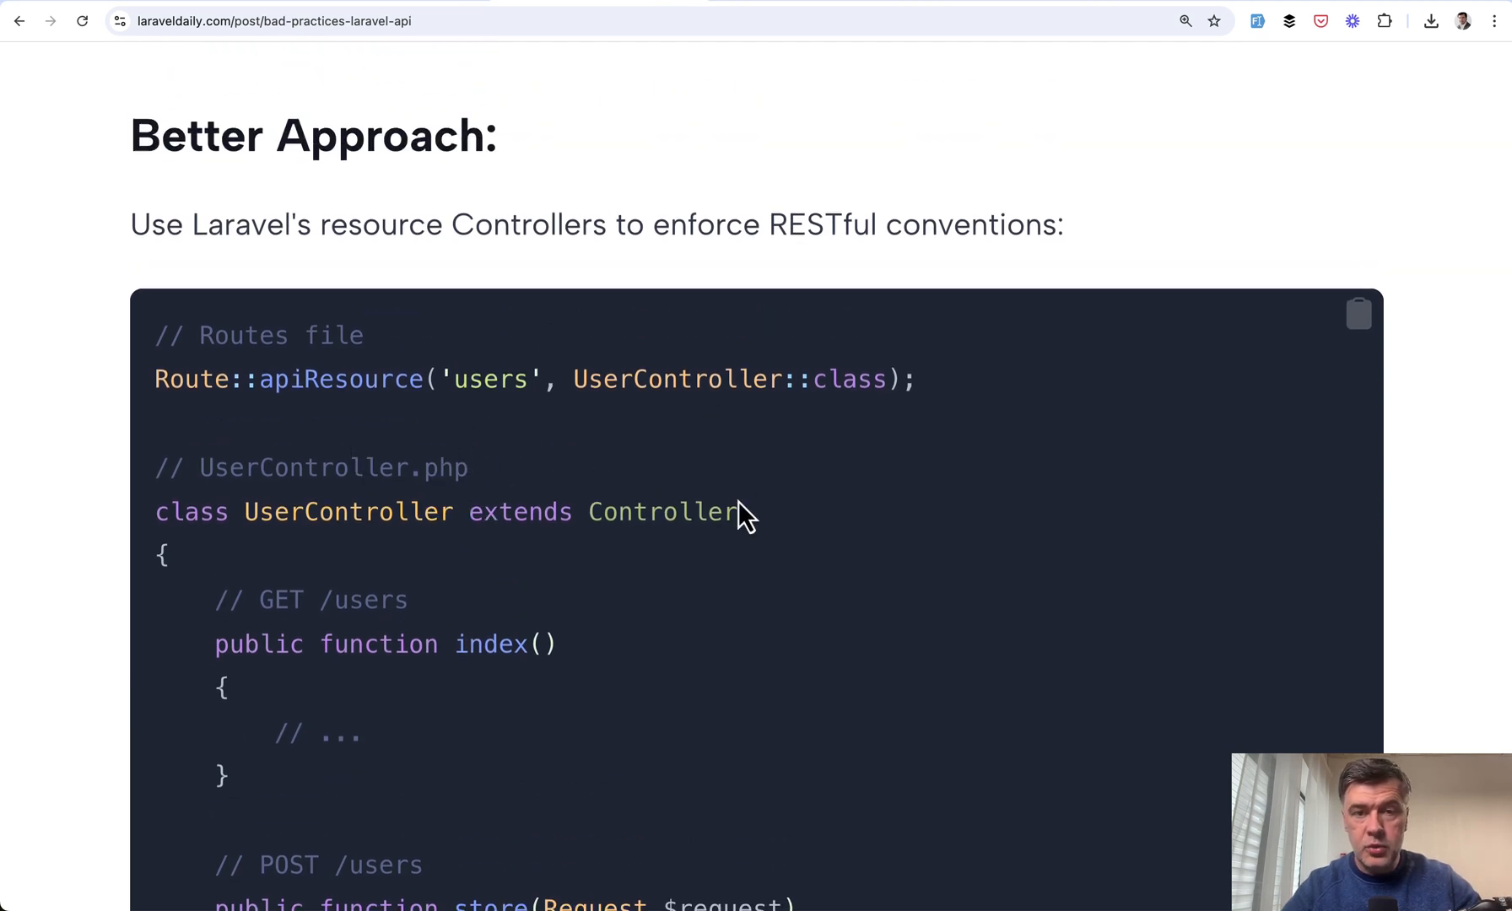
mouse_move(858, 511)
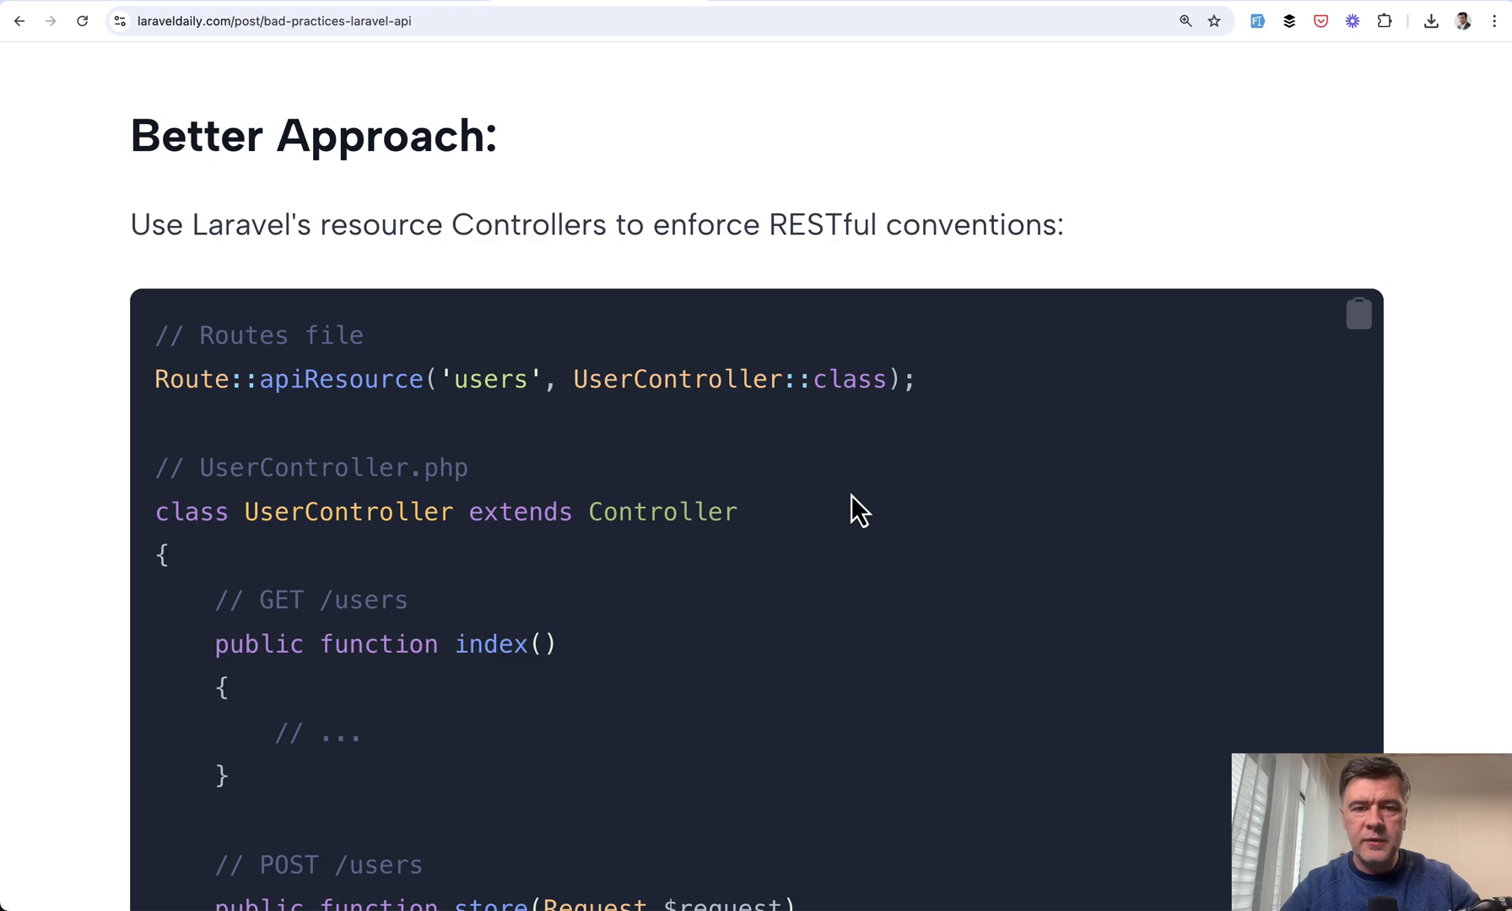
Scroll through section 3's show() code splitting 'name' into first_name and last_name
scroll(down, 3)
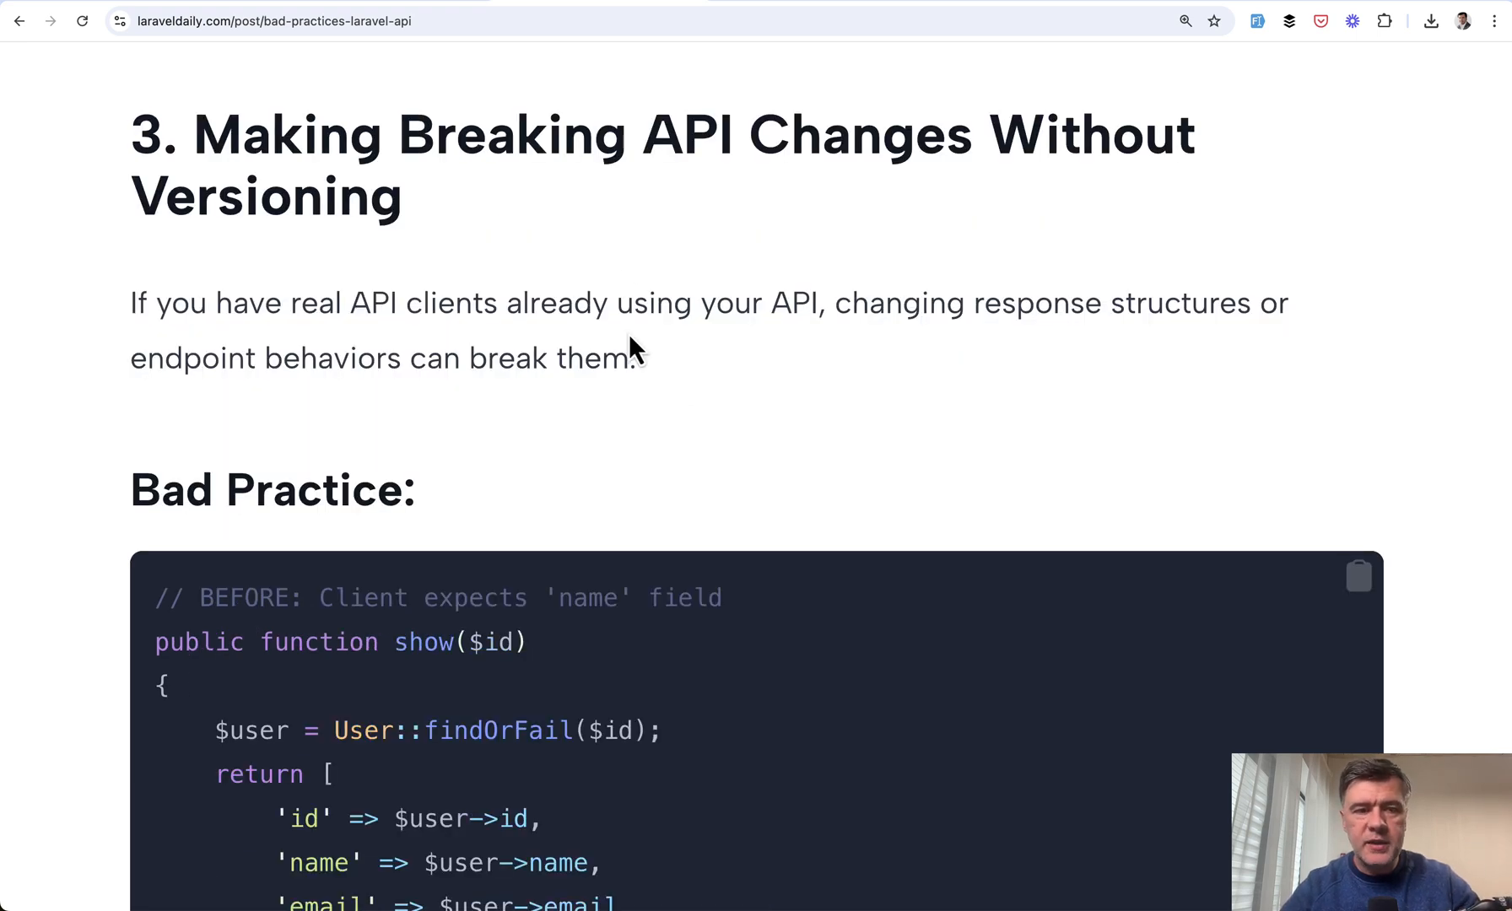
mouse_move(742, 468)
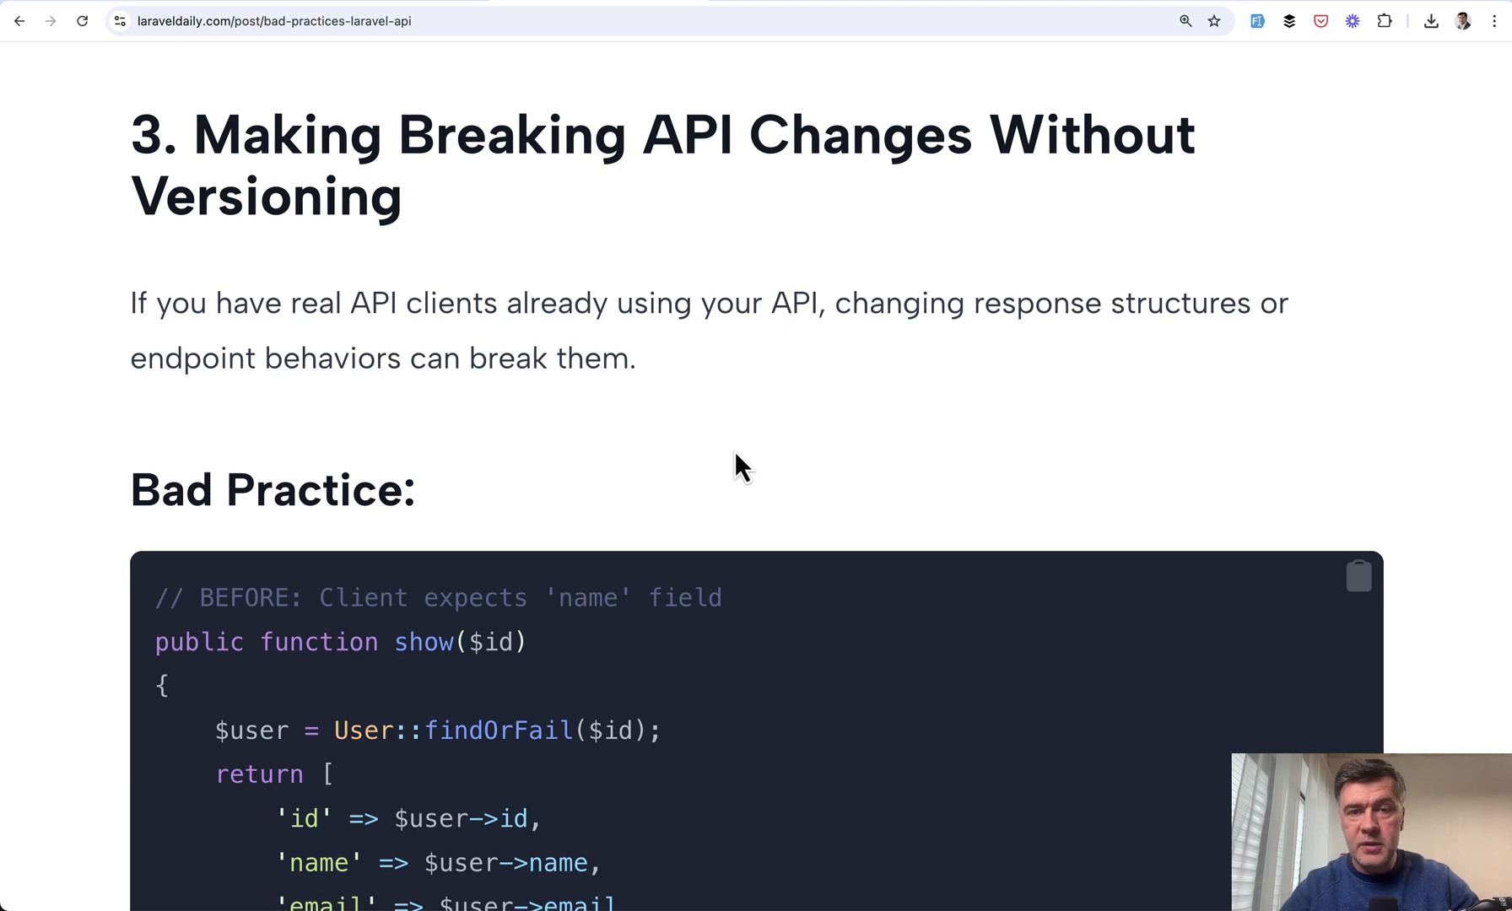
scroll(down, 3)
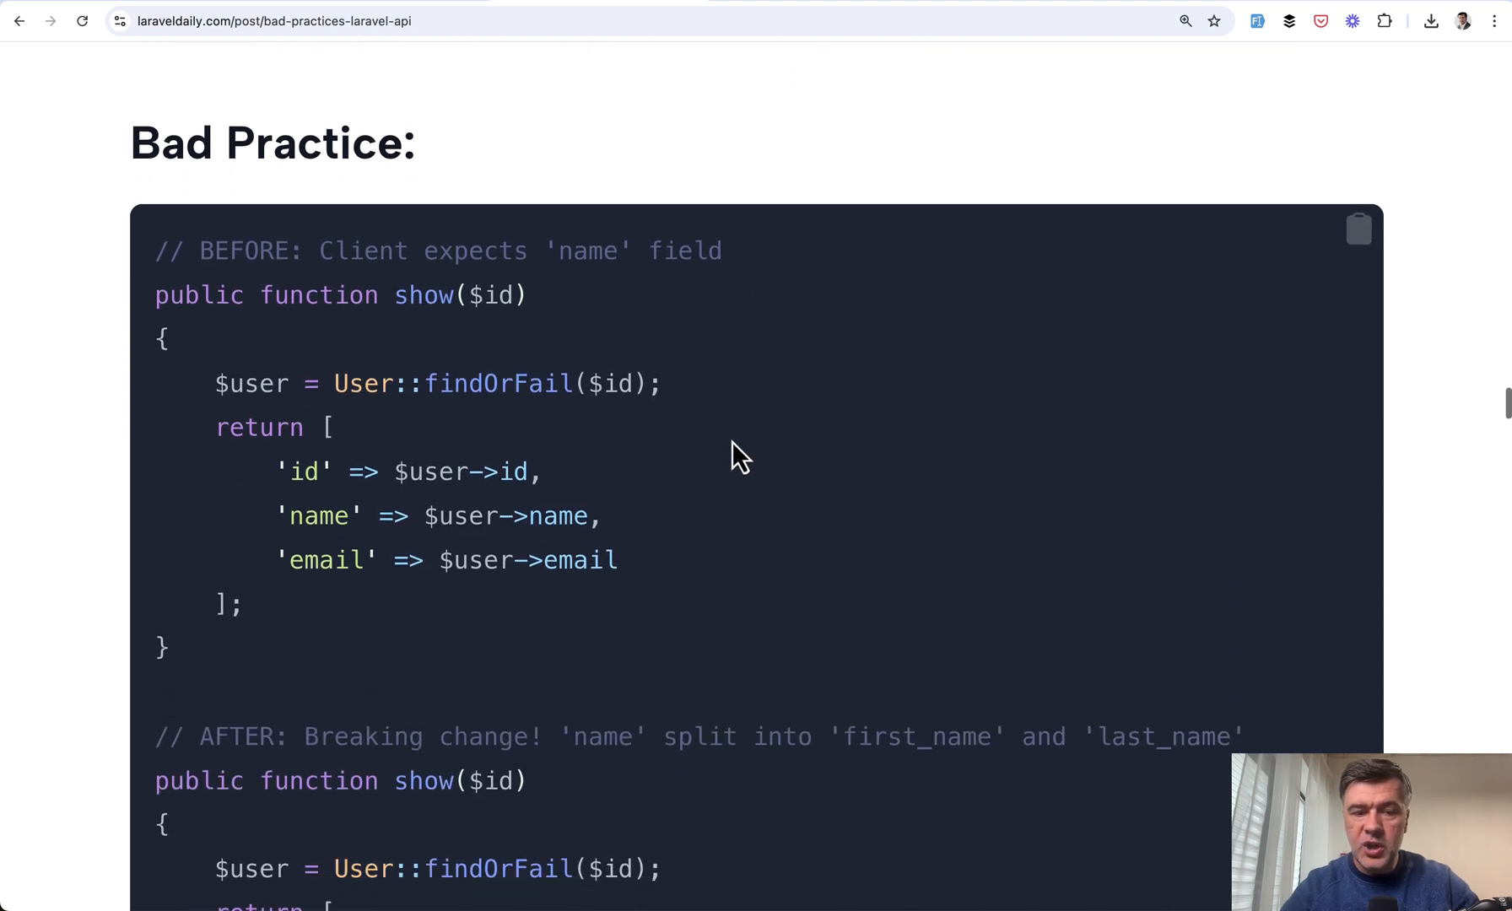
scroll(down, 3)
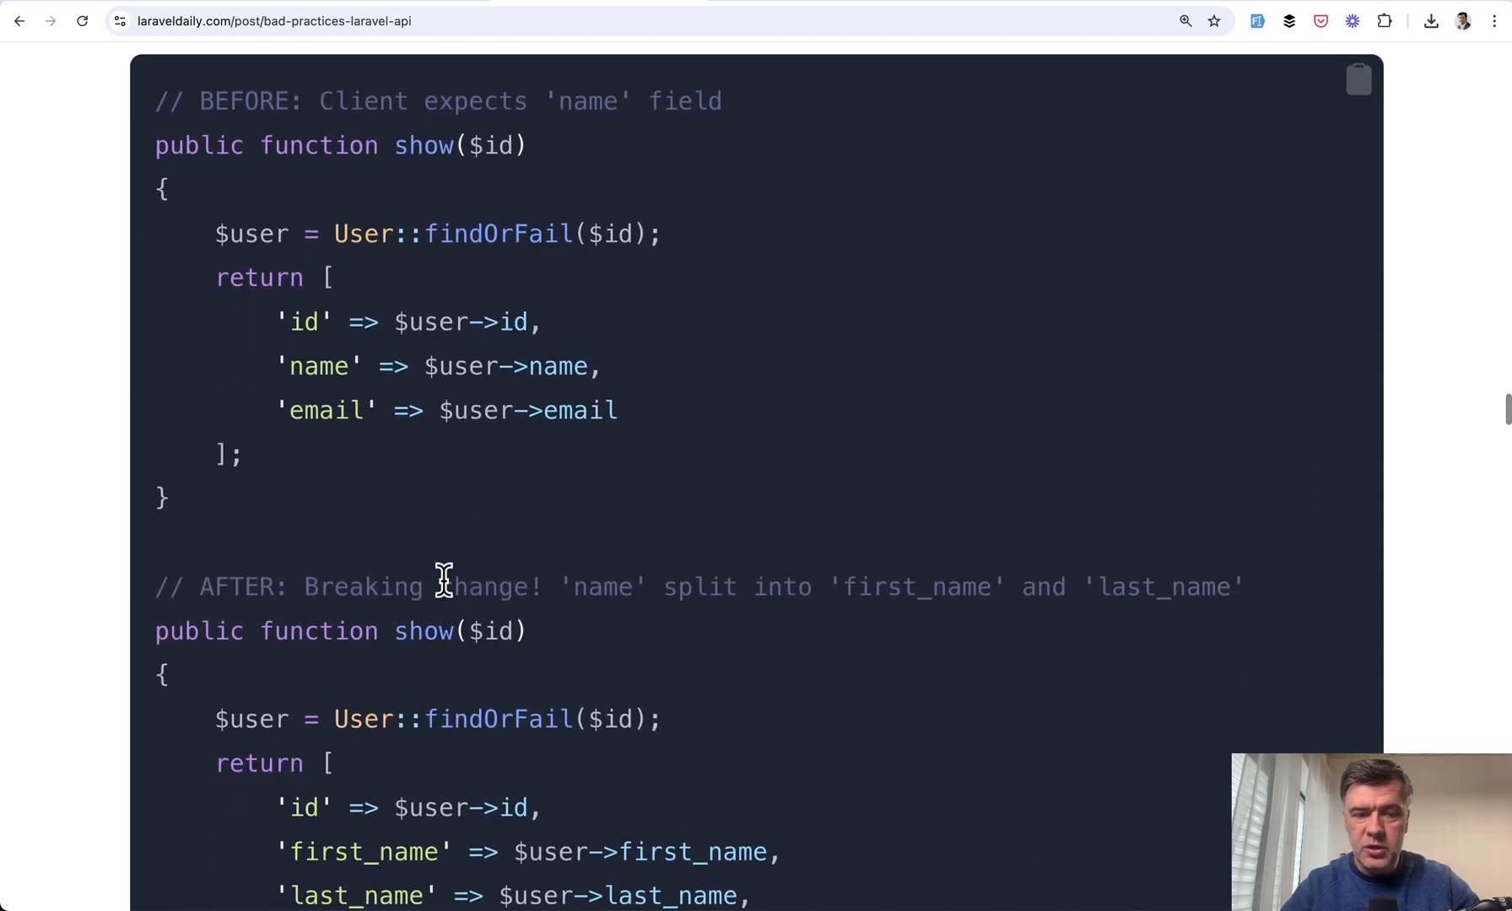
scroll(down, 3)
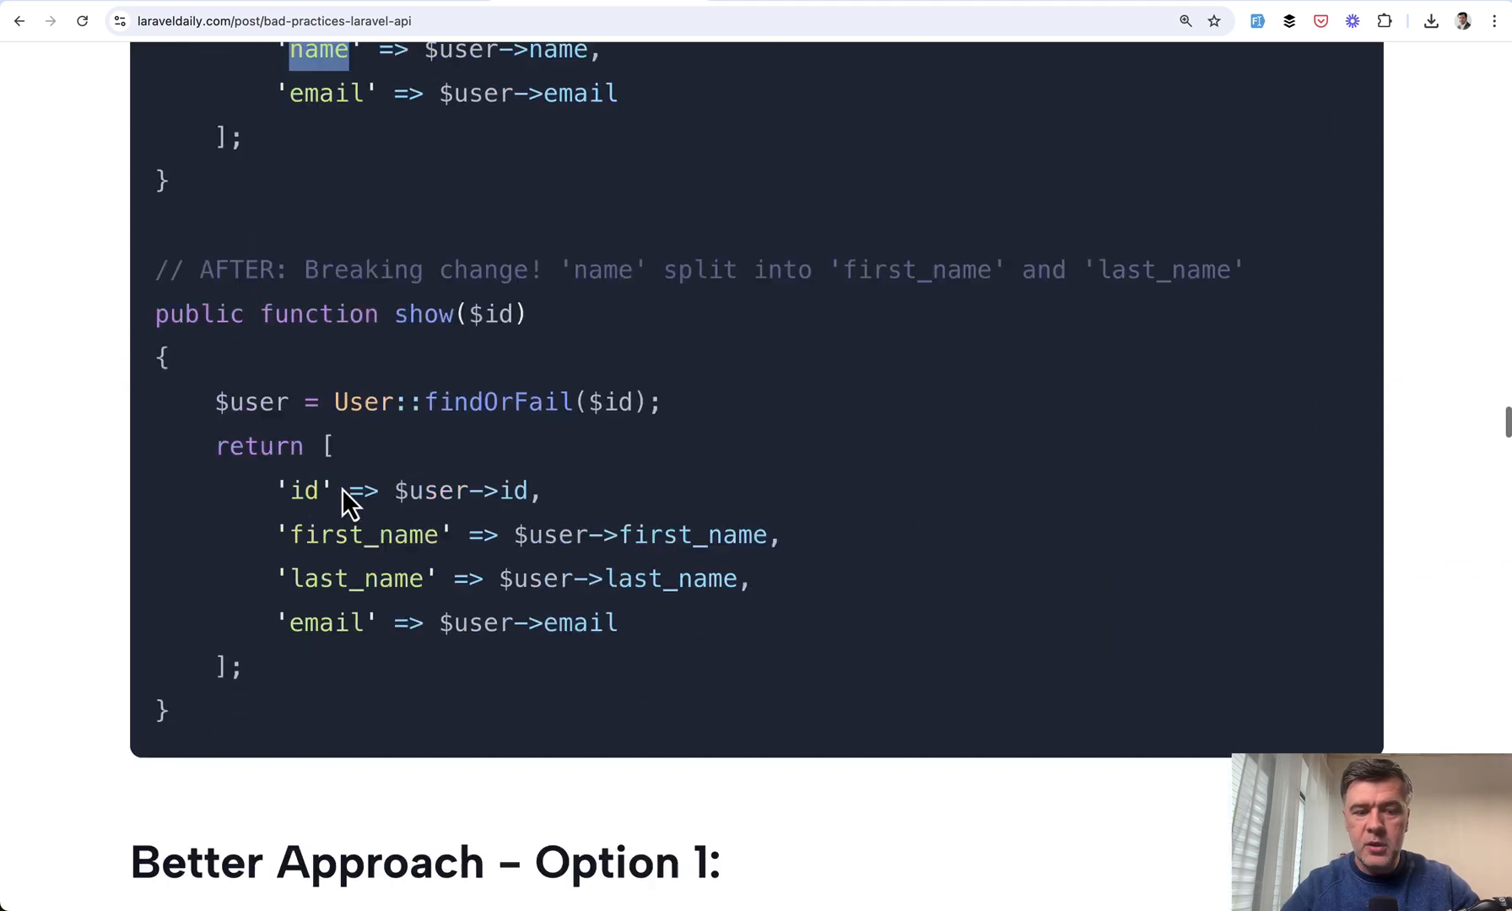
scroll(down, 3)
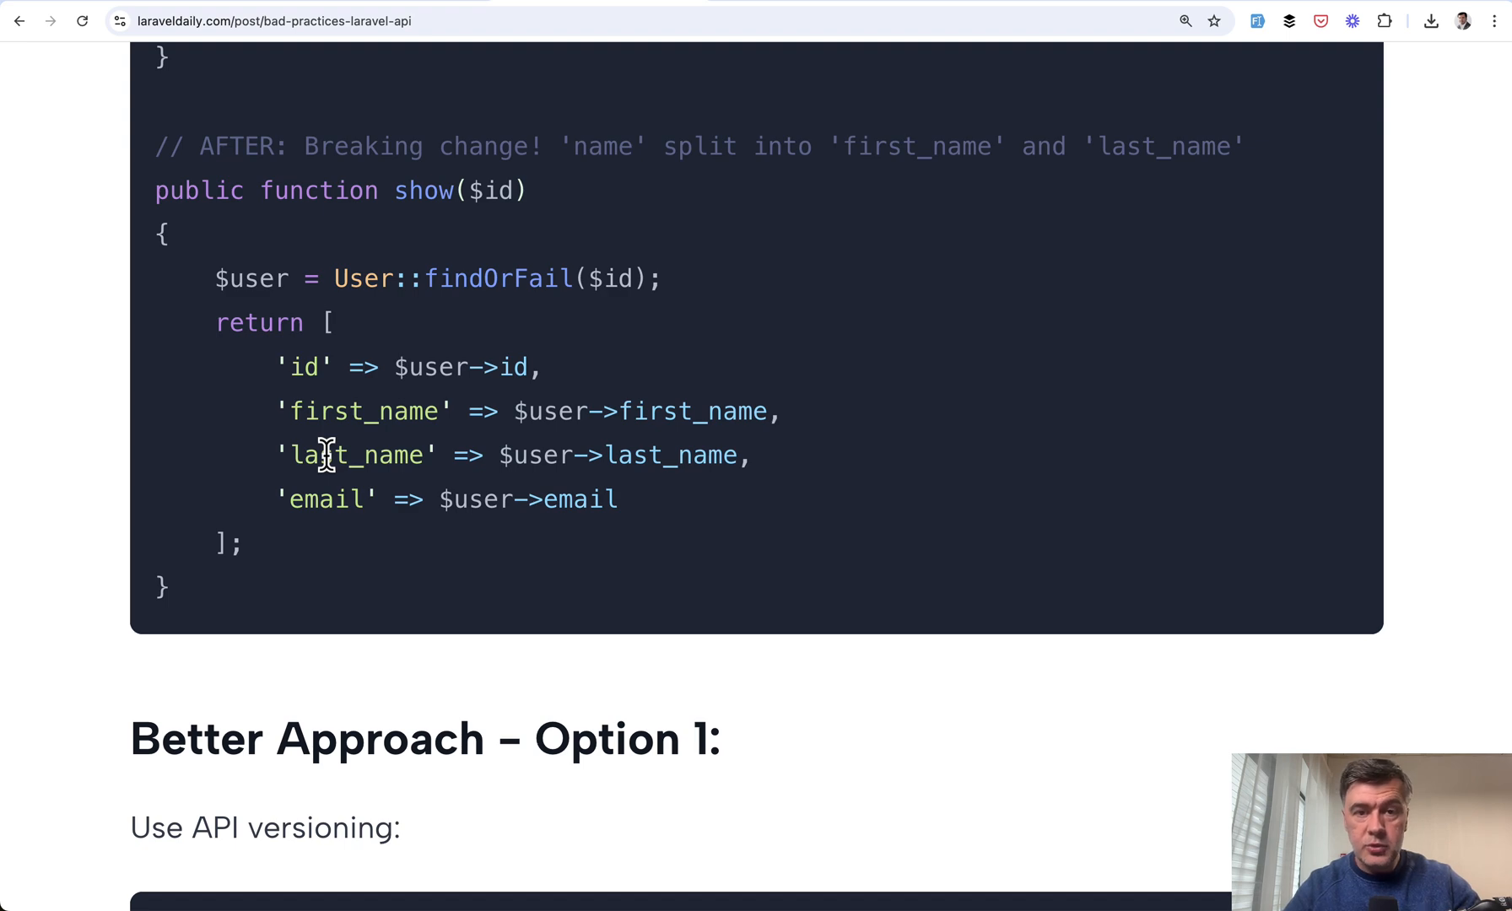
Scroll past Option 1's v1 and v2 route groups to the Option 2 heading
scroll(down, 3)
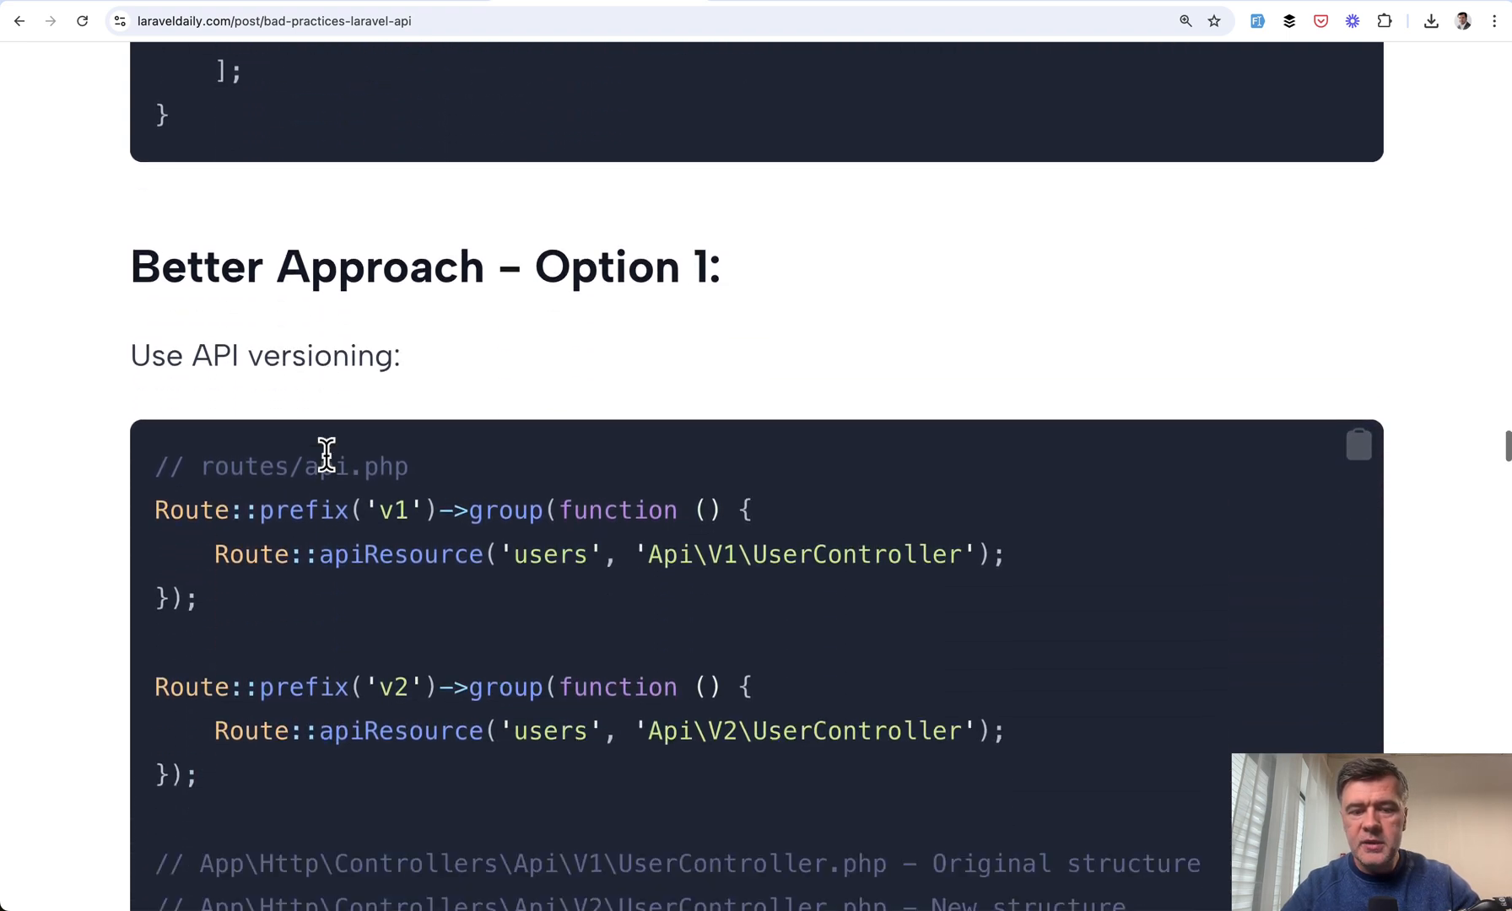
scroll(down, 3)
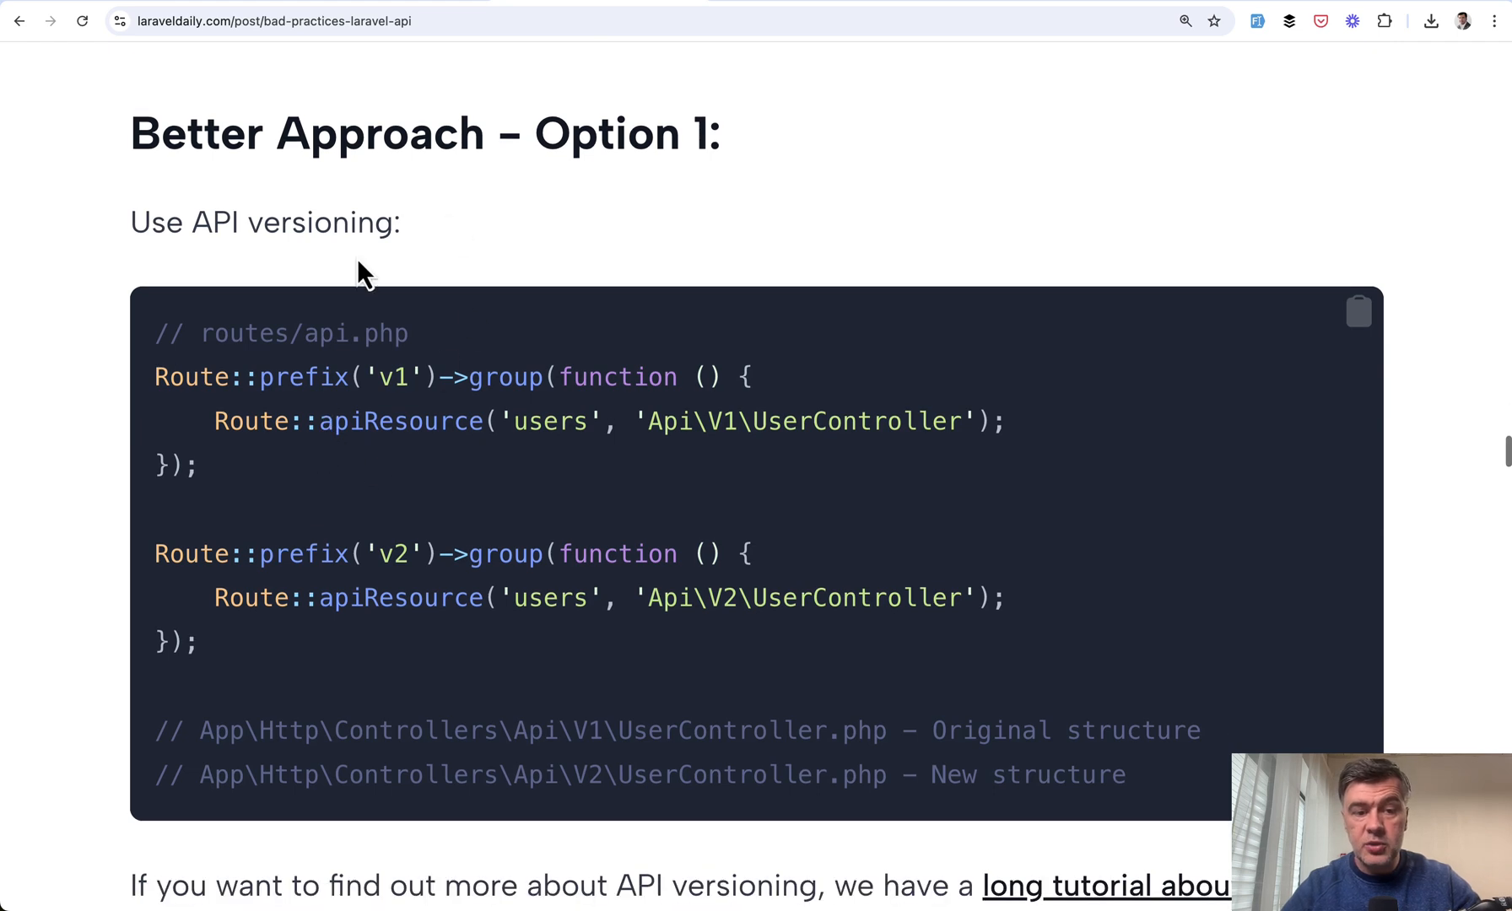
mouse_move(508, 679)
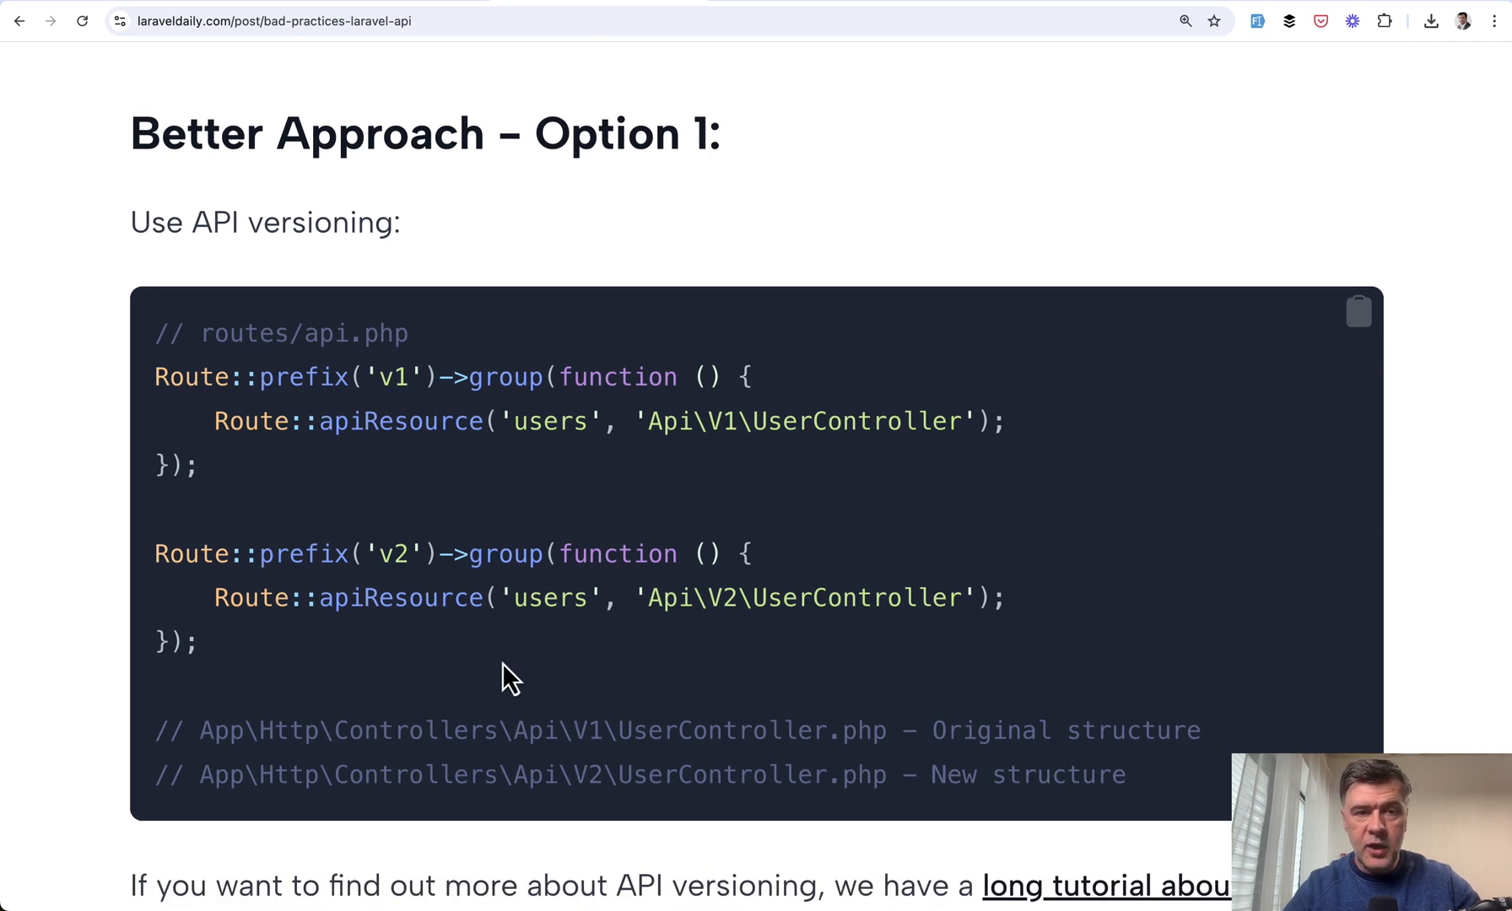
scroll(down, 3)
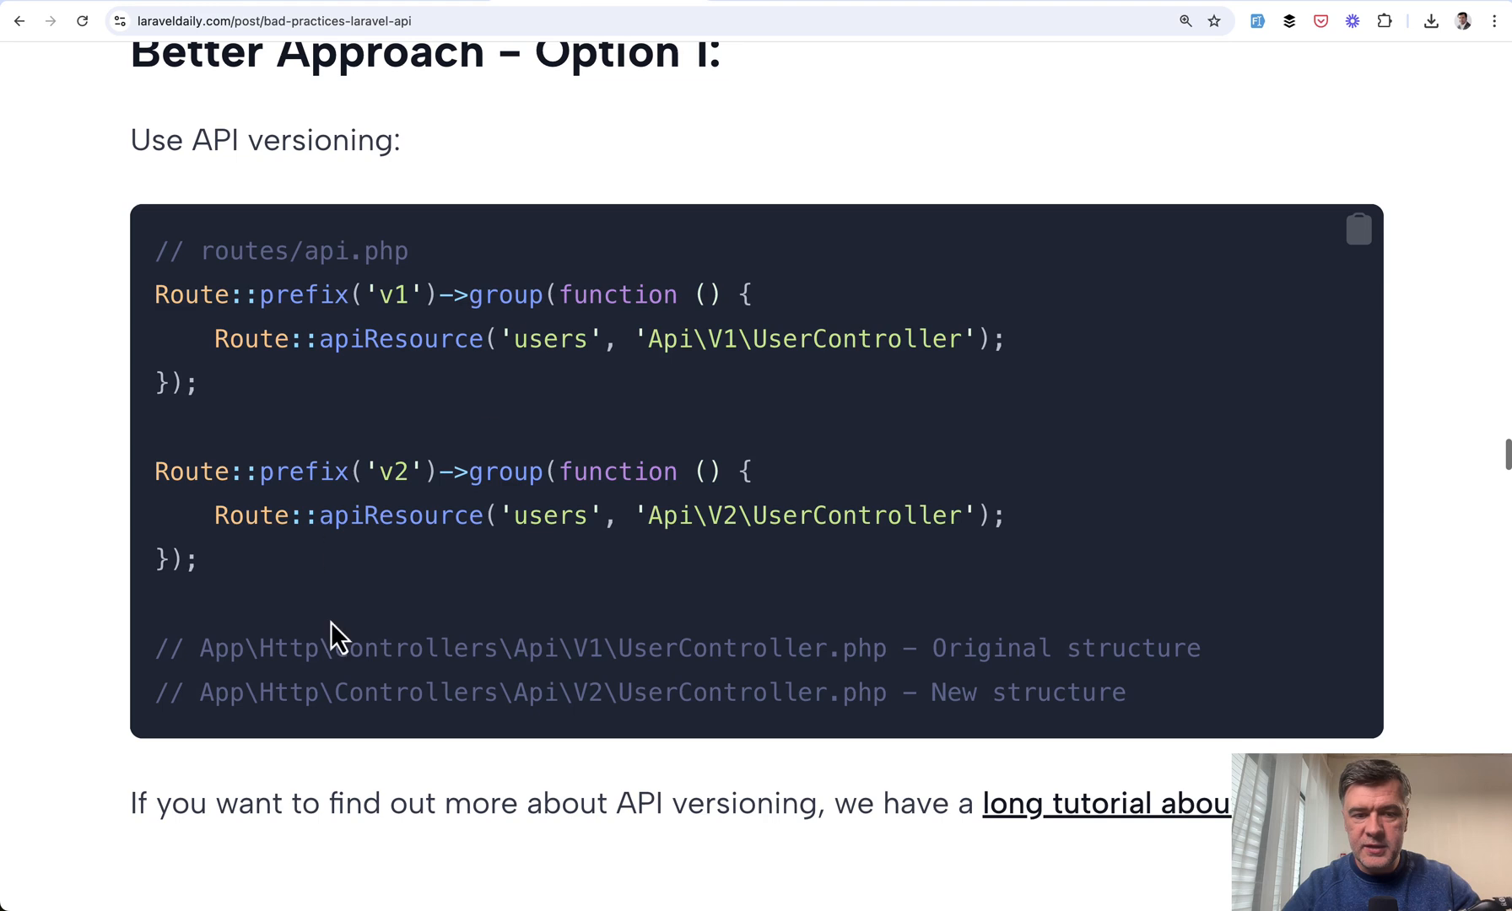
scroll(down, 3)
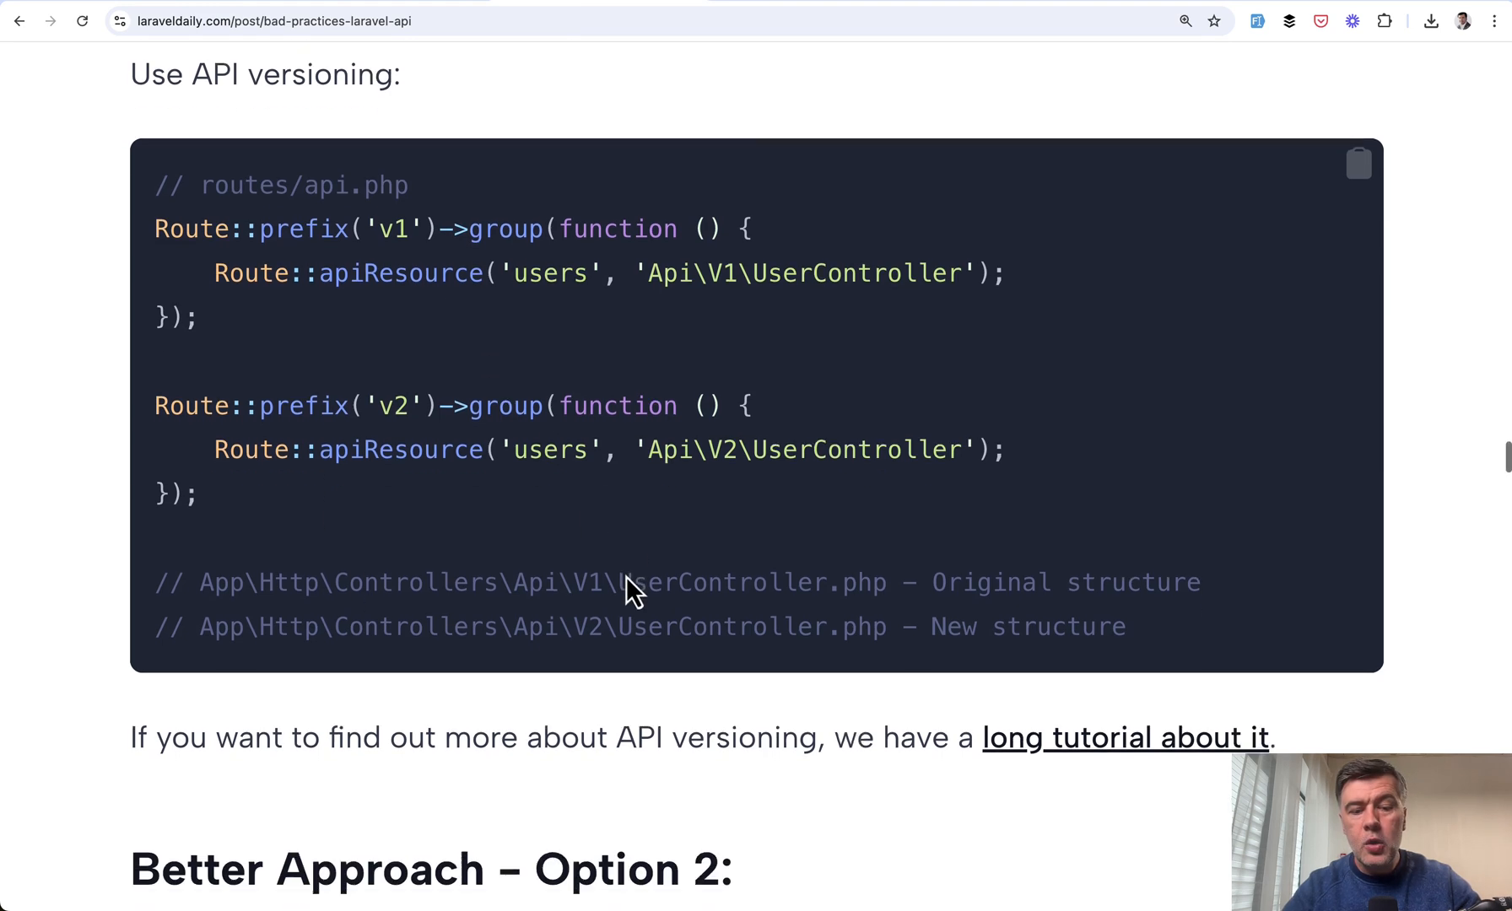
Bring Option 2's show() code into view and select the first_name and last_name lines
scroll(down, 3)
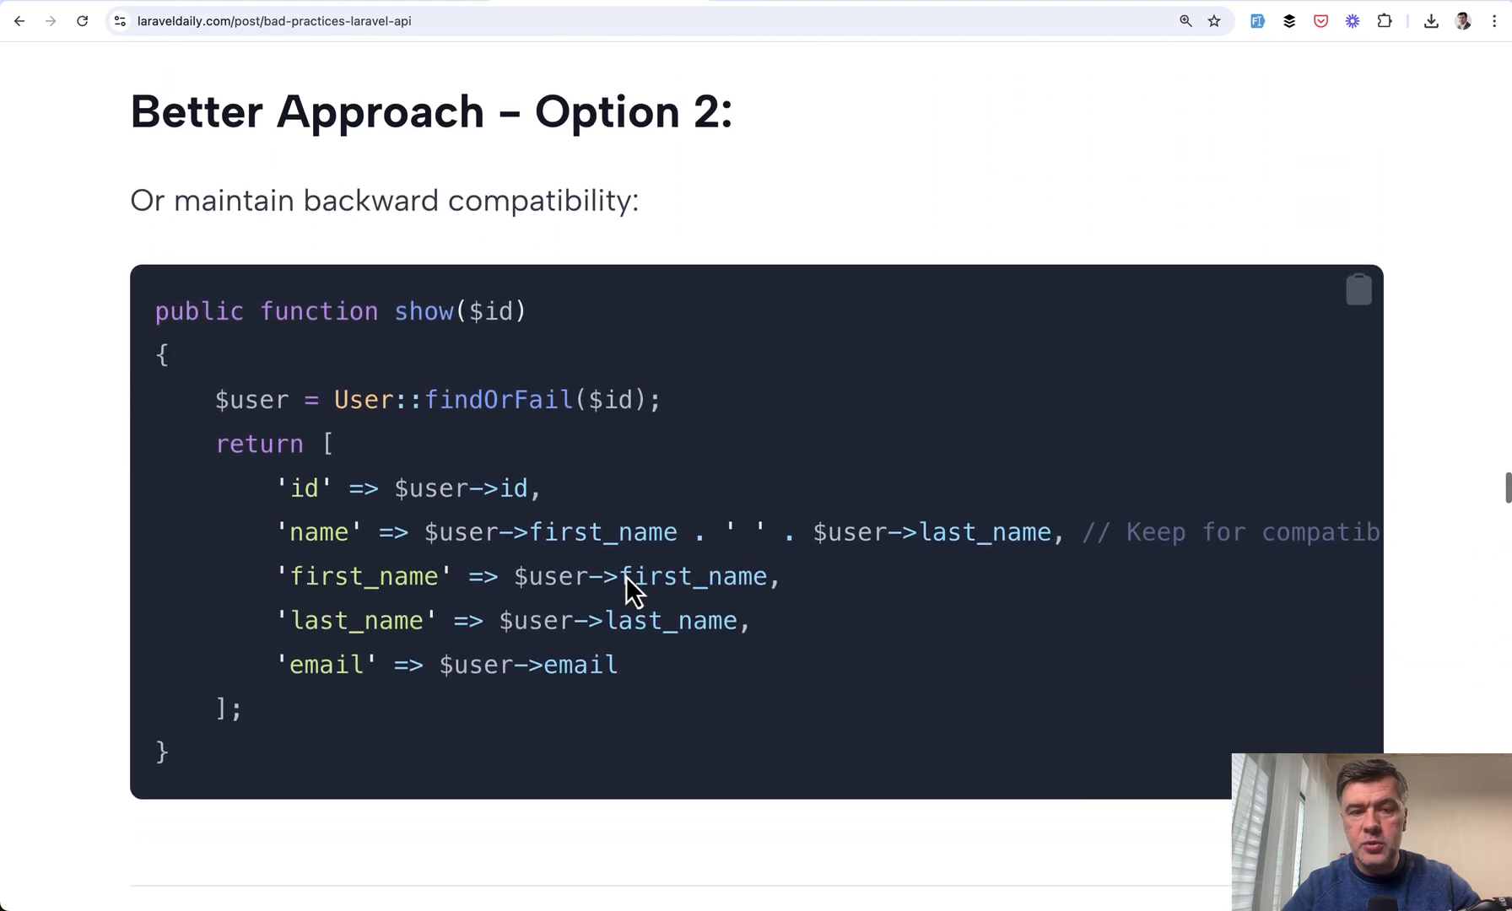
scroll(up, 3)
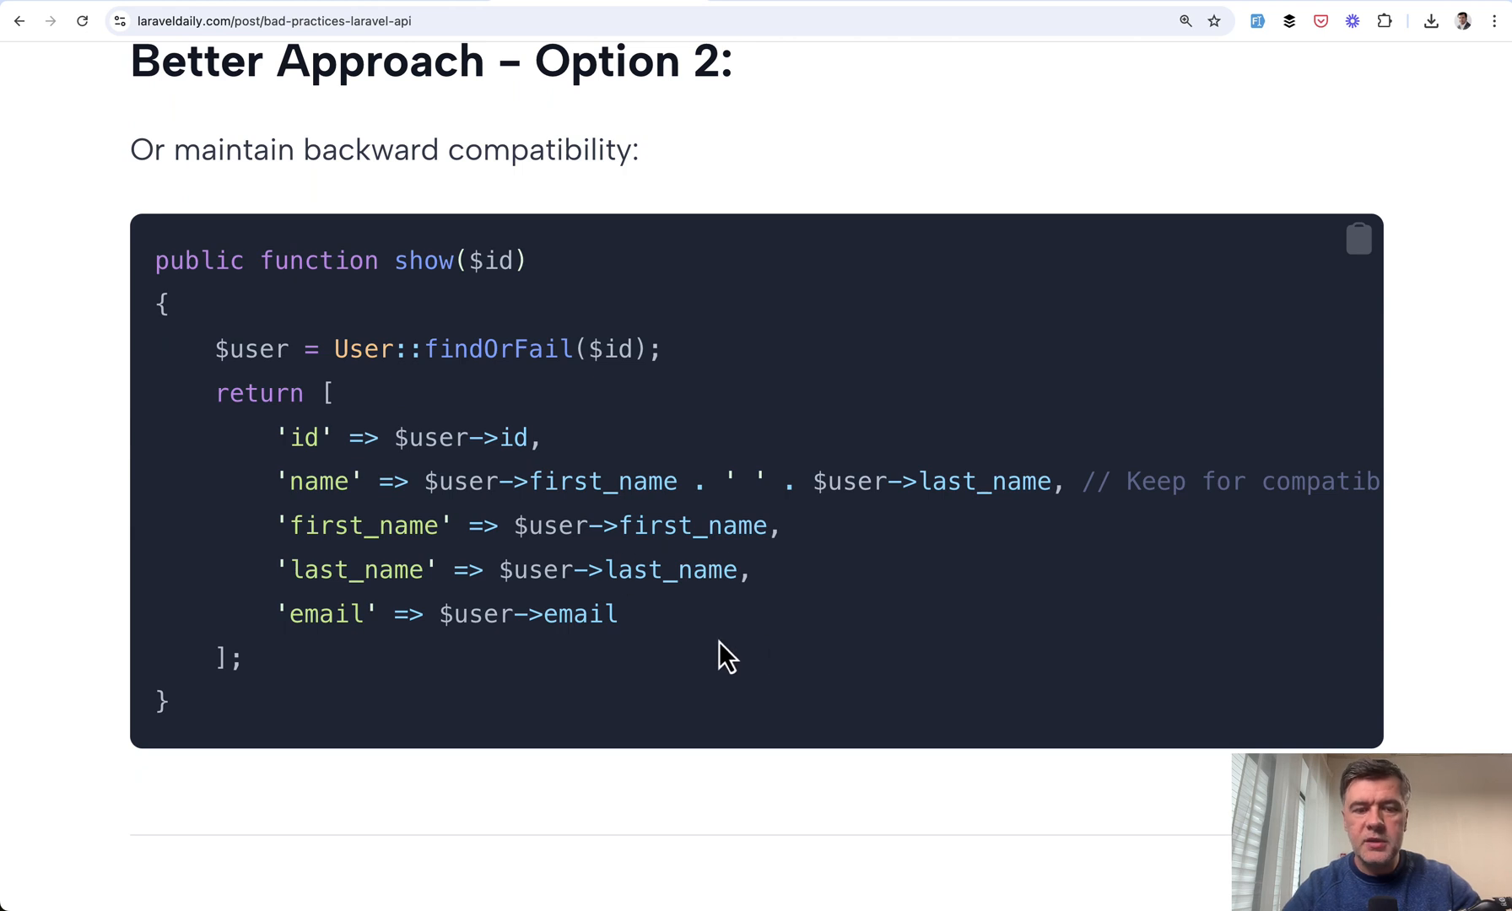
double_click(321, 481)
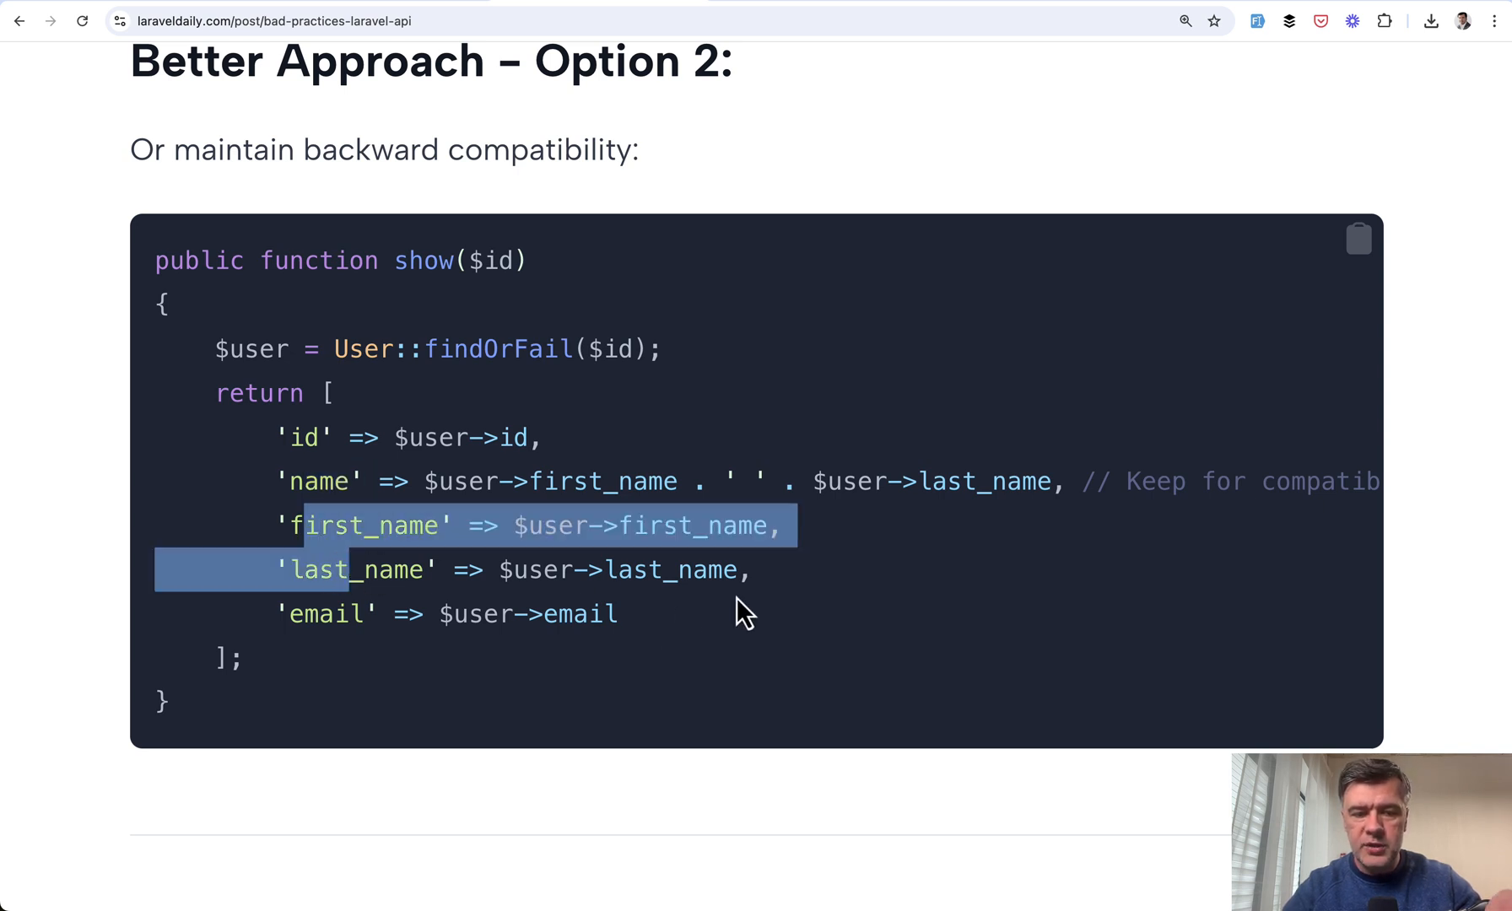
Return to the article's top and select Premium Tutorials in the navigation bar
scroll(up, 3)
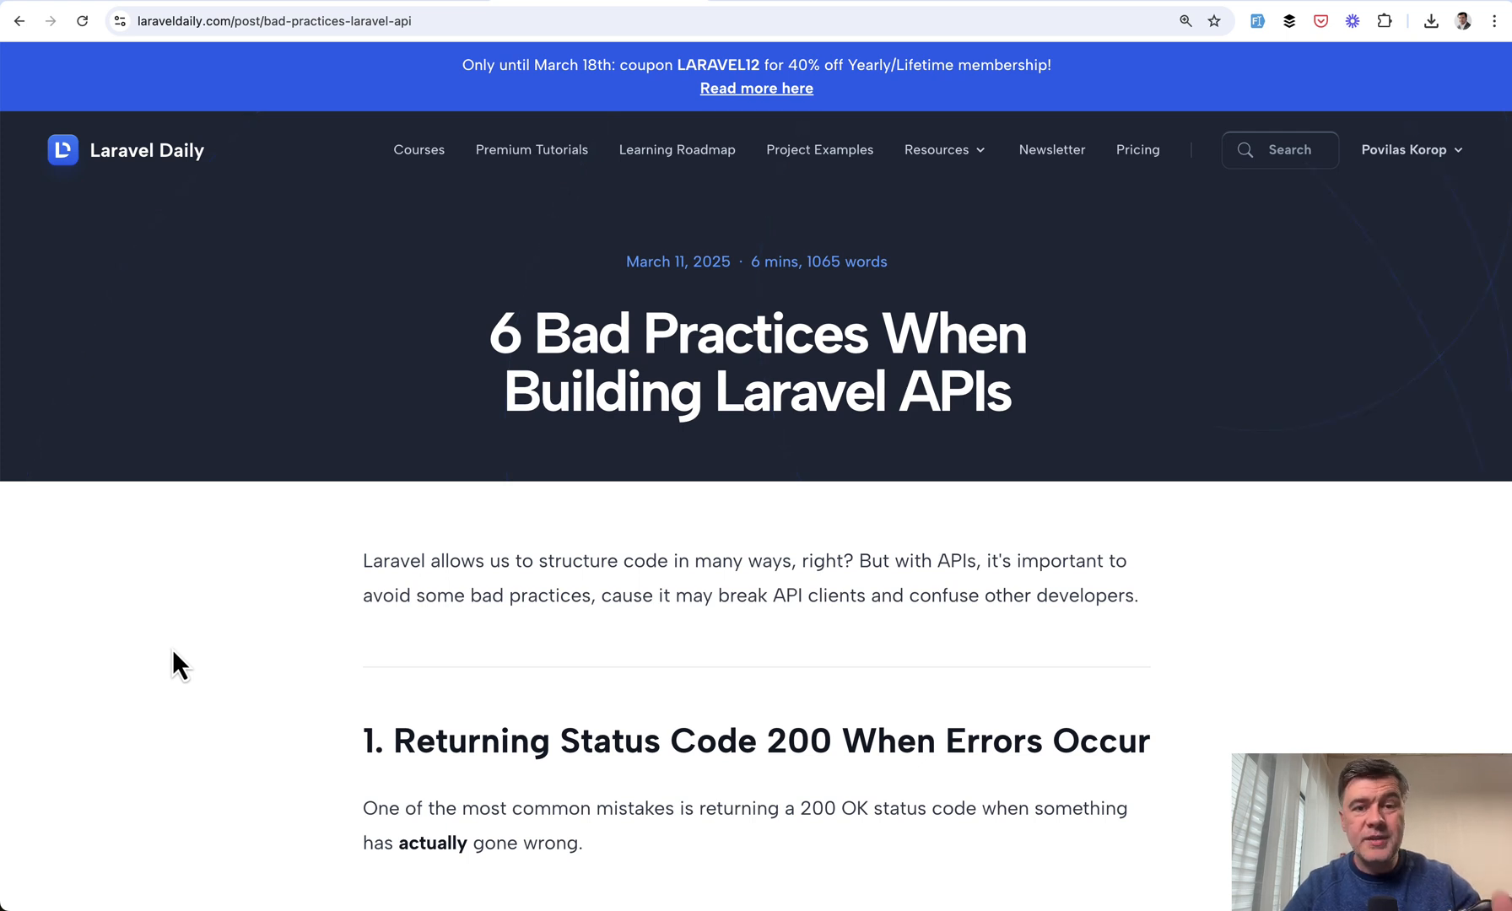
mouse_move(262, 574)
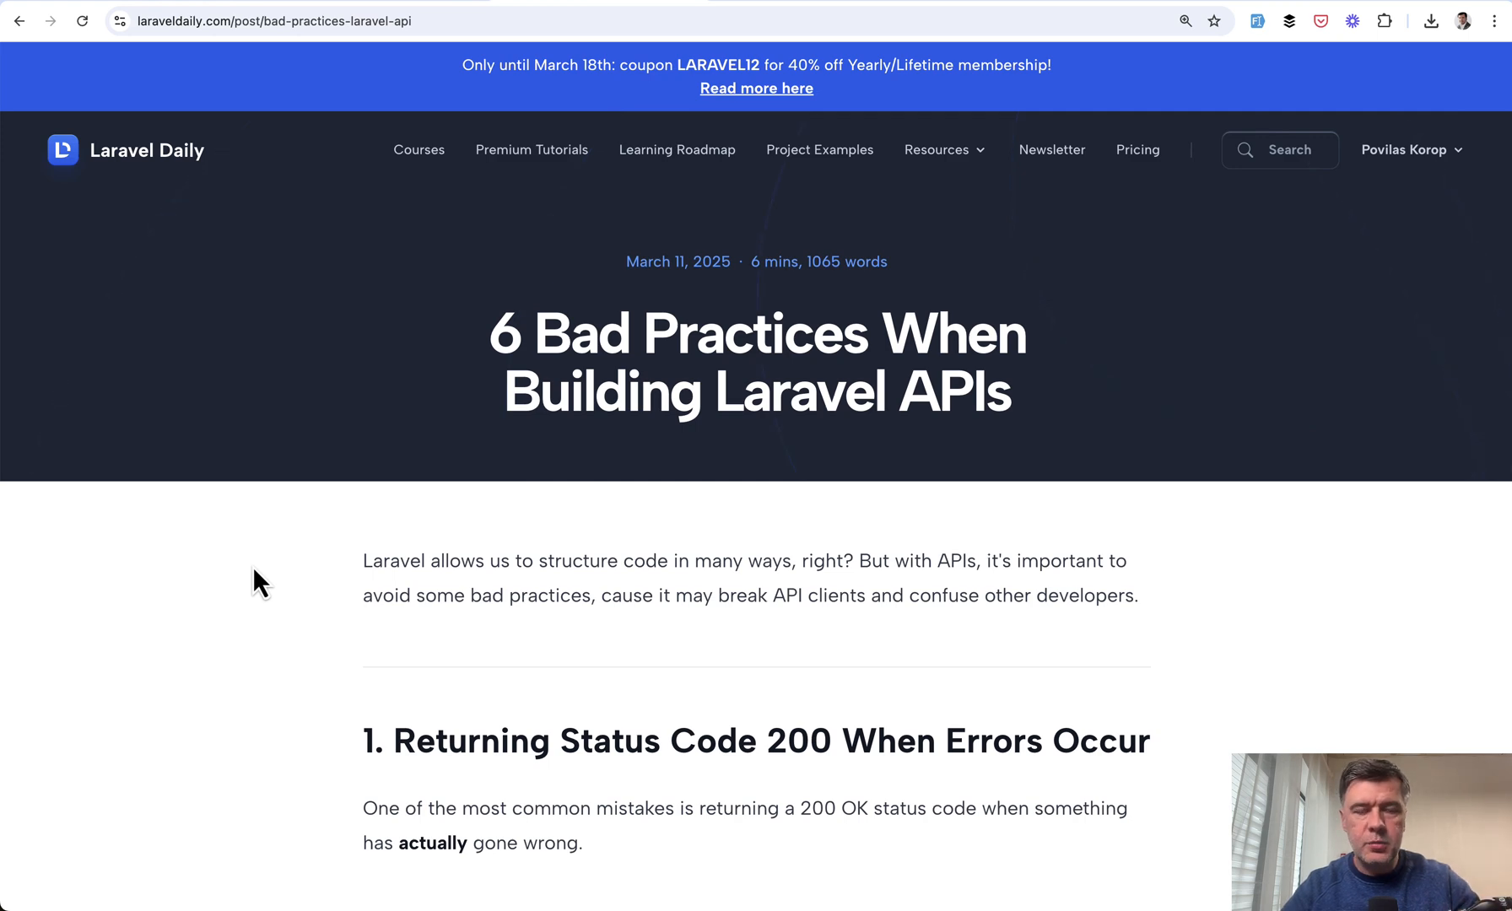
mouse_move(493, 238)
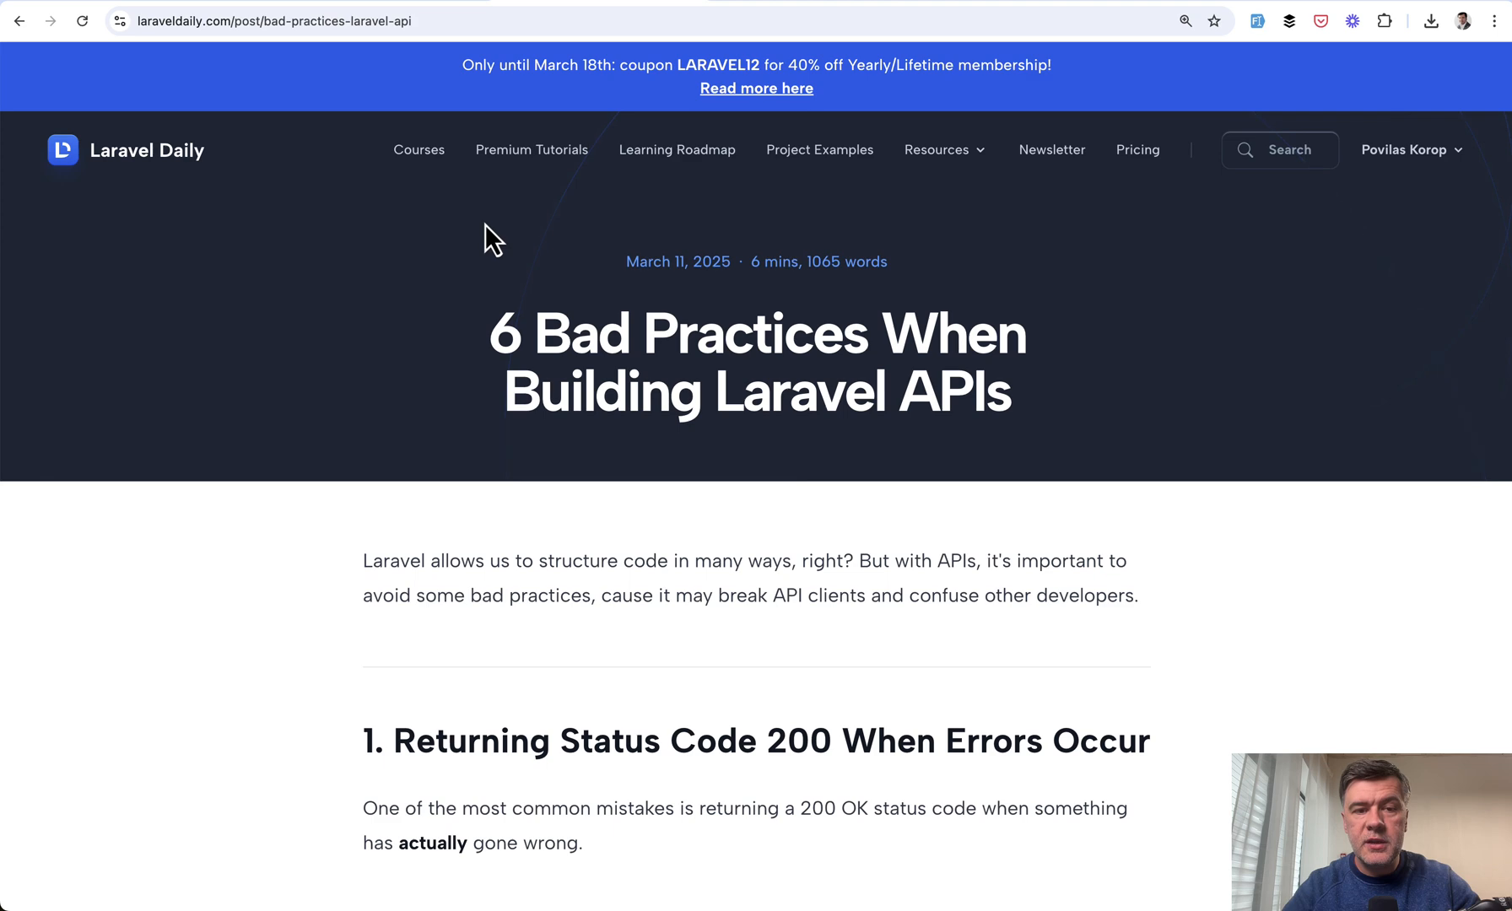
click(530, 149)
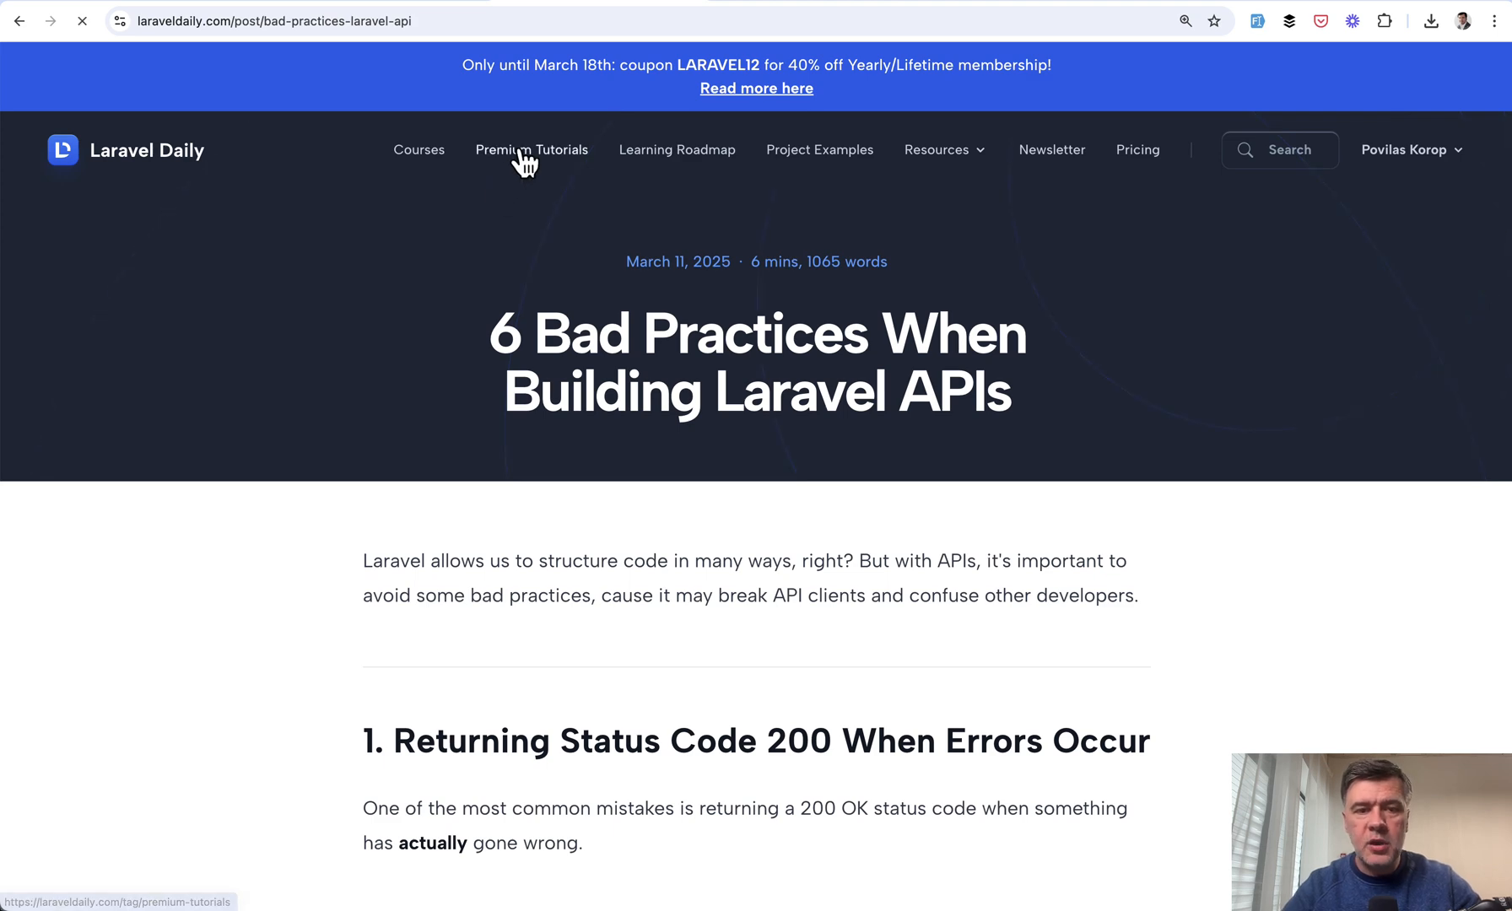
Open the Premium Tutorials listing, scroll through its articles, and return to the top
click(531, 149)
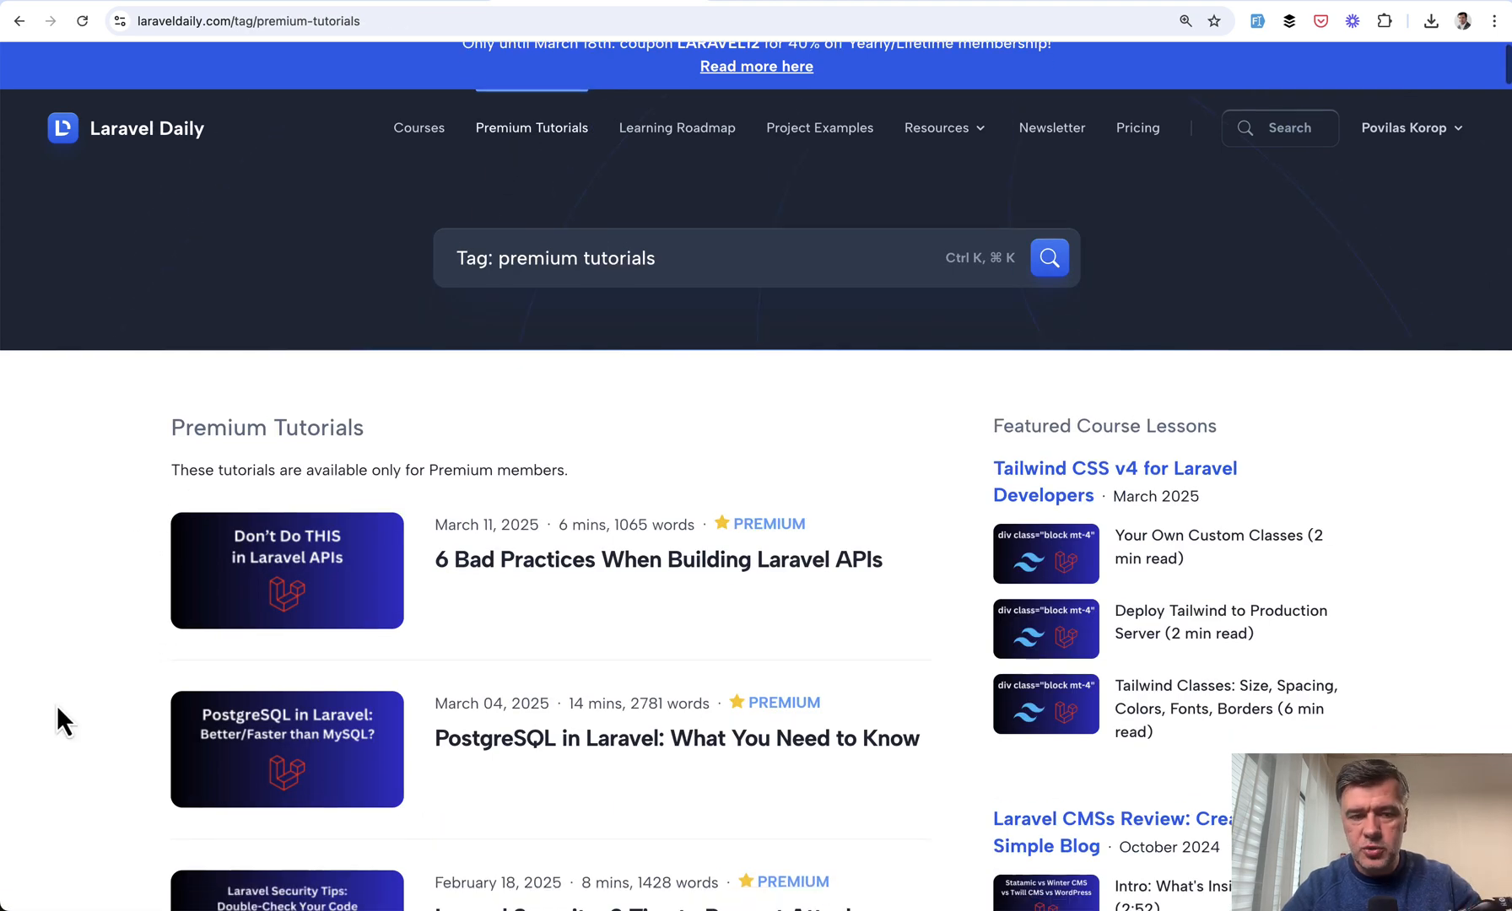
scroll(down, 3)
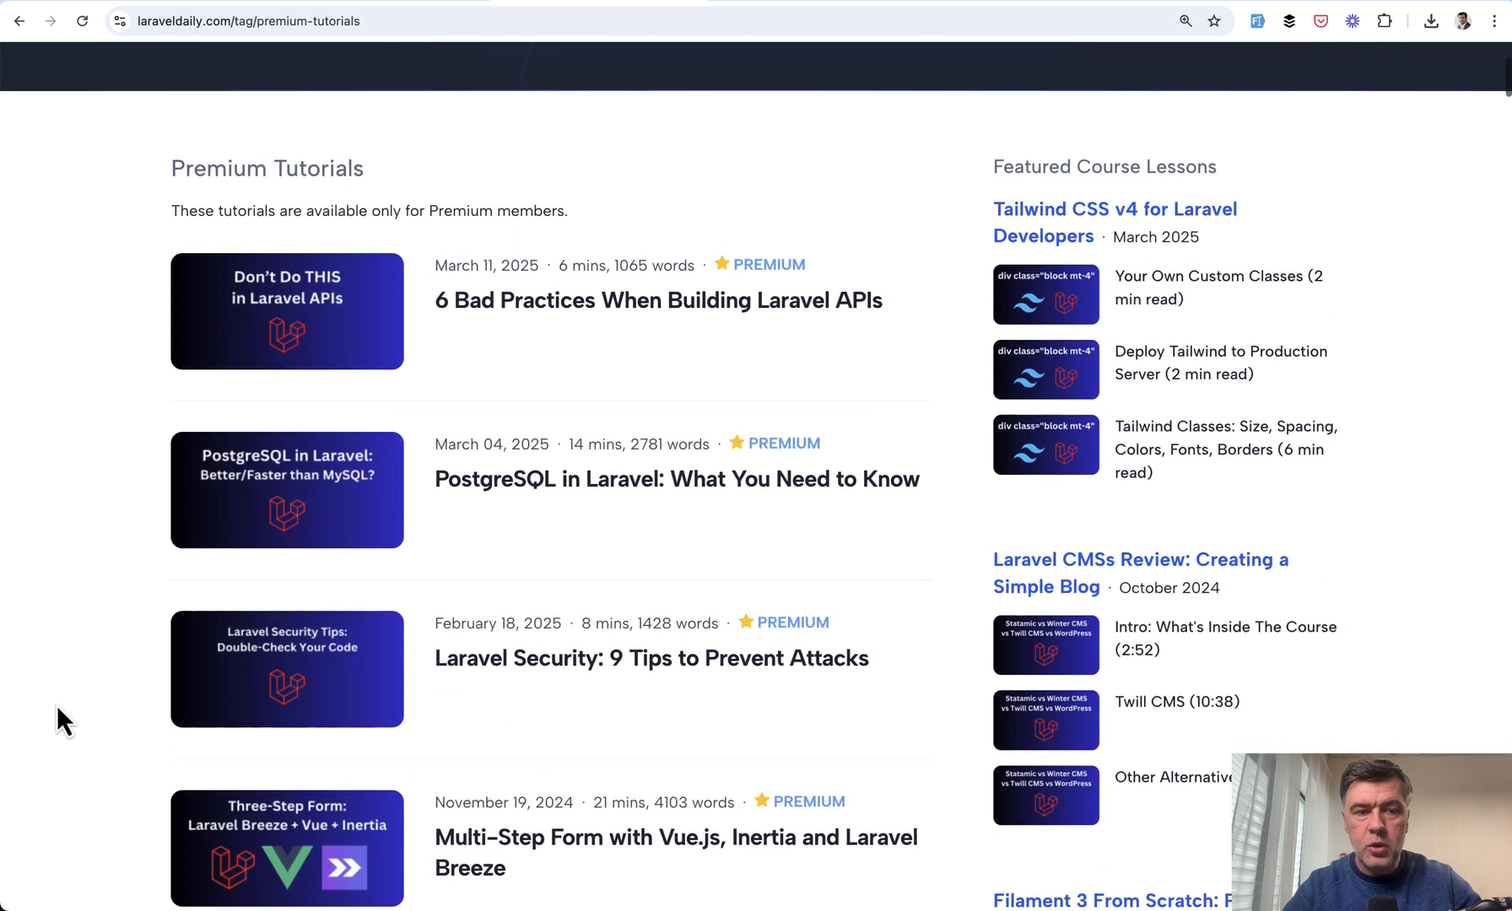
scroll(down, 3)
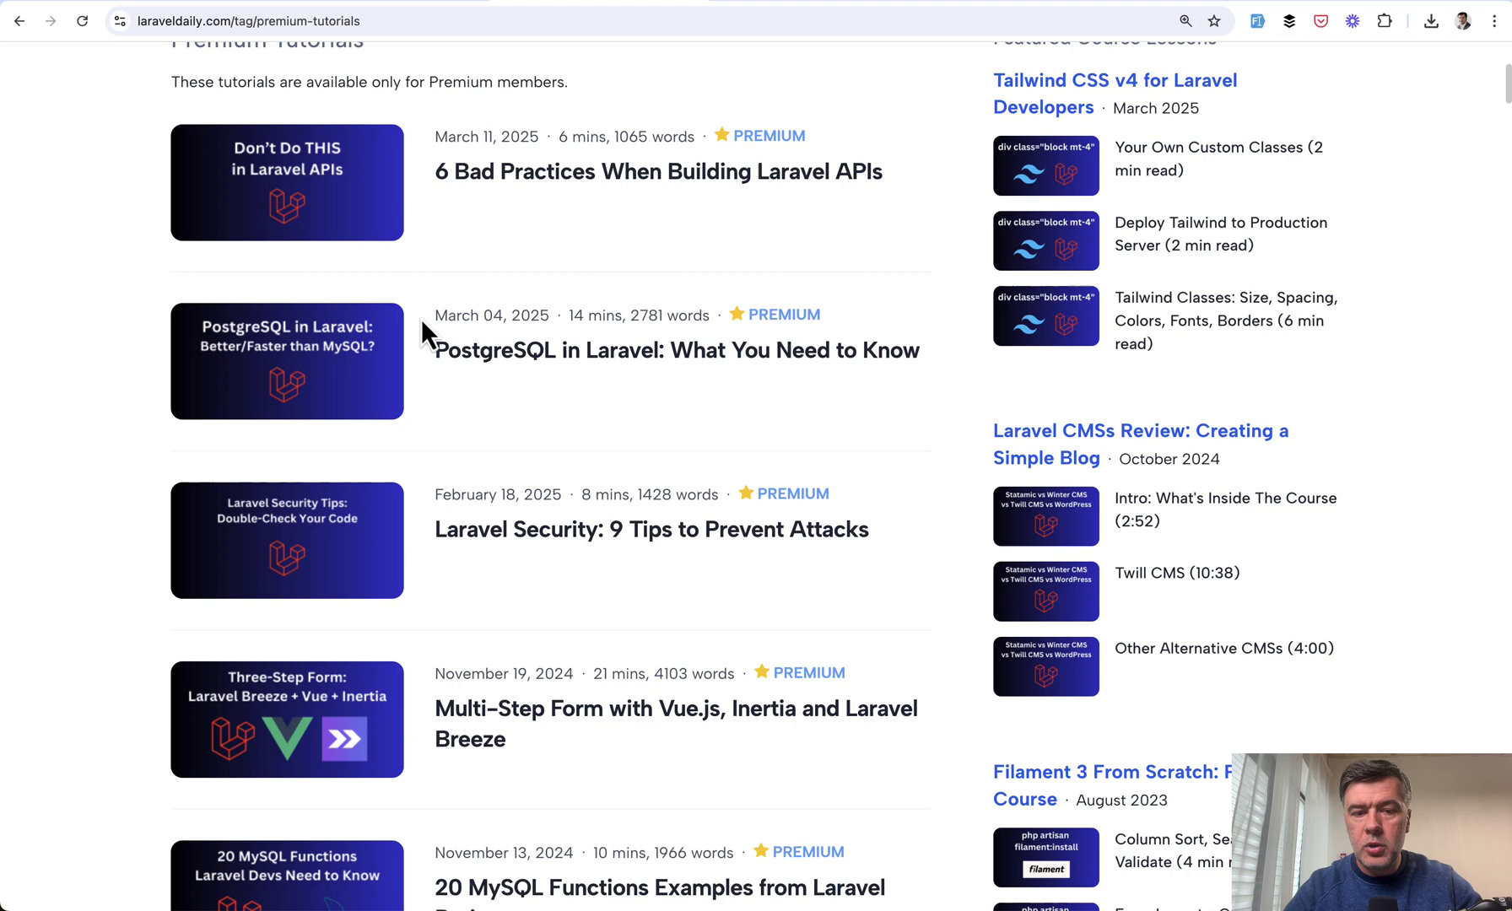
mouse_move(636, 607)
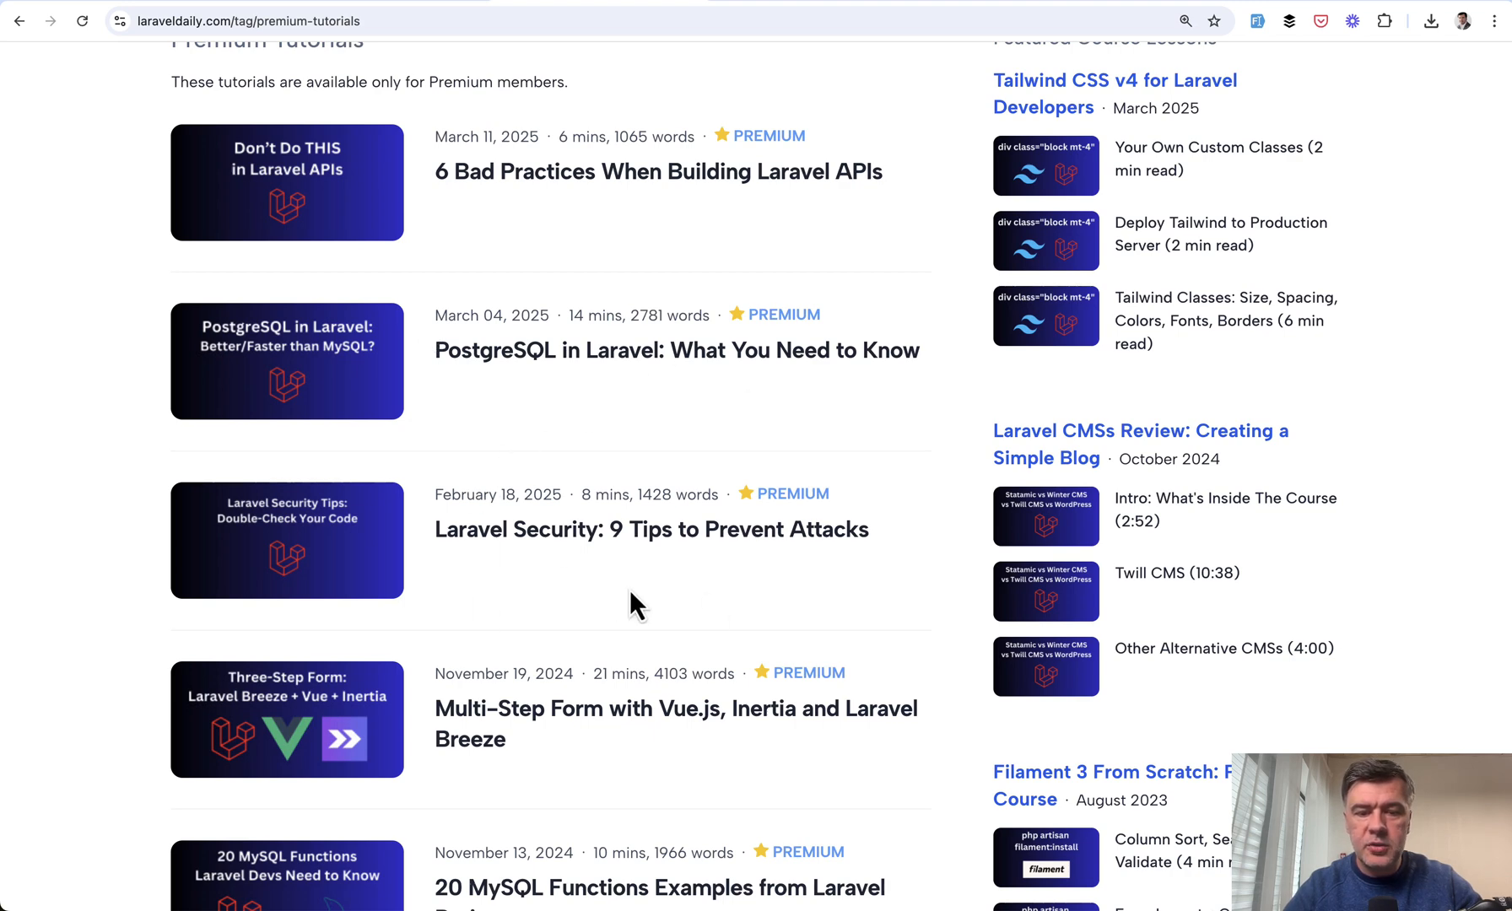
scroll(up, 3)
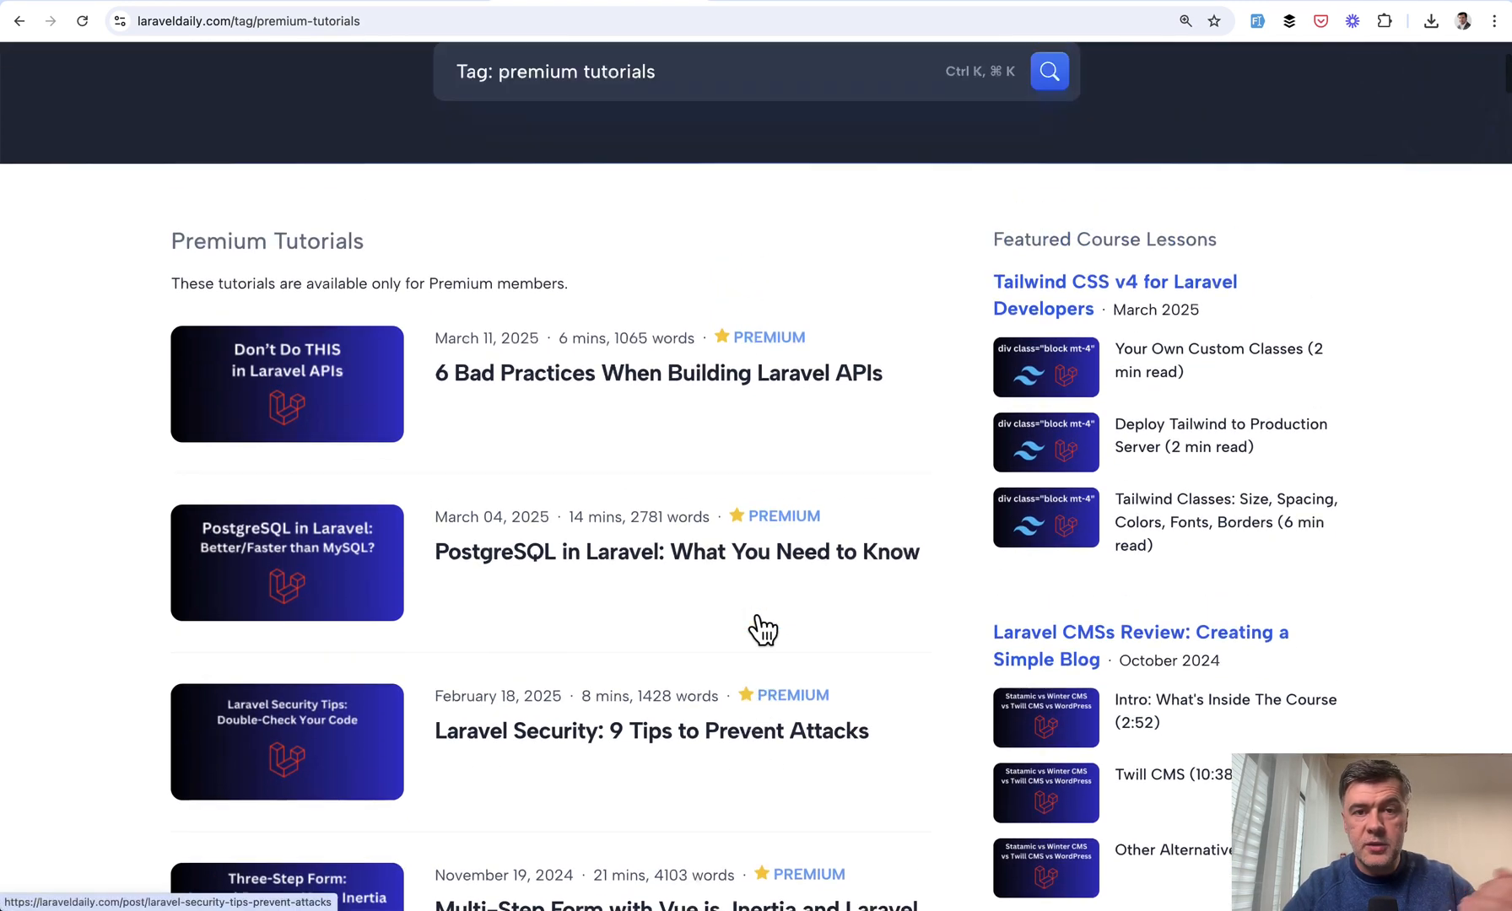
scroll(up, 3)
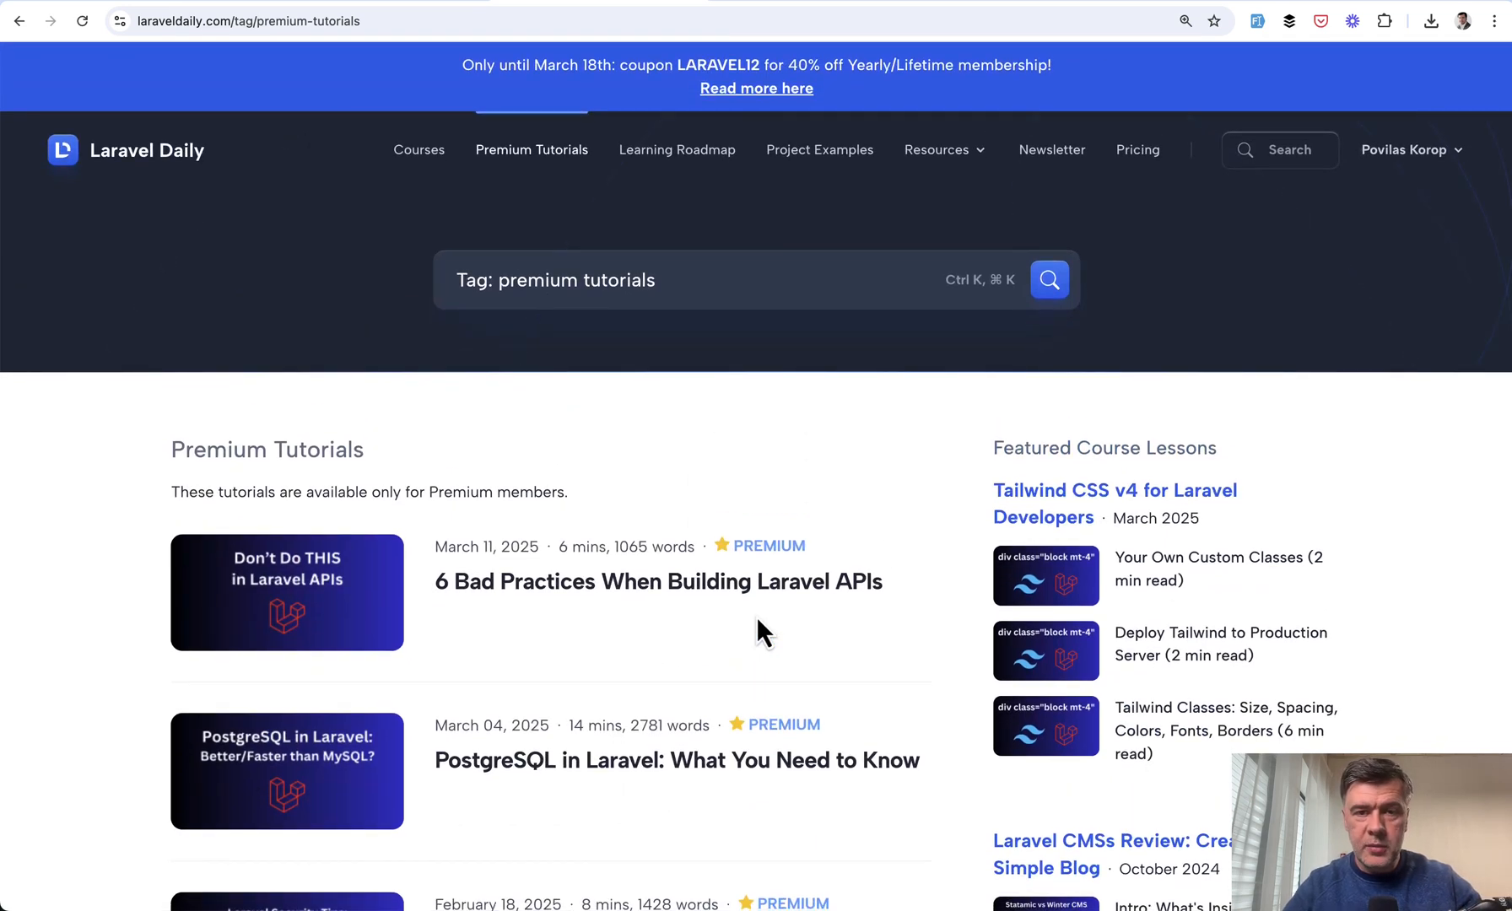
mouse_move(728, 547)
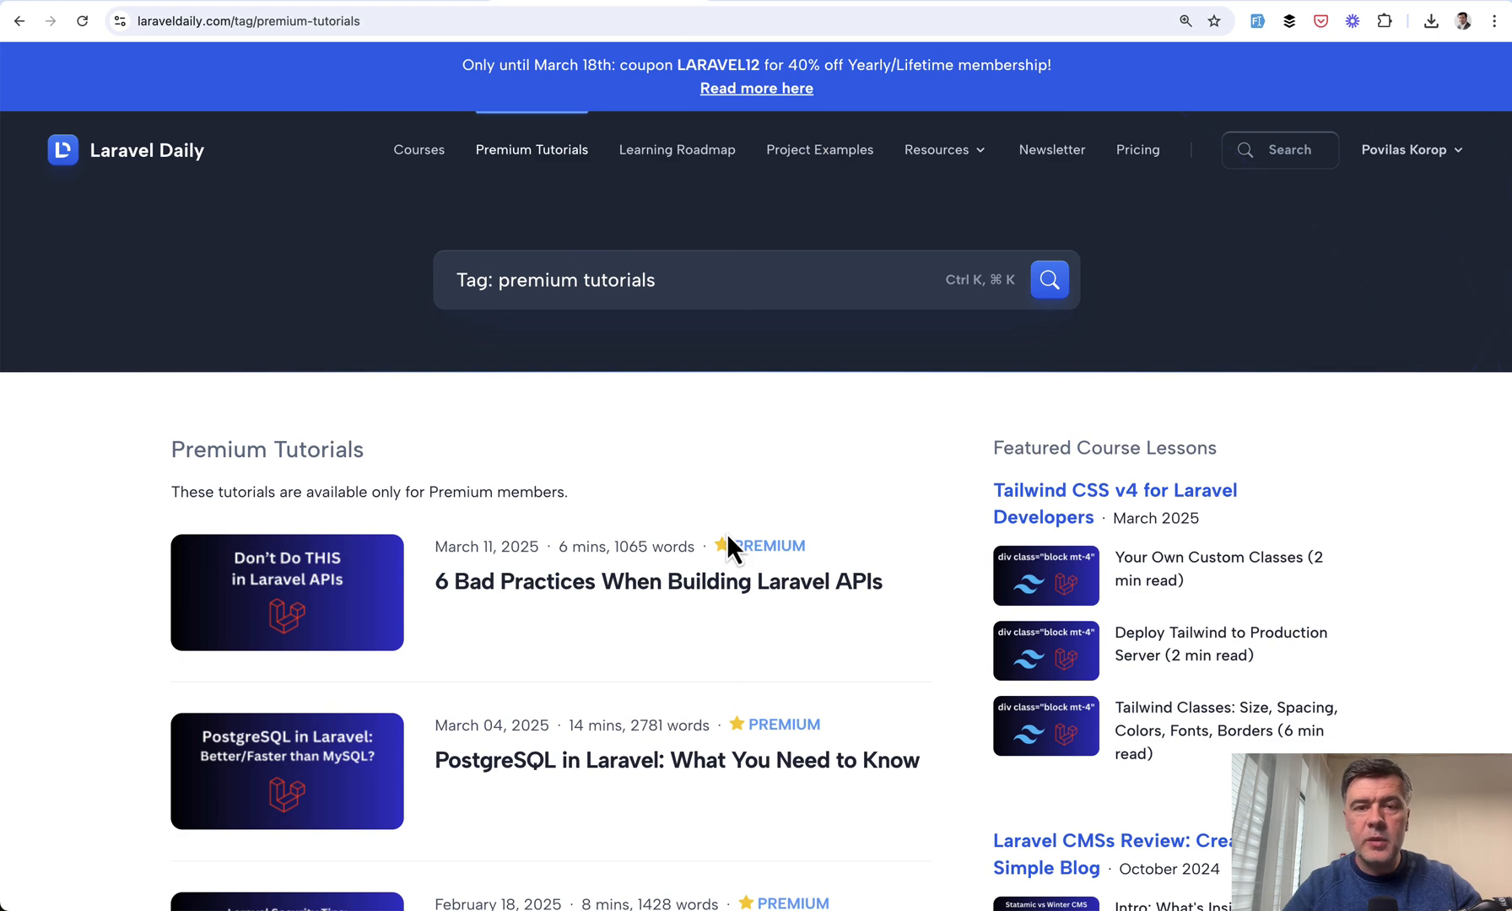